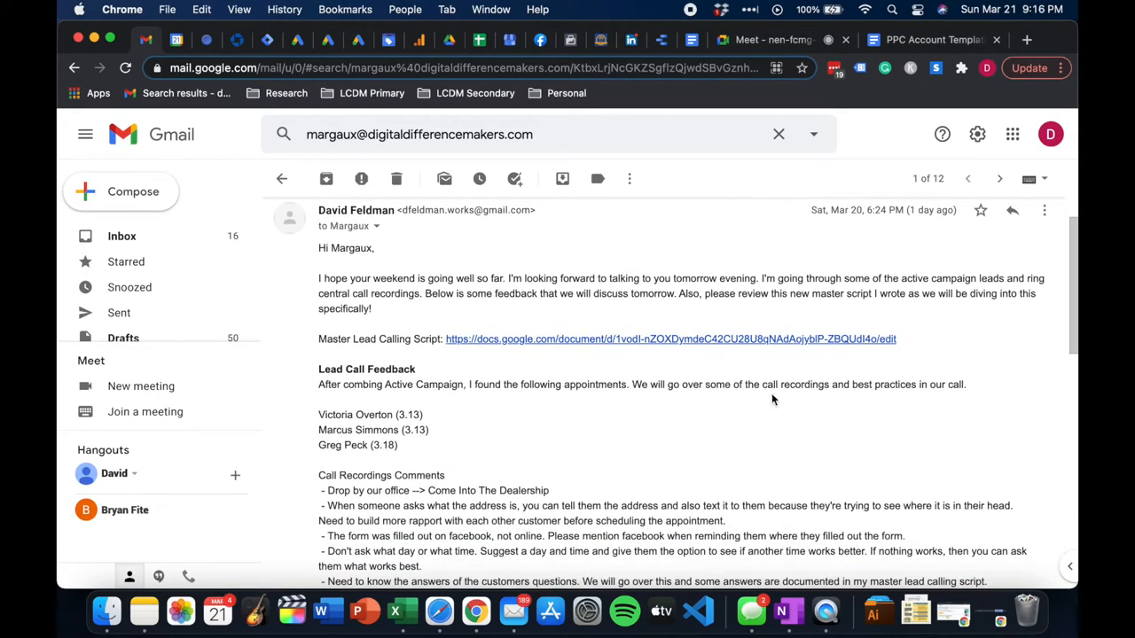
Open the Master Lead Calling Script document from the link in the feedback email
left_click(670, 339)
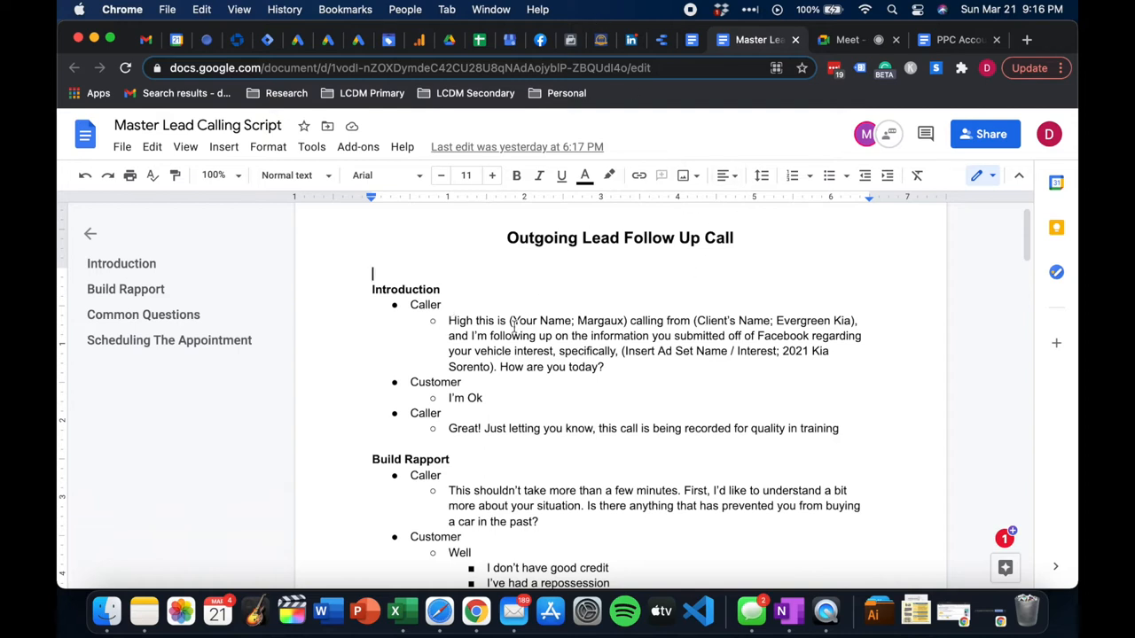
mouse_move(477, 311)
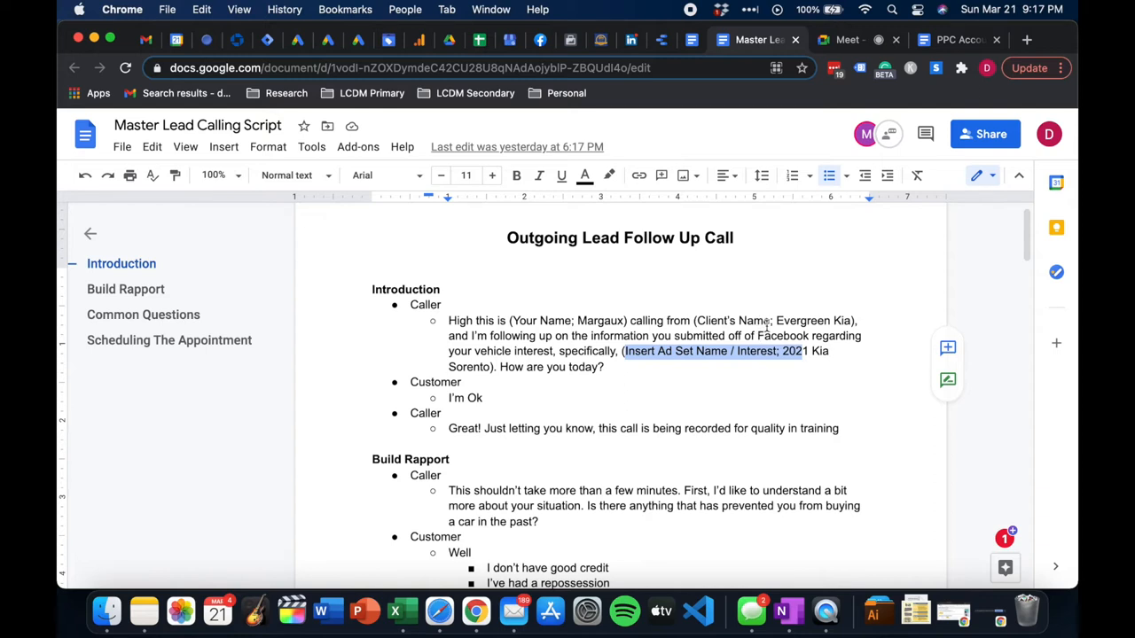
mouse_move(760, 340)
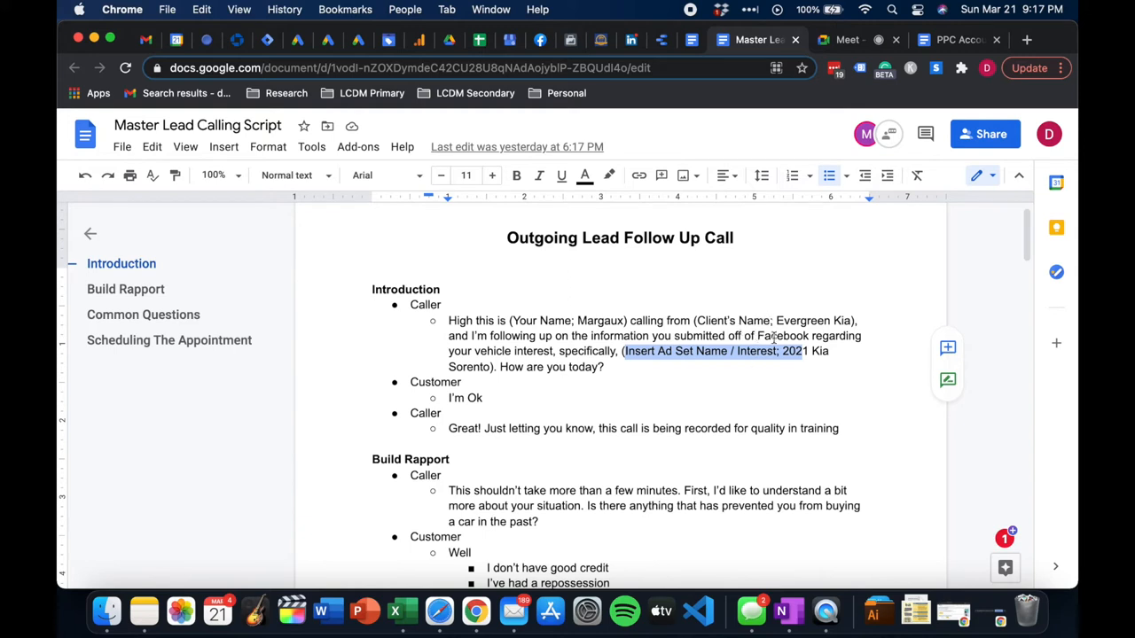
double_click(790, 336)
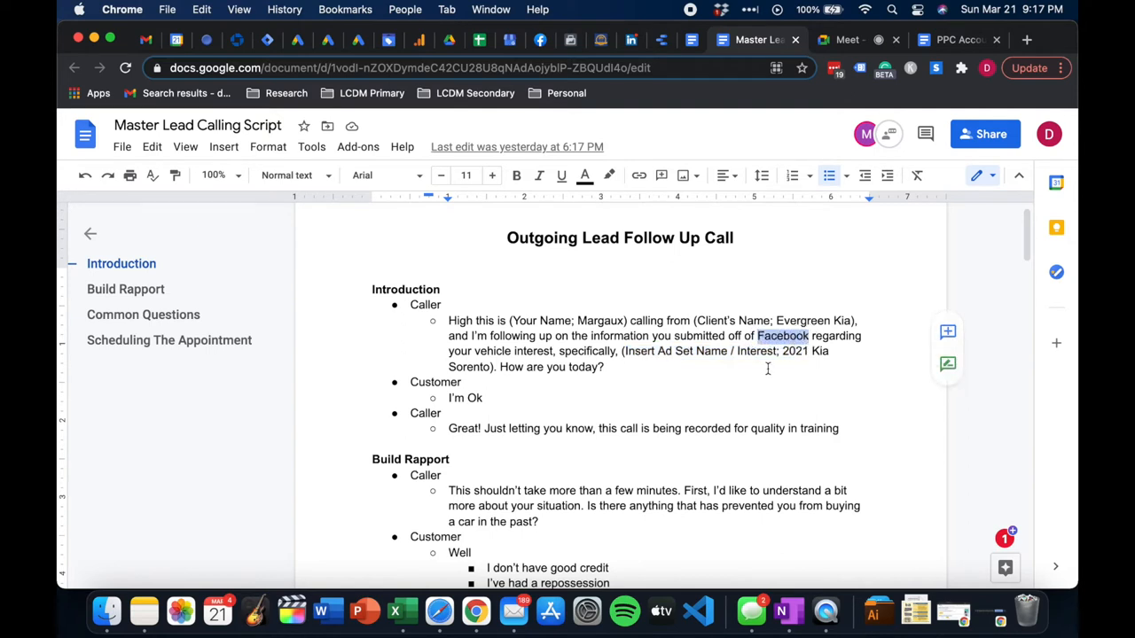
mouse_move(755, 353)
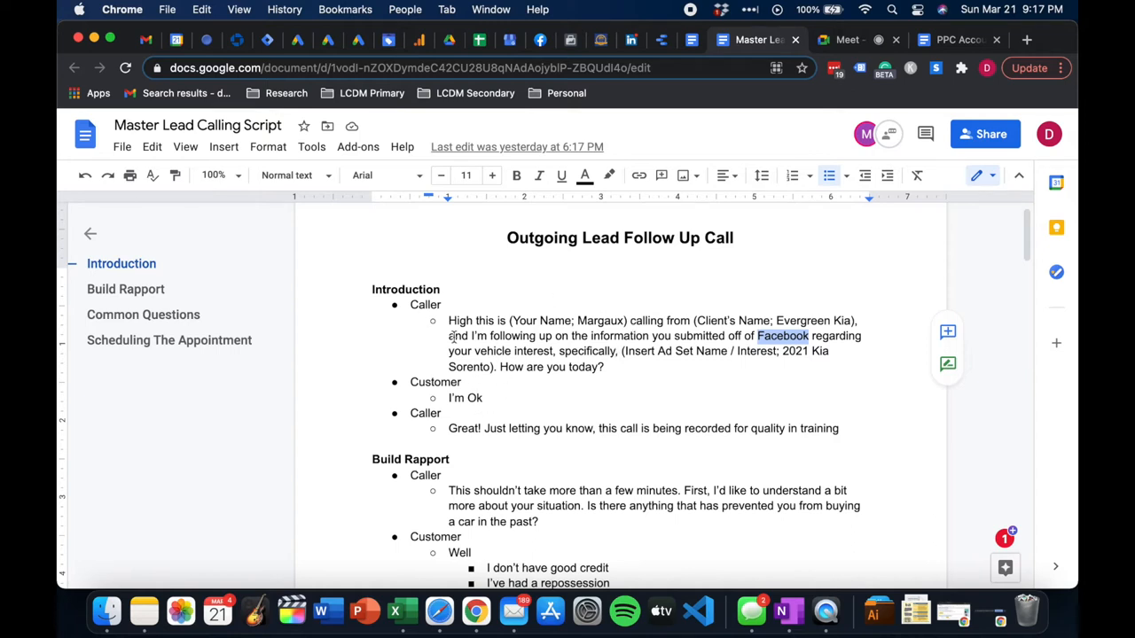
mouse_move(464, 397)
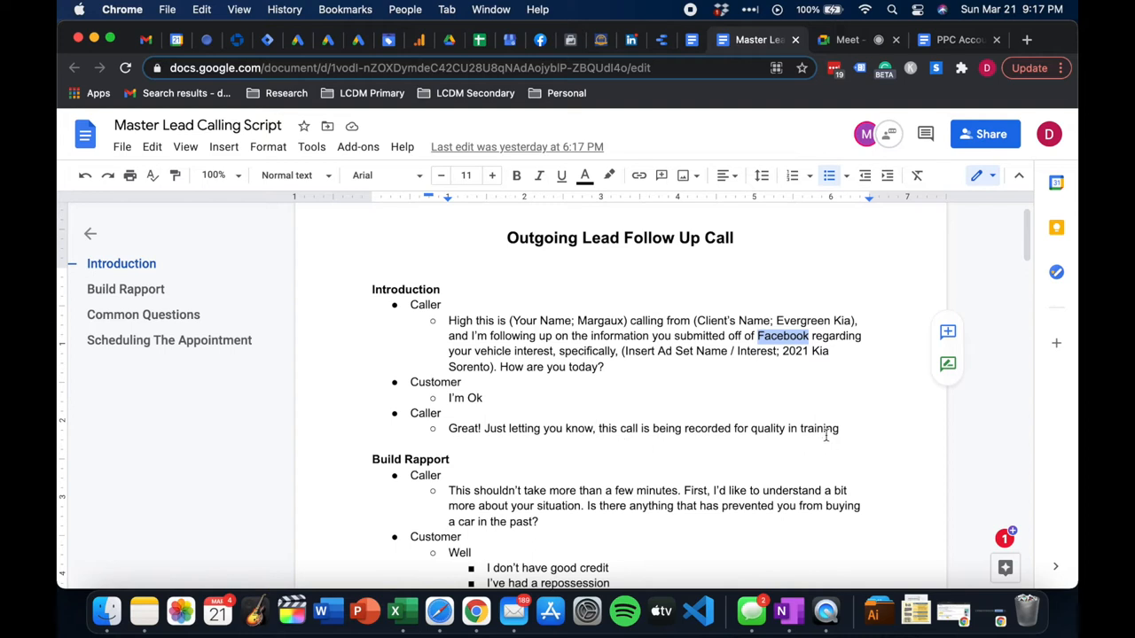
left_click(795, 428)
type("and")
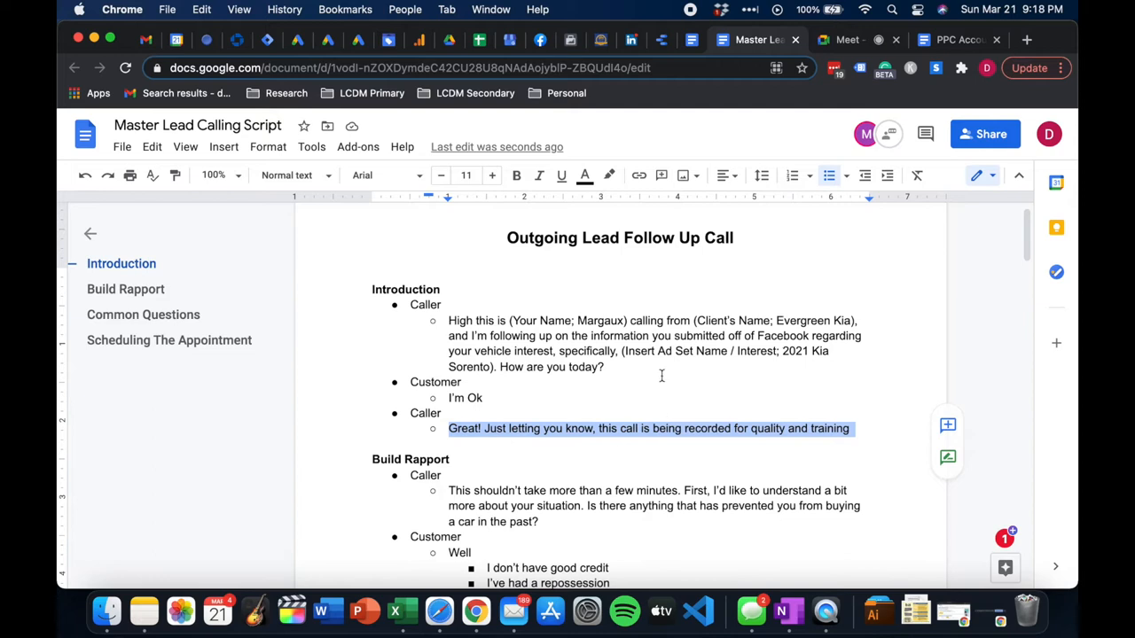
mouse_move(662, 379)
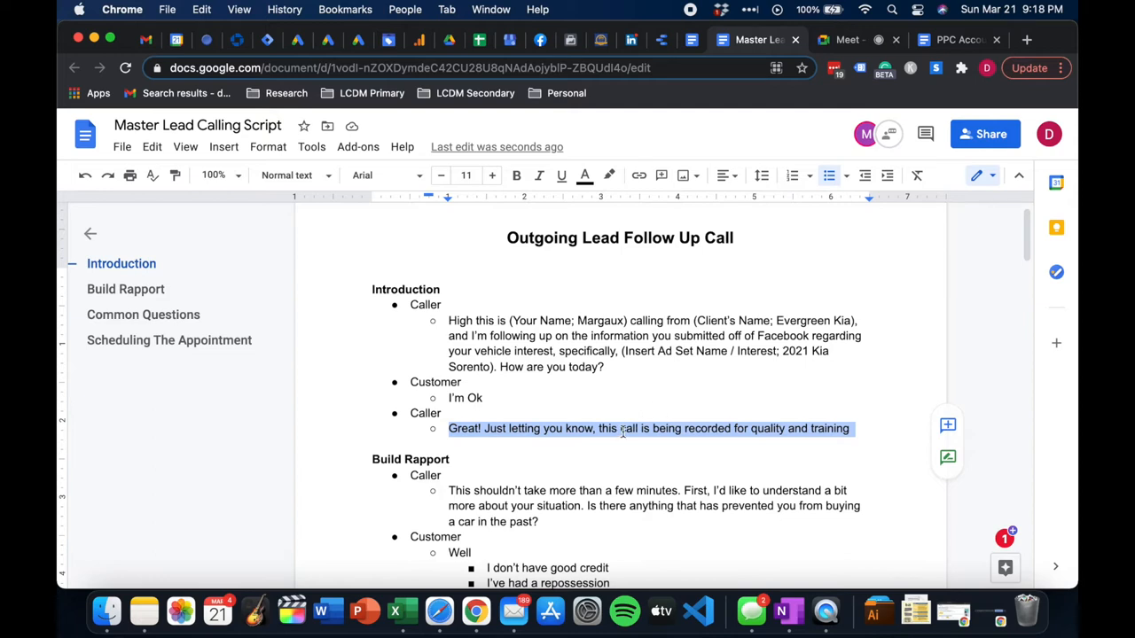
mouse_move(578, 535)
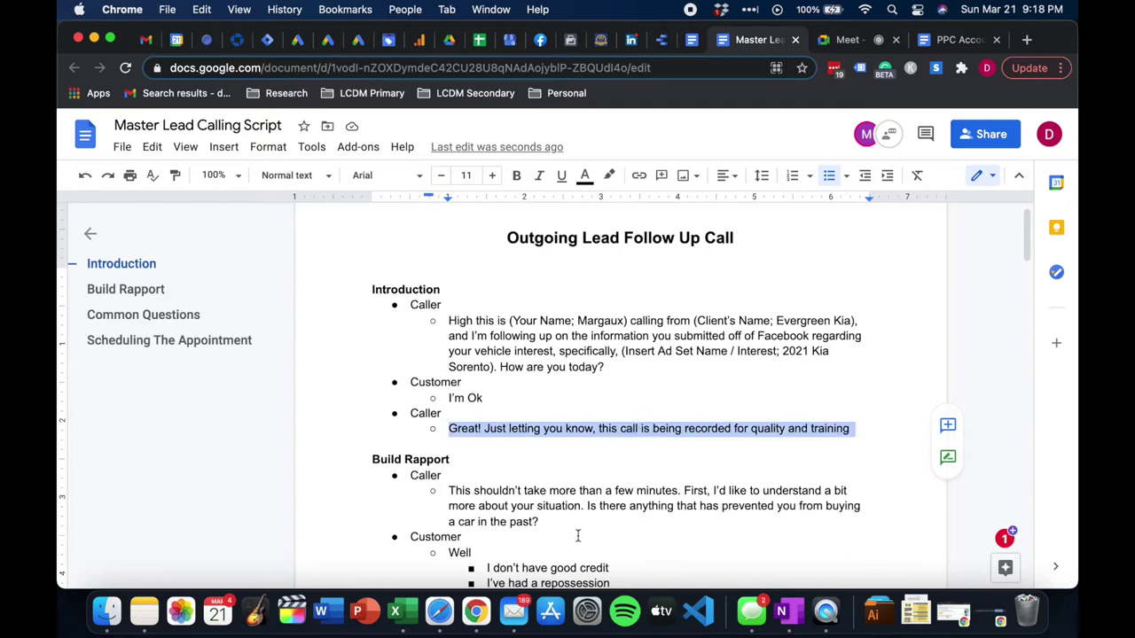
mouse_move(587, 512)
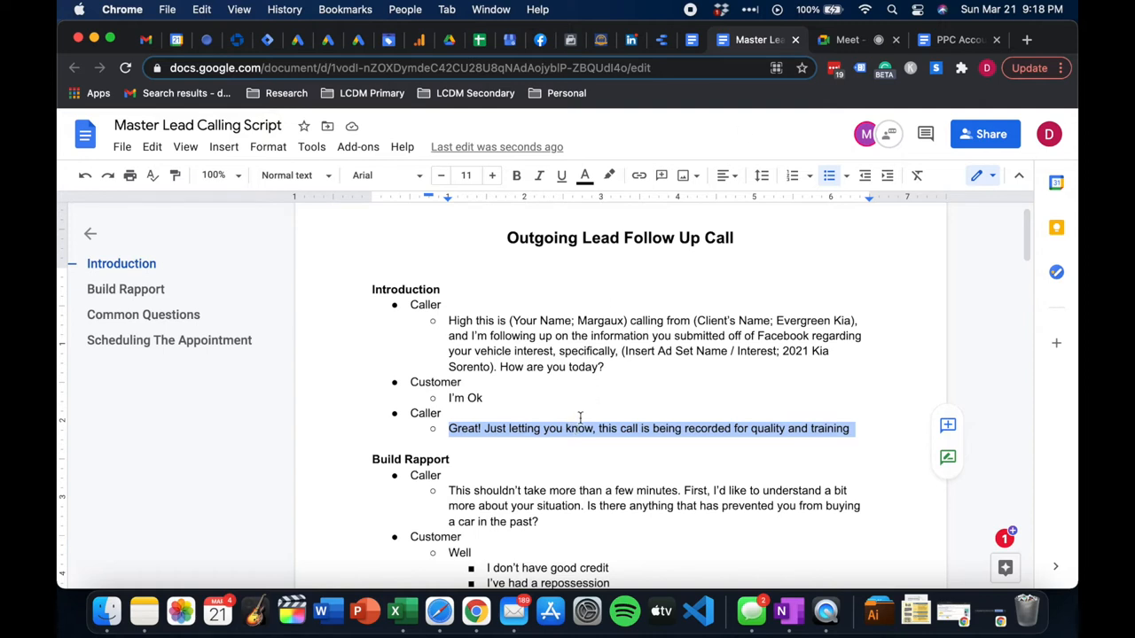
mouse_move(528, 415)
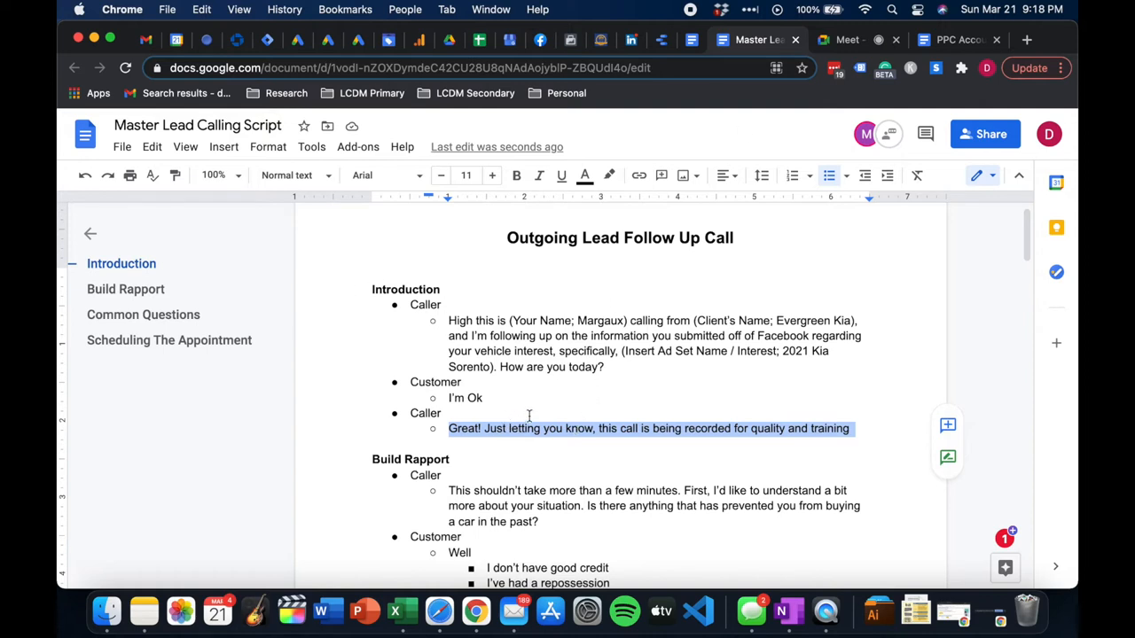
scroll("down", 3)
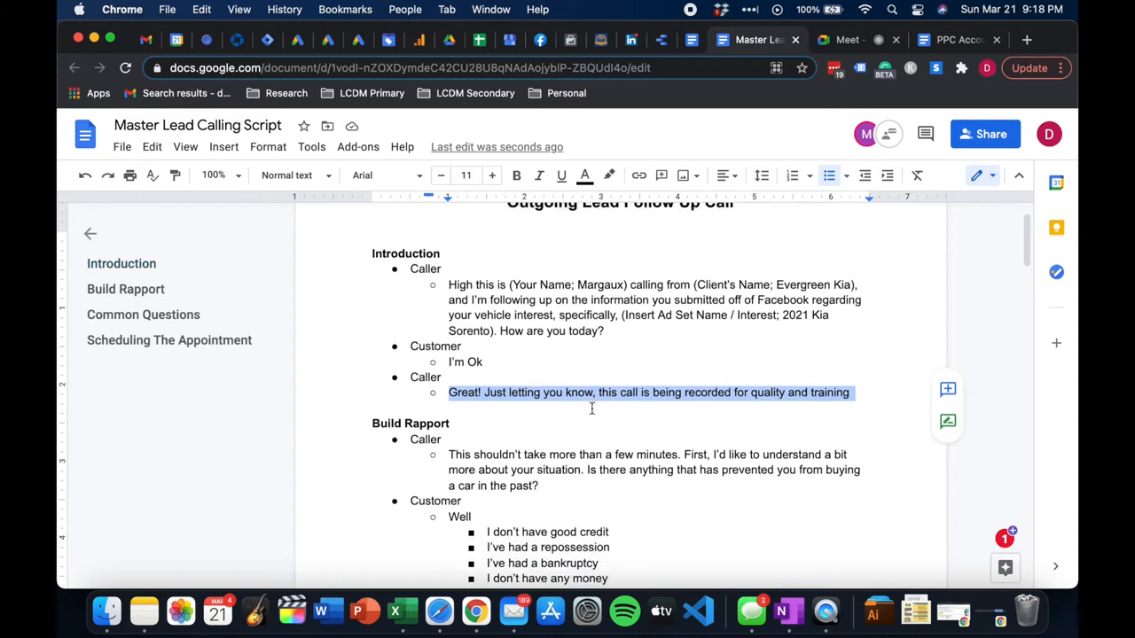
scroll("down", 3)
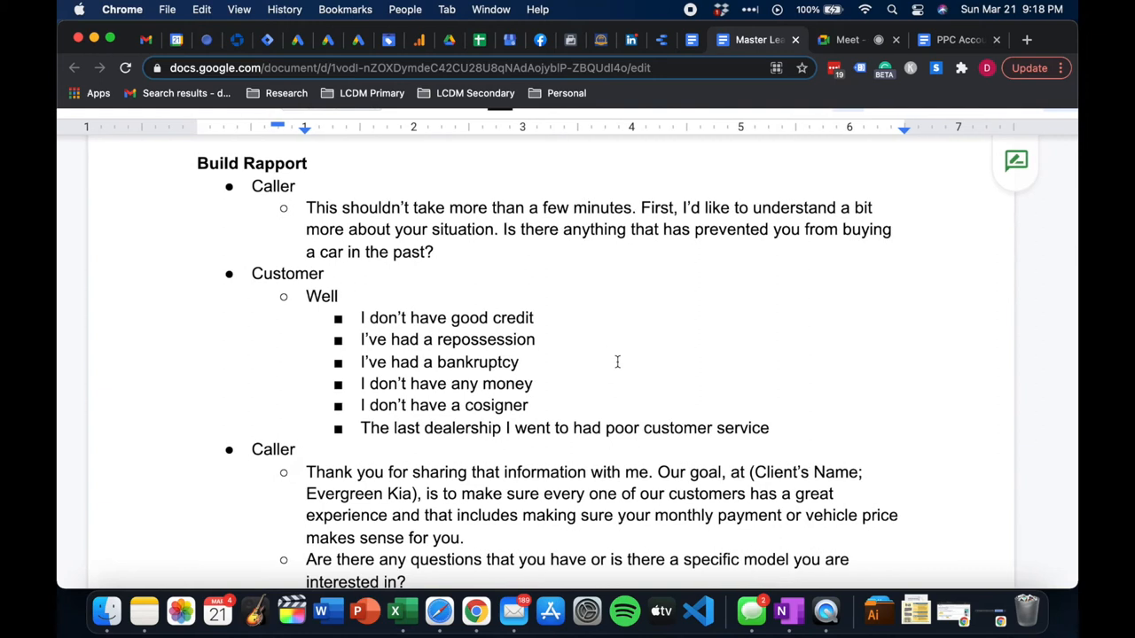
mouse_move(556, 229)
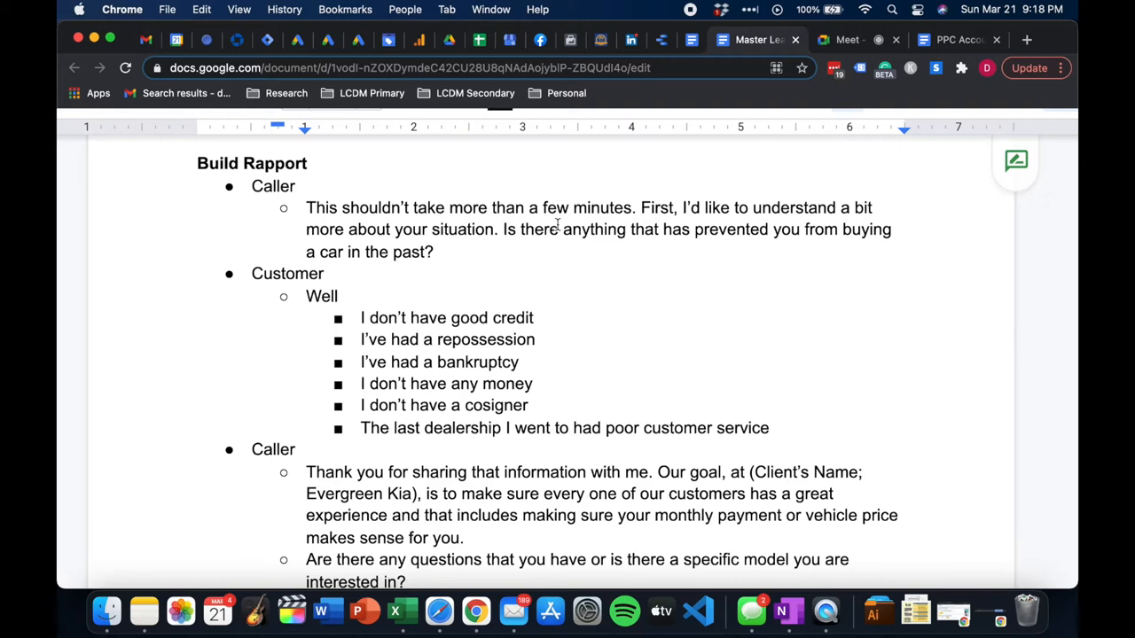
mouse_move(649, 183)
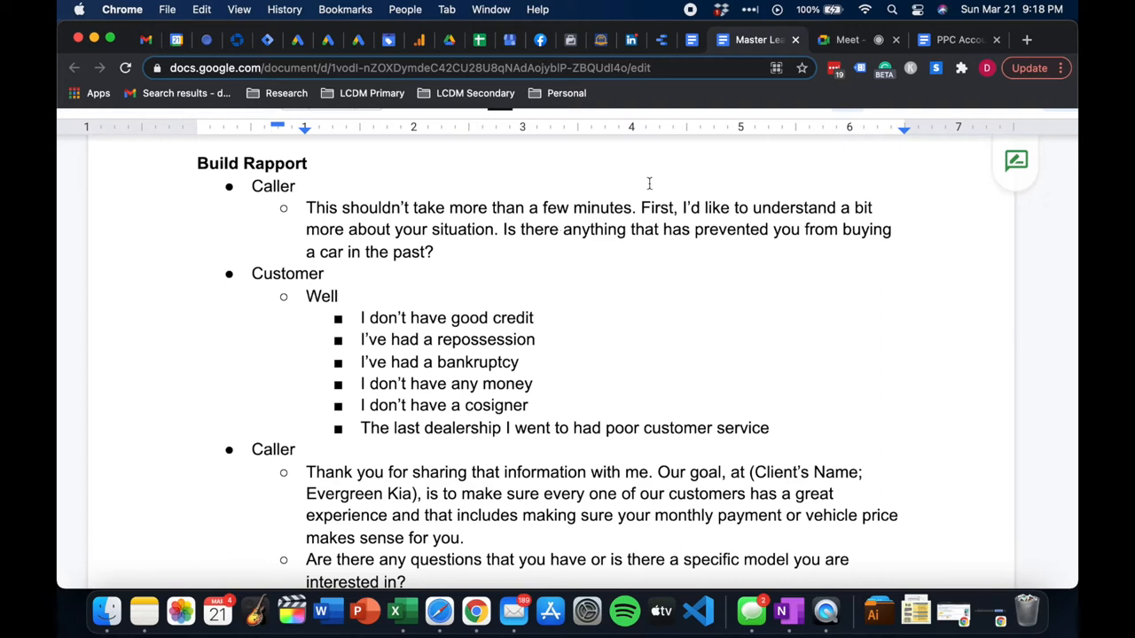
mouse_move(427, 251)
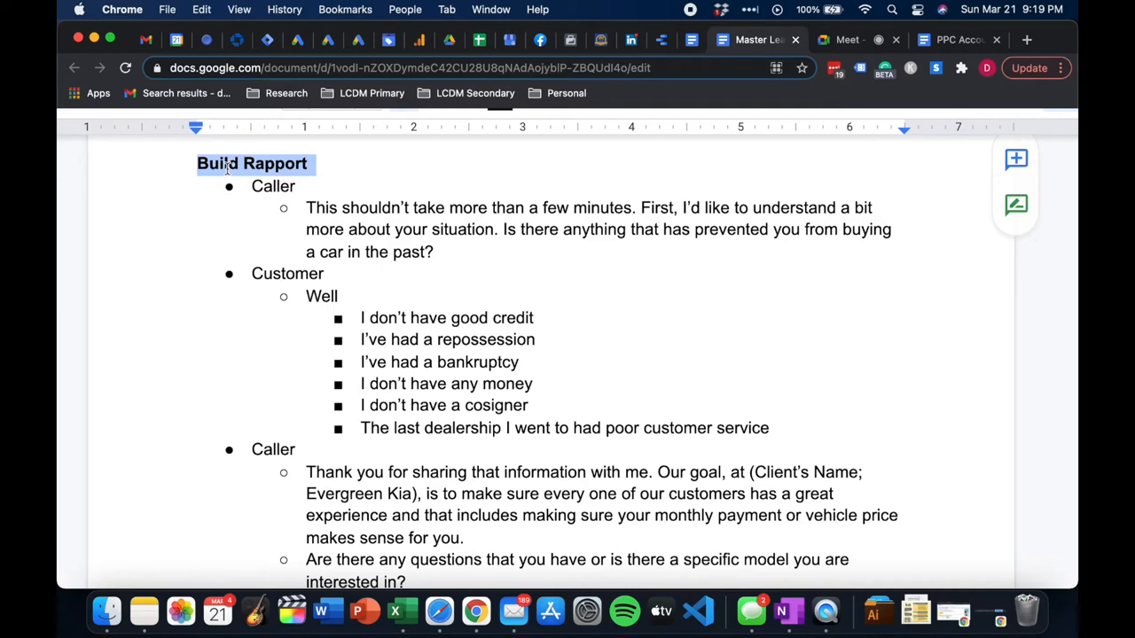
mouse_move(309, 268)
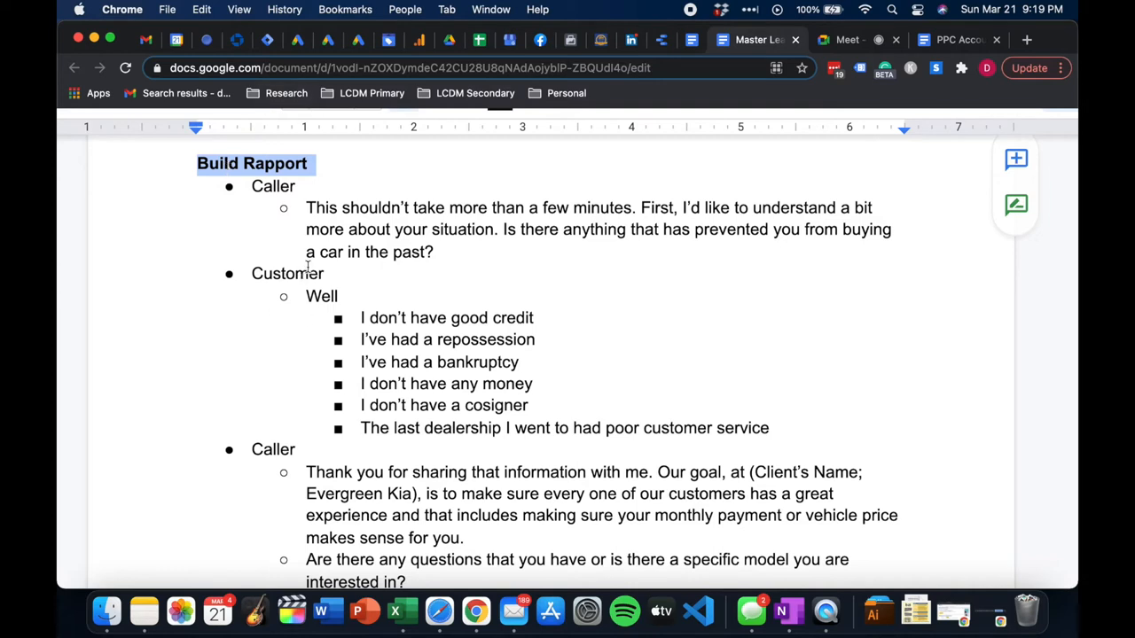
mouse_move(446, 213)
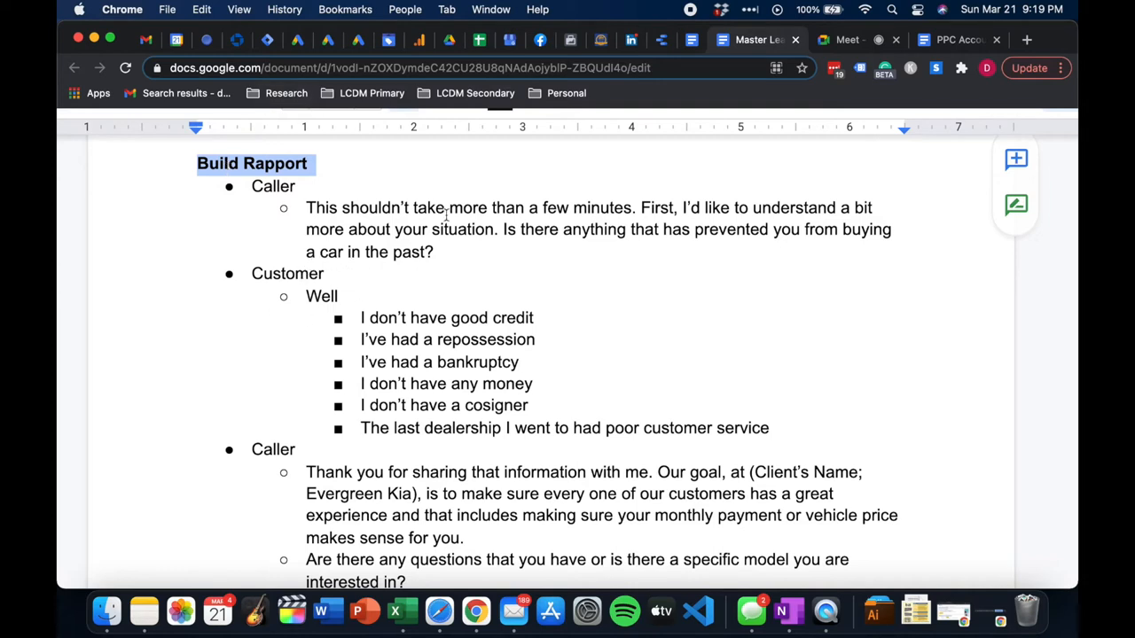
left_click_drag(500, 229, 433, 252)
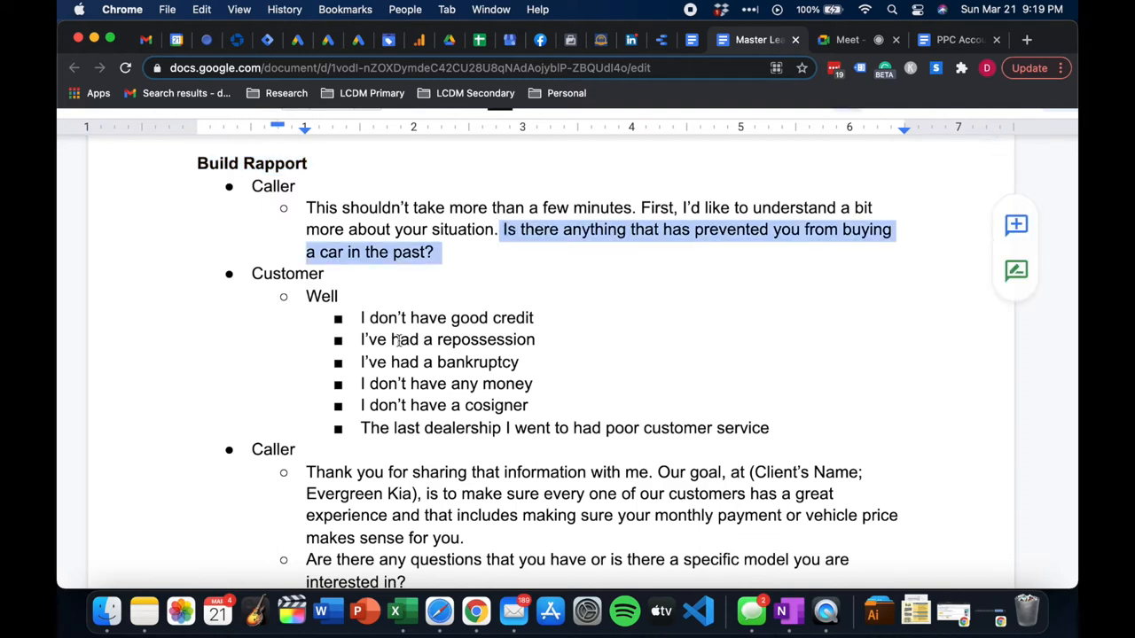
mouse_move(382, 296)
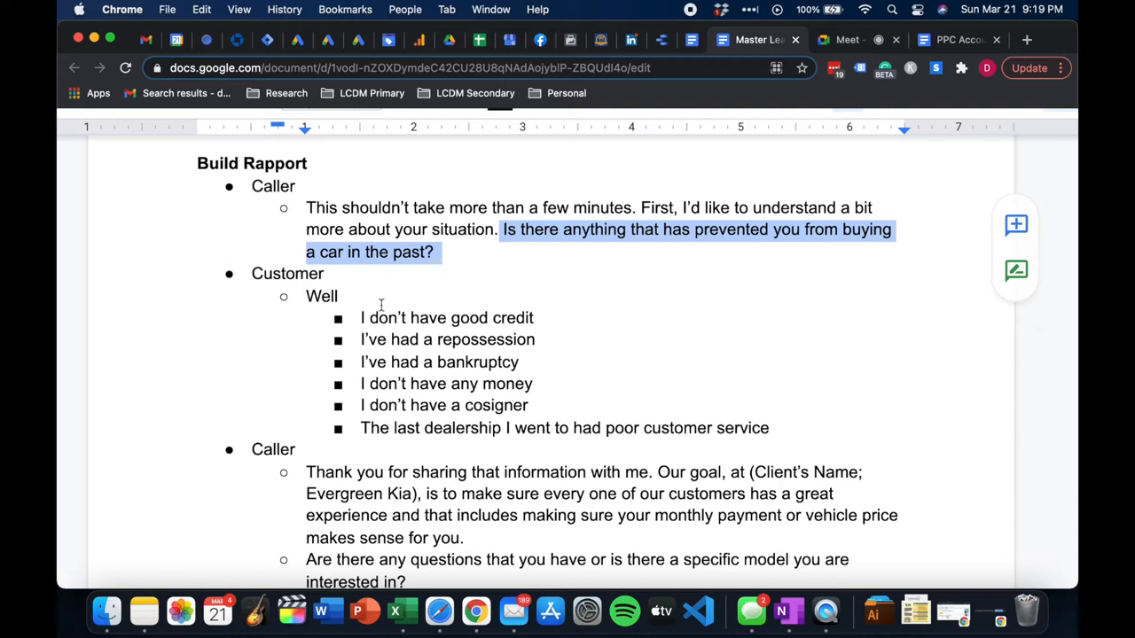
mouse_move(372, 351)
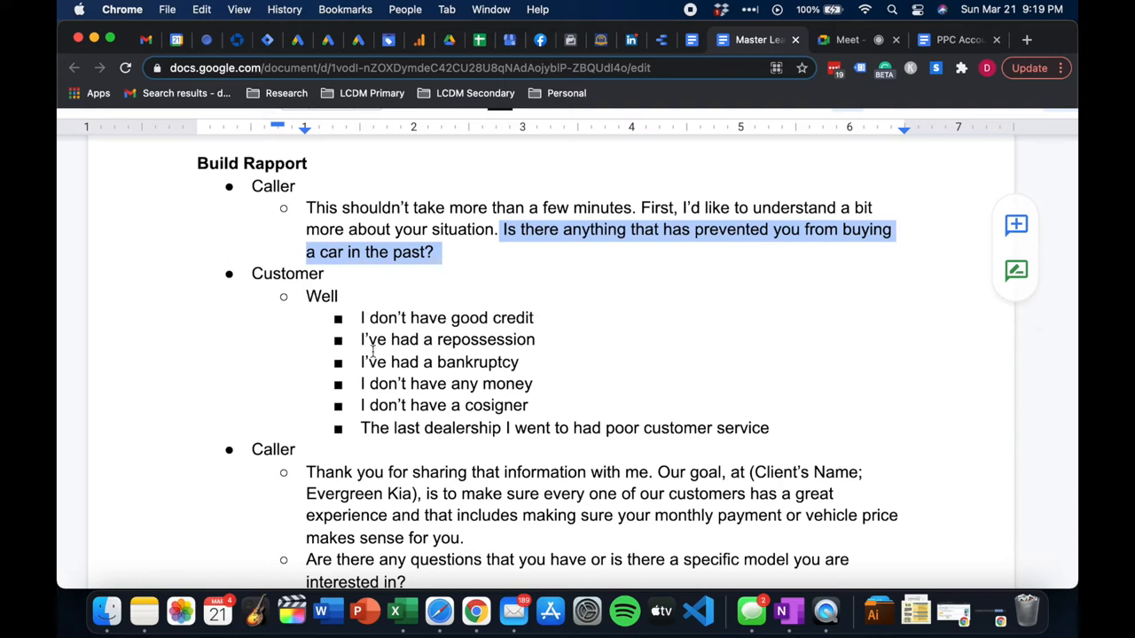
mouse_move(507, 362)
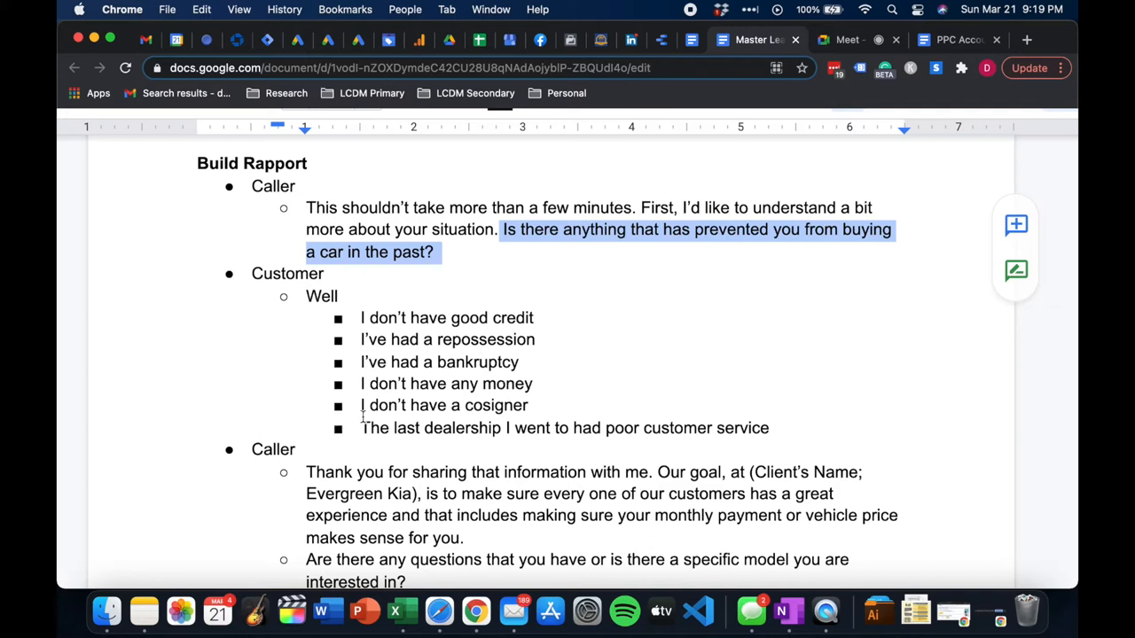
mouse_move(601, 439)
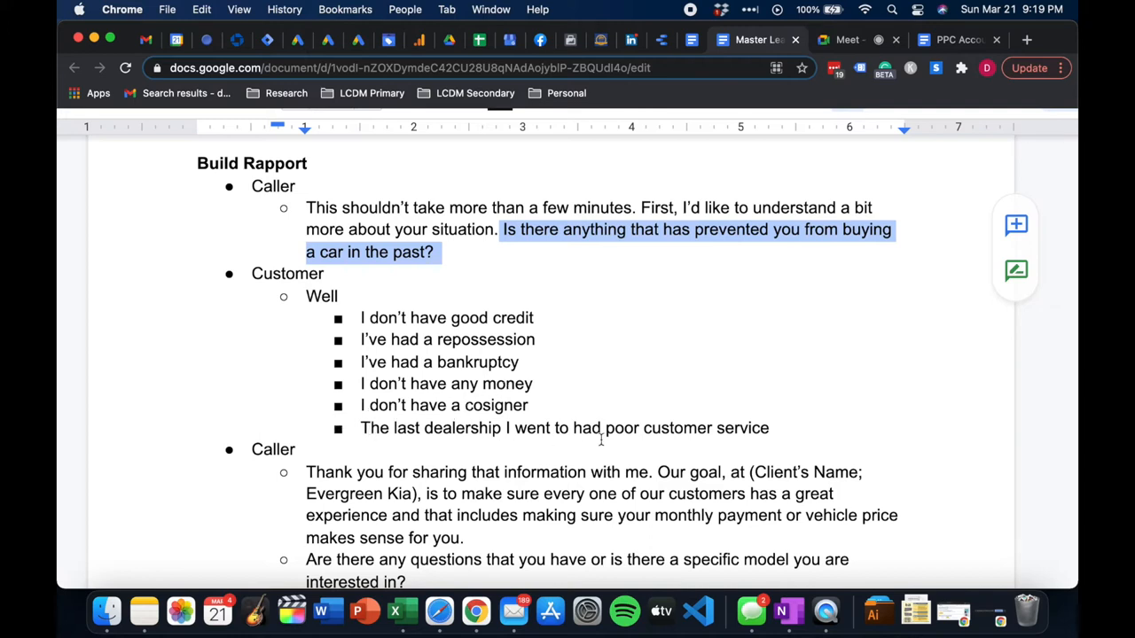
Add "I didn't have the time" after the last customer objection under Build Rapport
triple_click(564, 427)
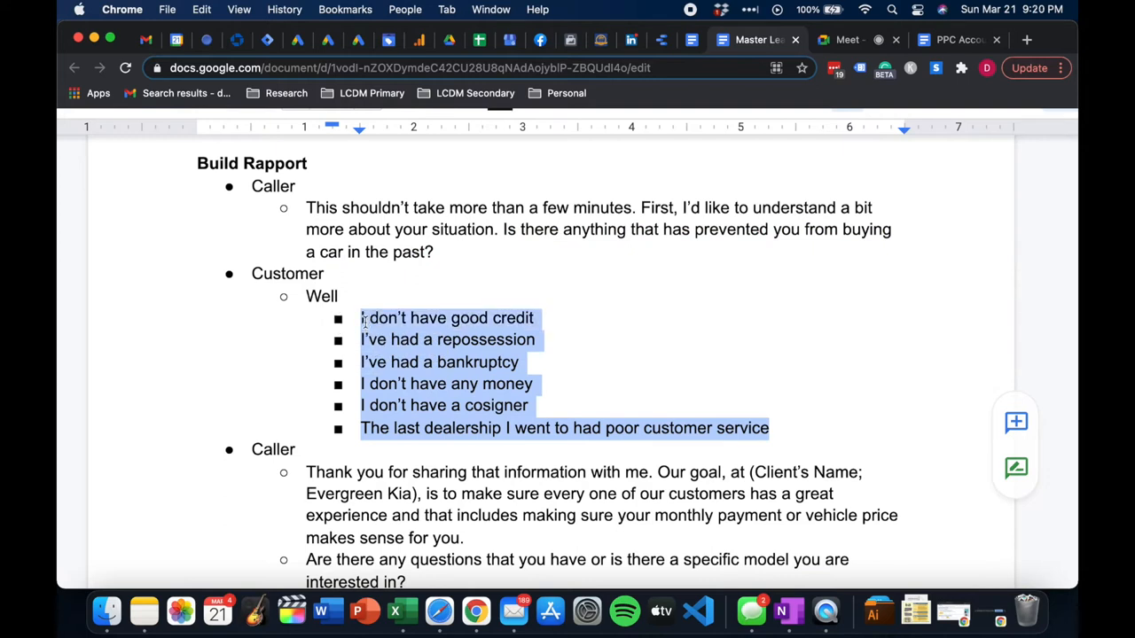
left_click(759, 387)
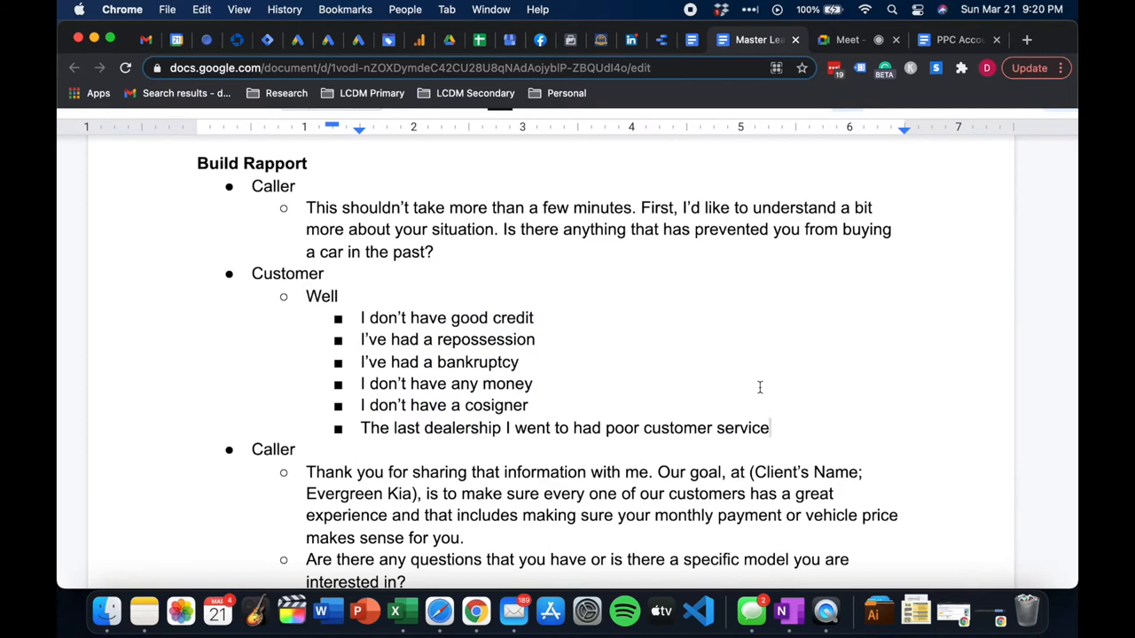
type("I didn’t have the tim")
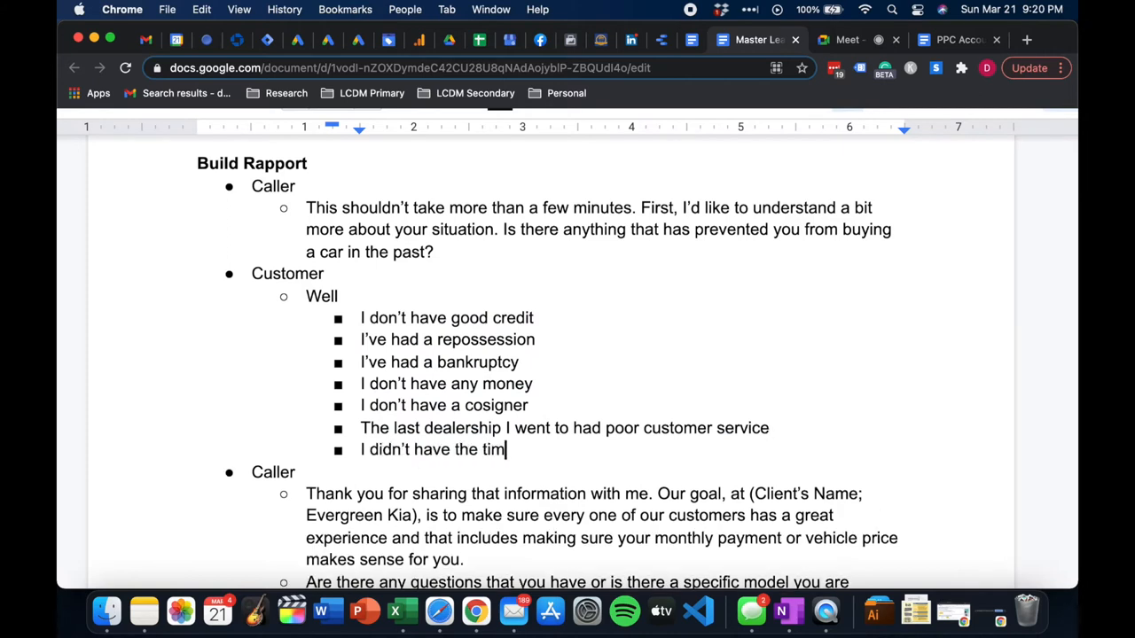
type("e")
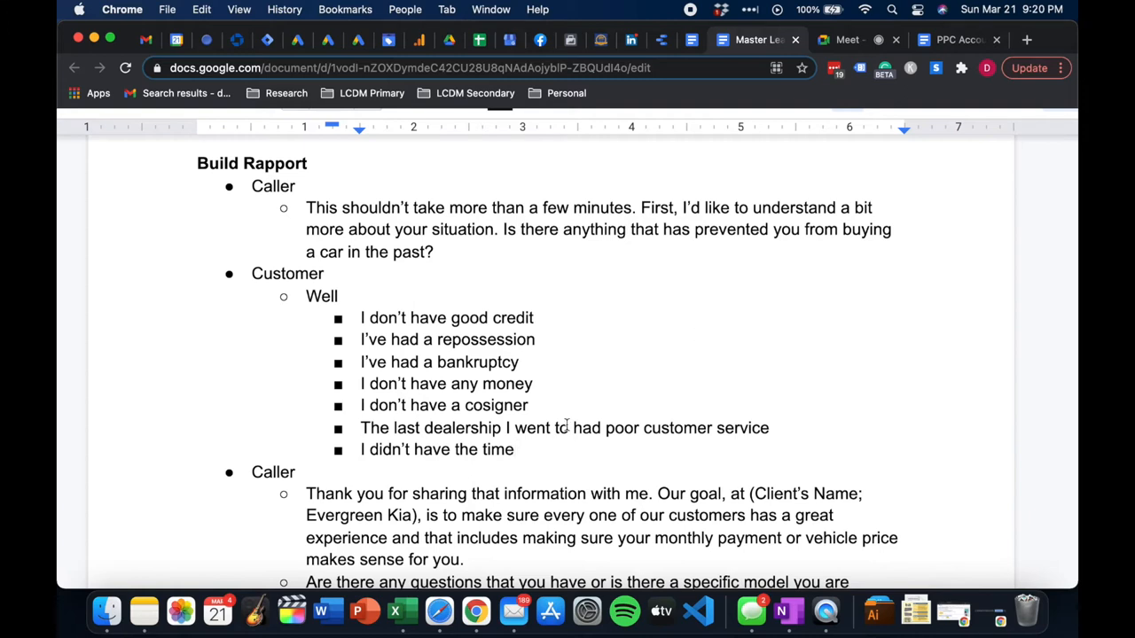
scroll("down", 3)
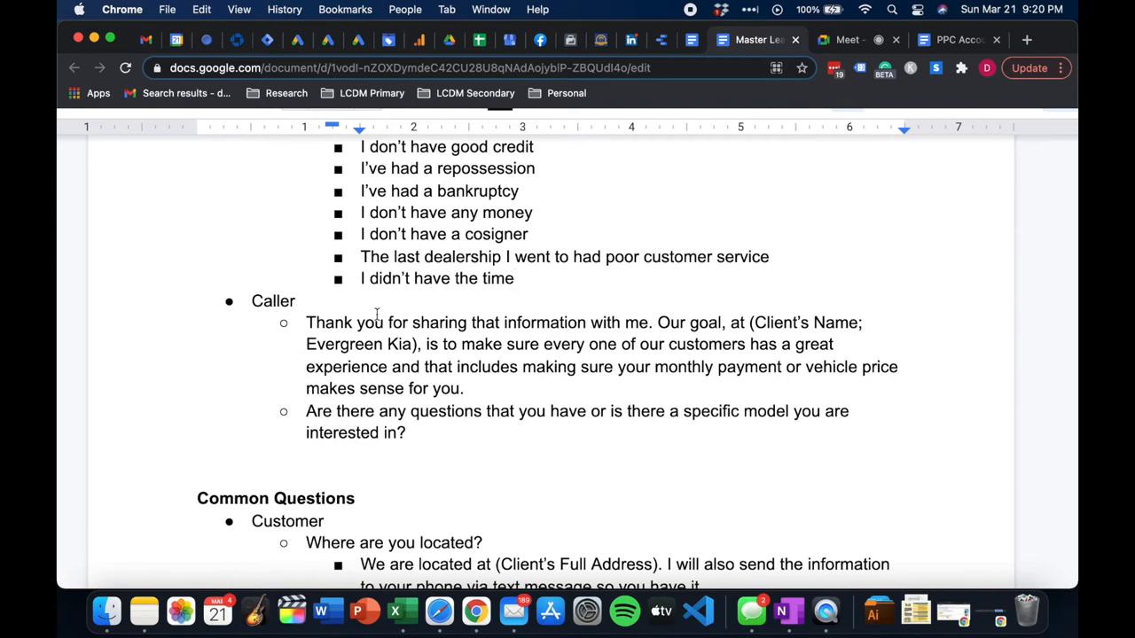
mouse_move(668, 314)
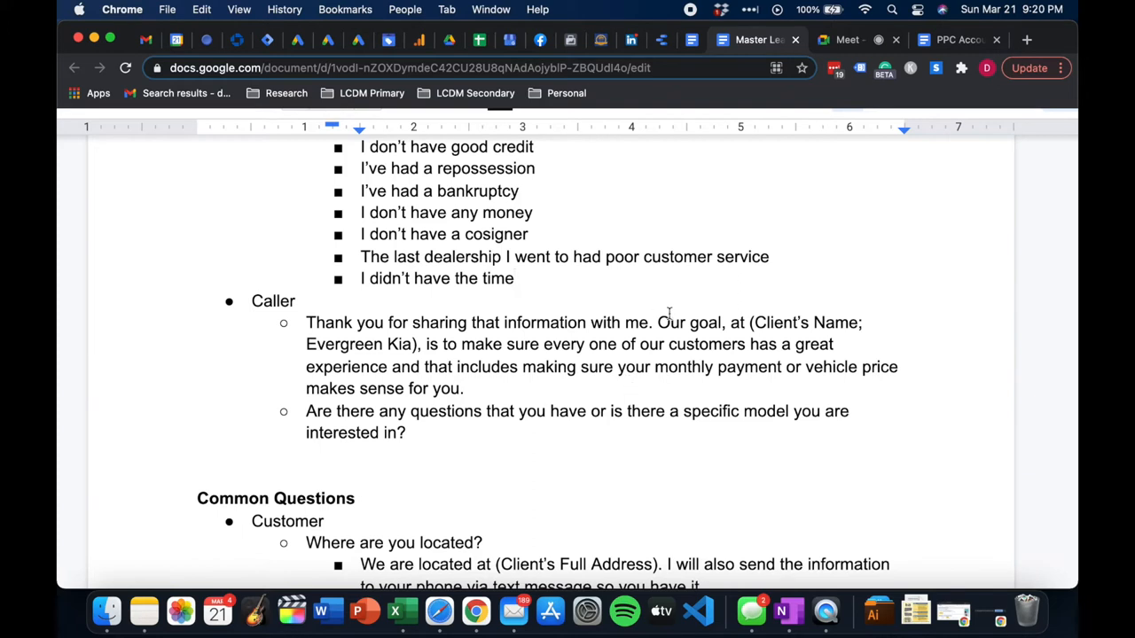
mouse_move(656, 351)
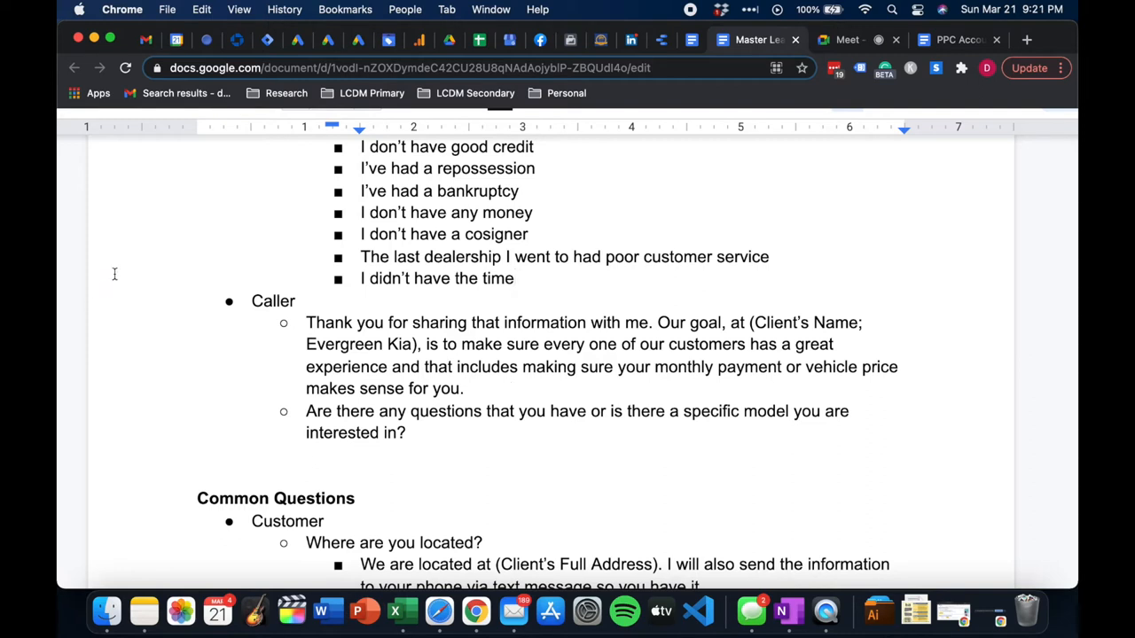
scroll("down", 3)
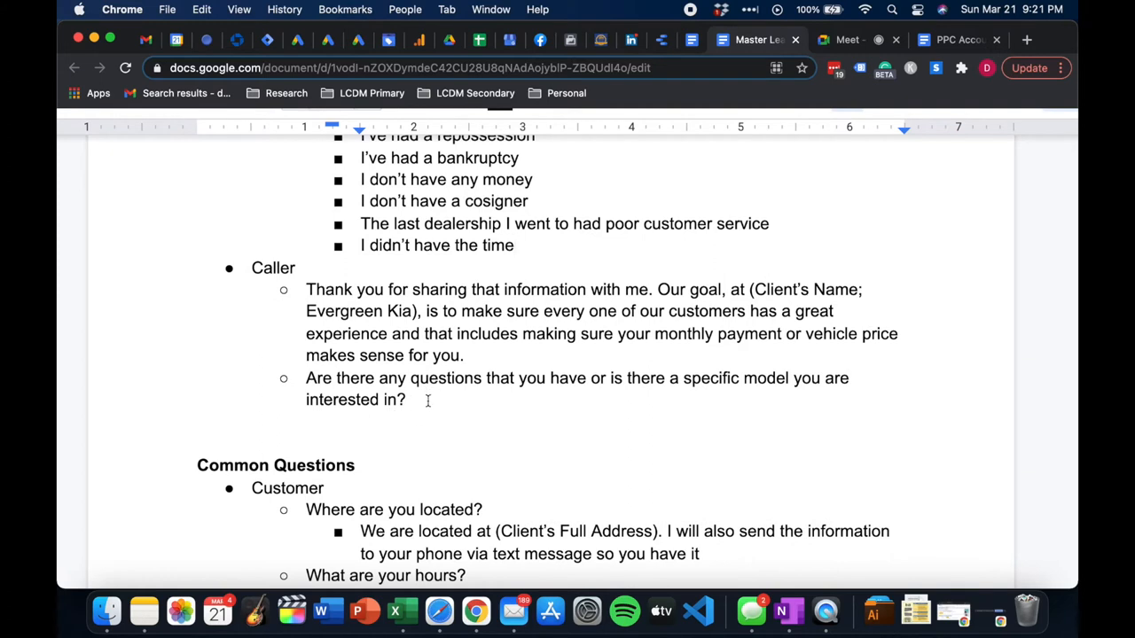
mouse_move(440, 397)
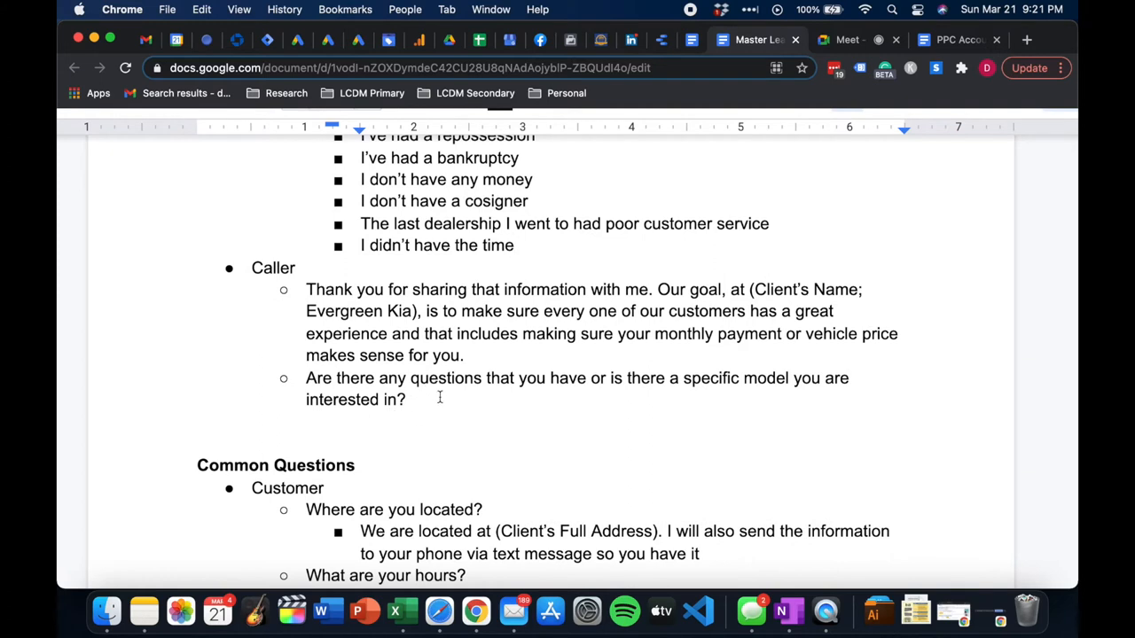
left_click_drag(305, 377, 404, 399)
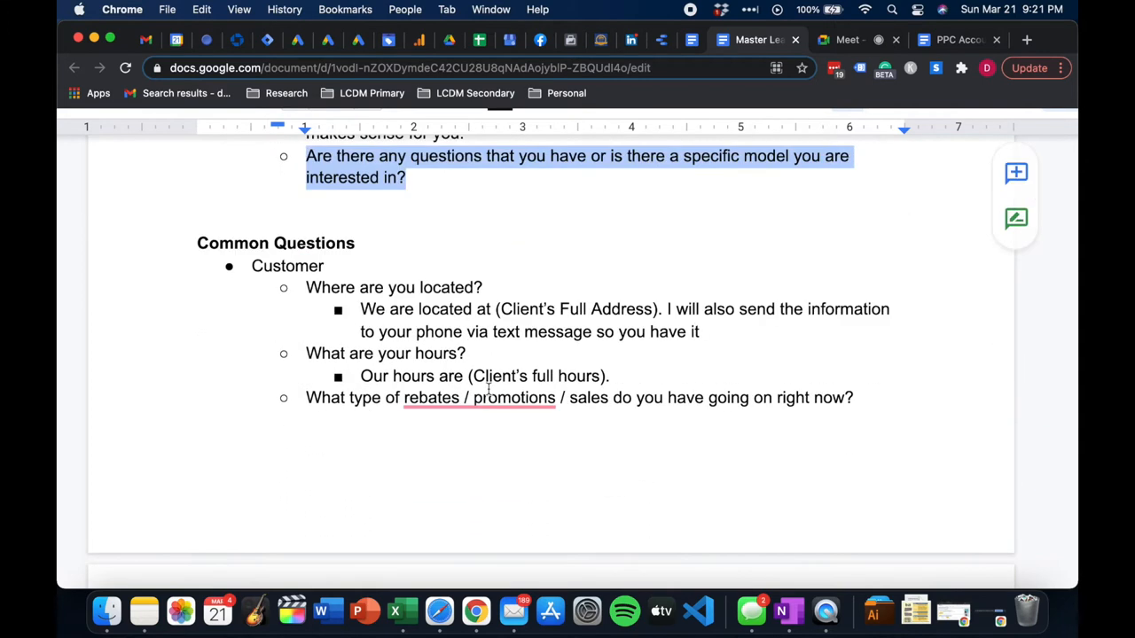
Highlight the 'Where are you located?' question under Common Questions
scroll("down", 3)
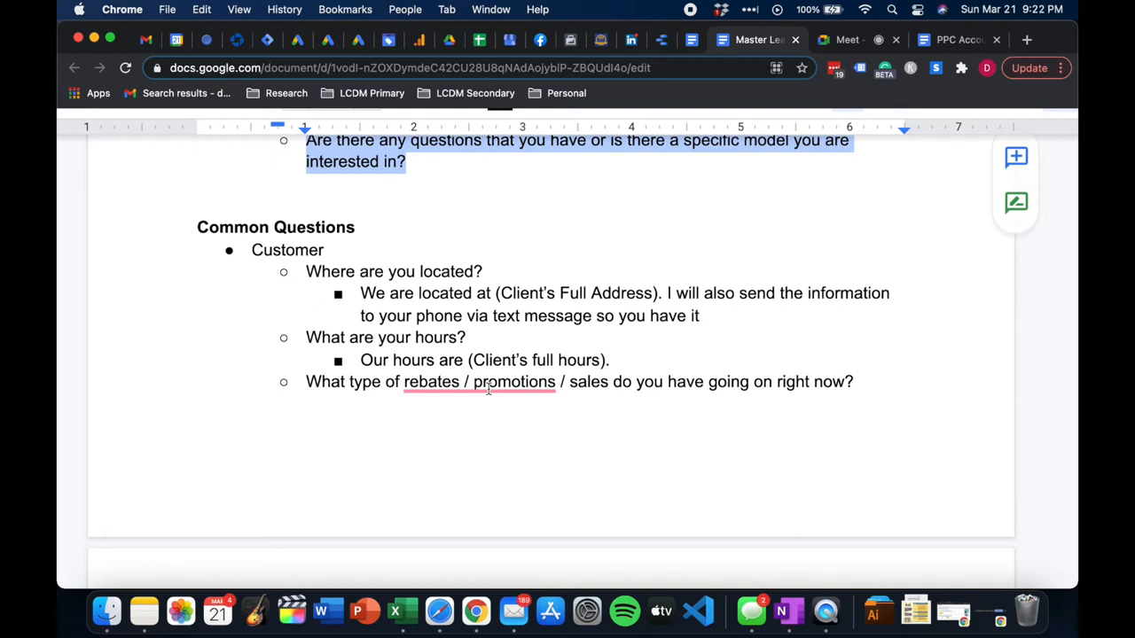
left_click(479, 383)
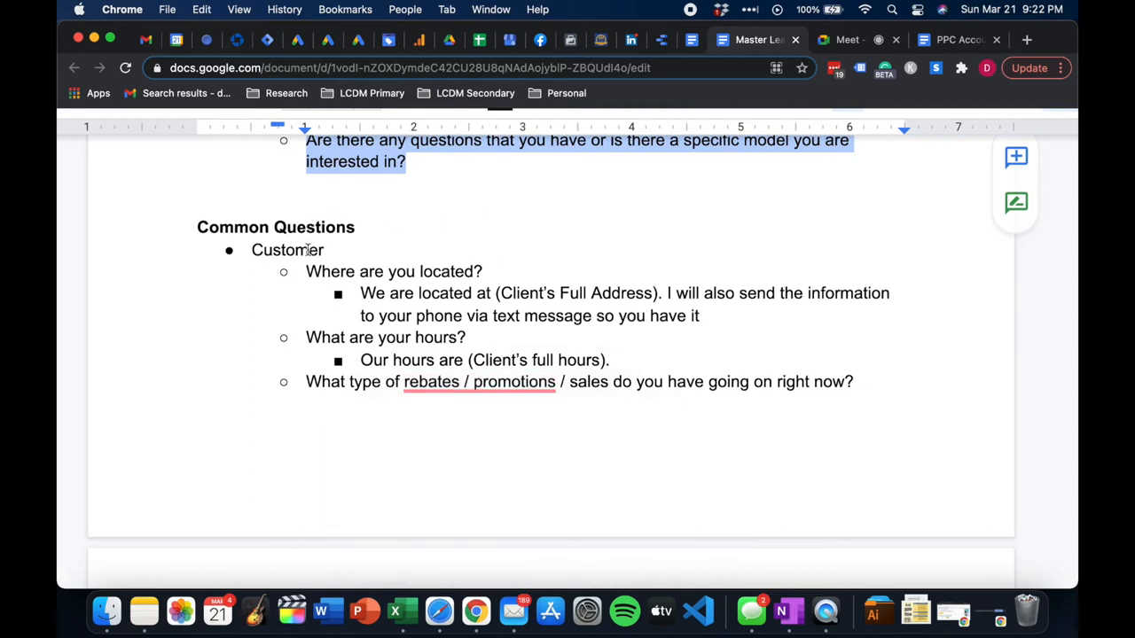
left_click(305, 272)
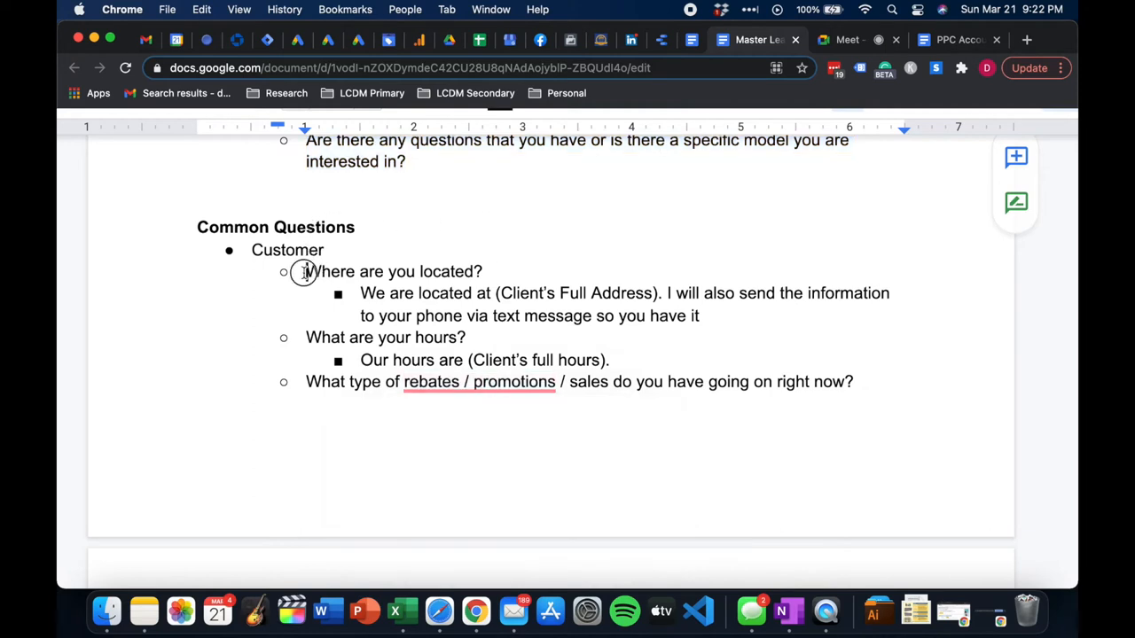
left_click_drag(305, 271, 482, 271)
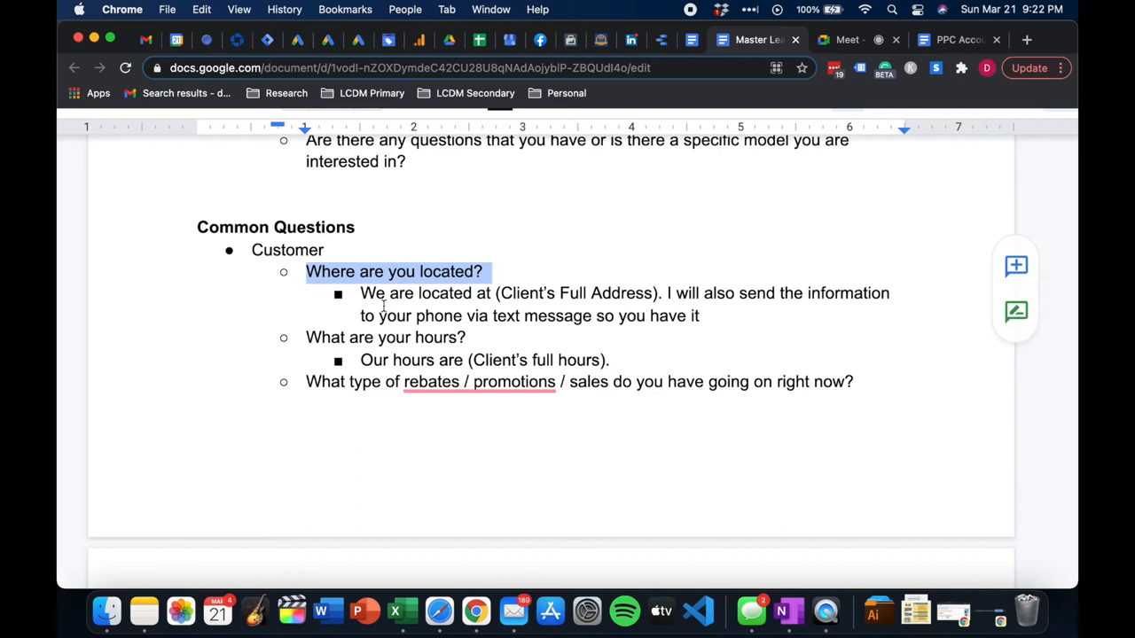
mouse_move(390, 300)
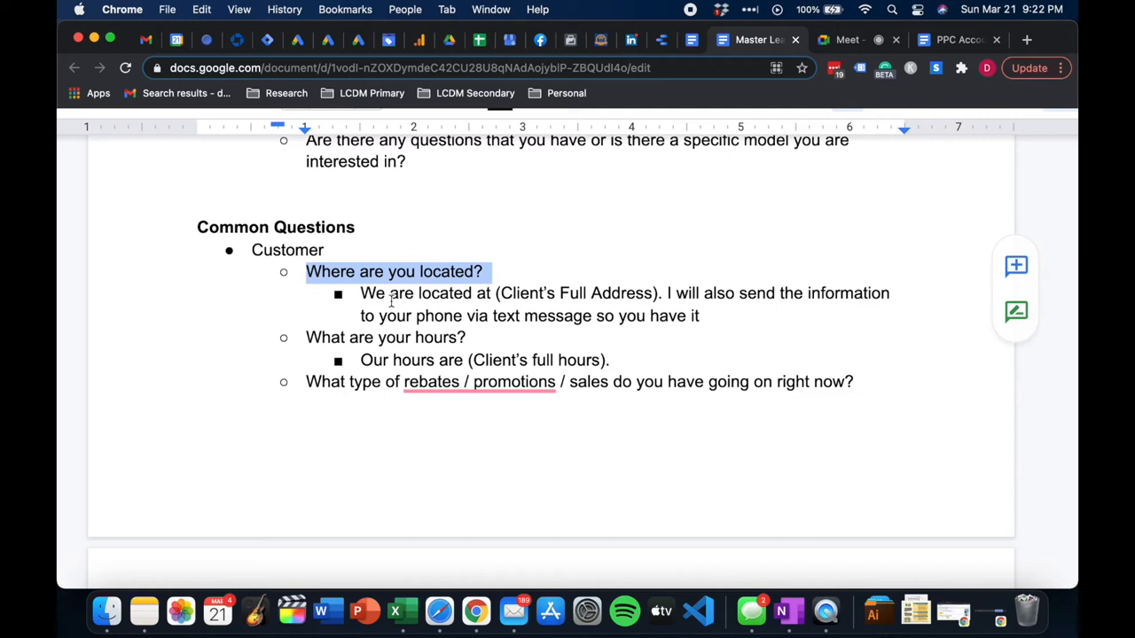
mouse_move(393, 295)
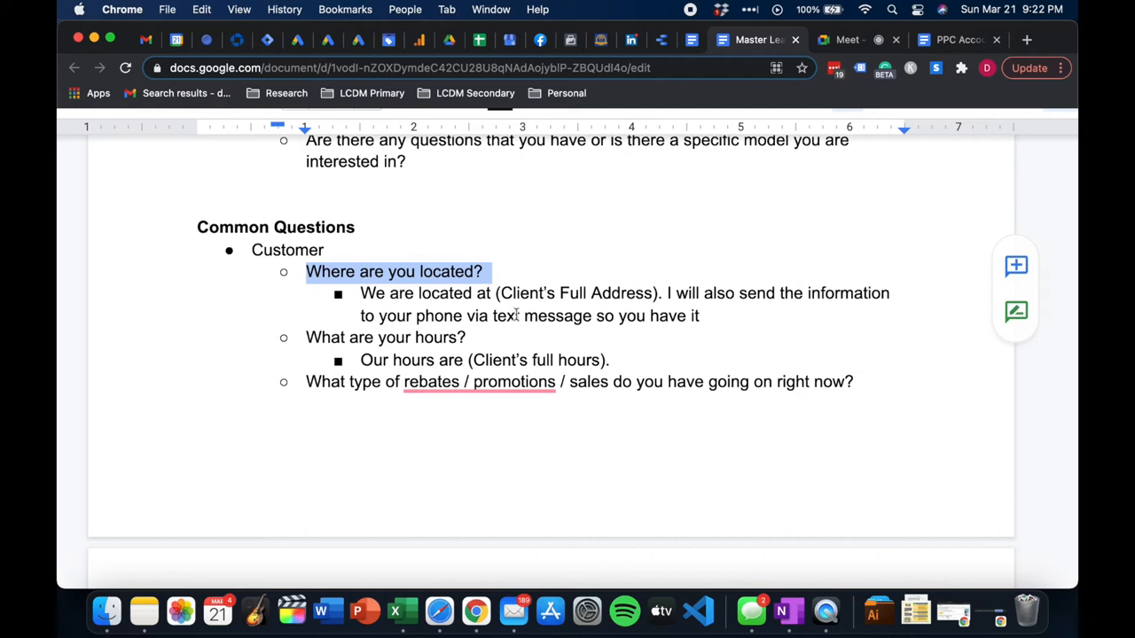
mouse_move(407, 292)
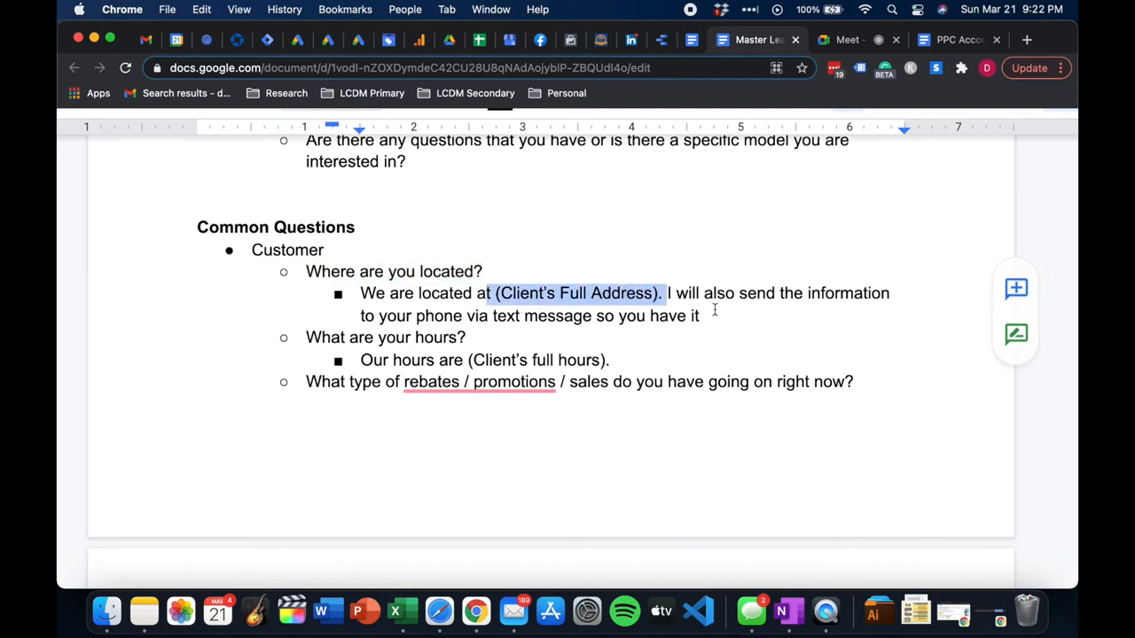
End the location answer with a period after 'so you have it' and select that sentence
left_click(815, 305)
type(".")
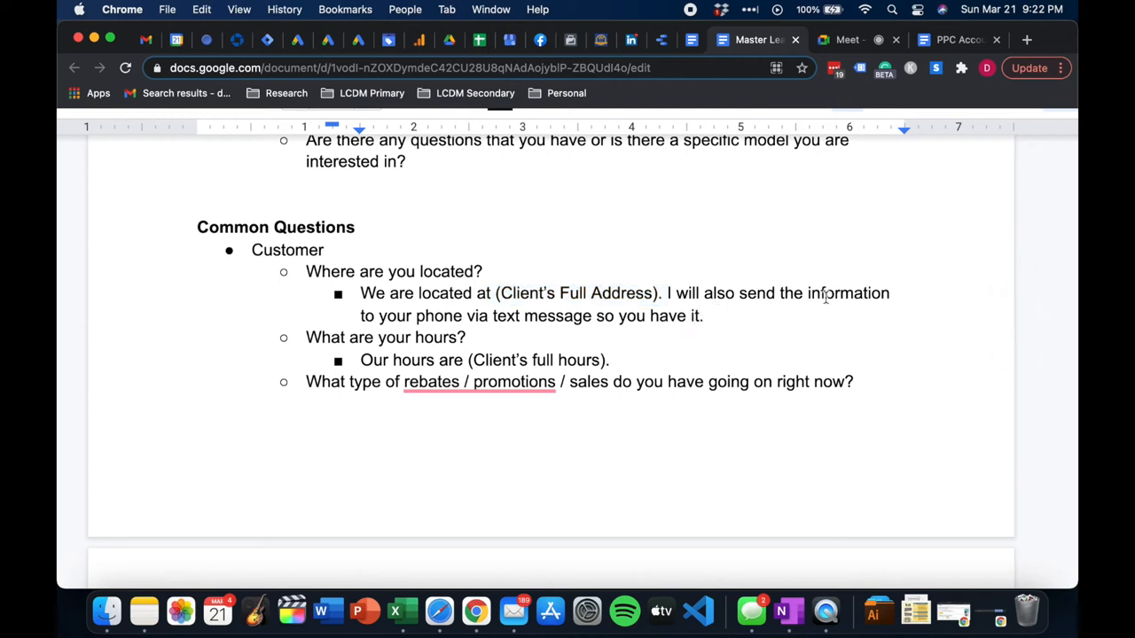
left_click_drag(362, 295, 702, 316)
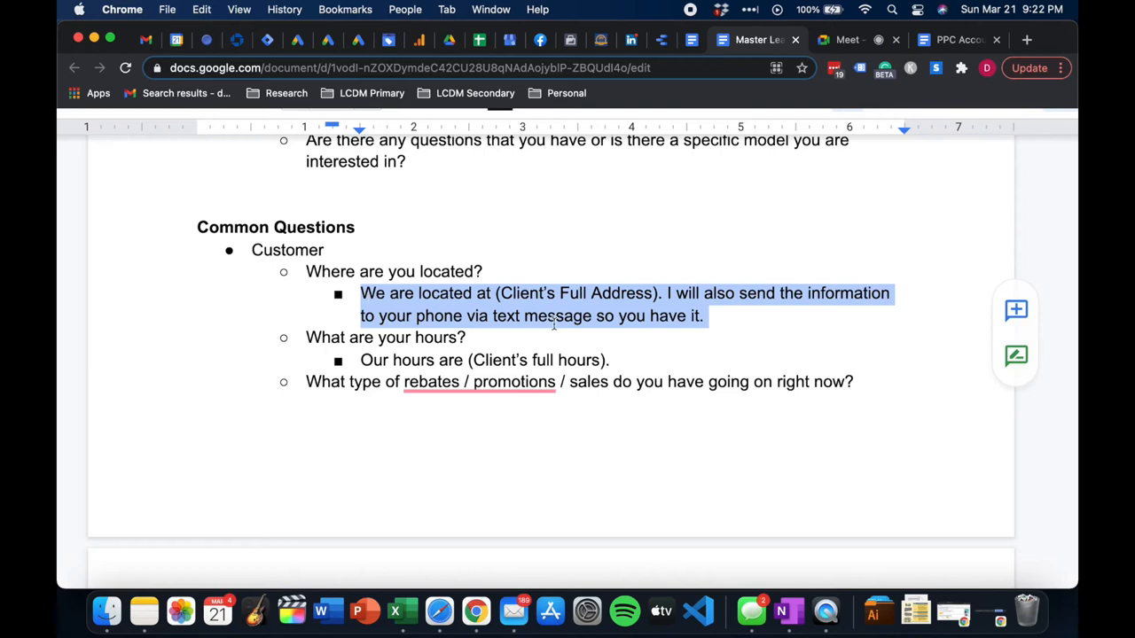
mouse_move(608, 266)
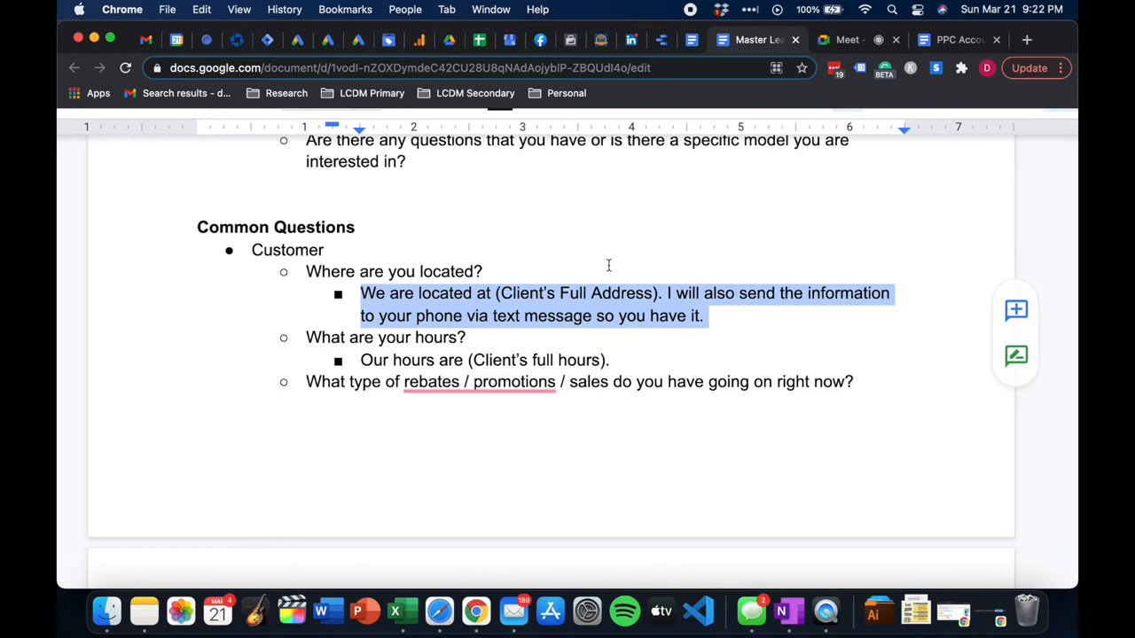
scroll("down", 3)
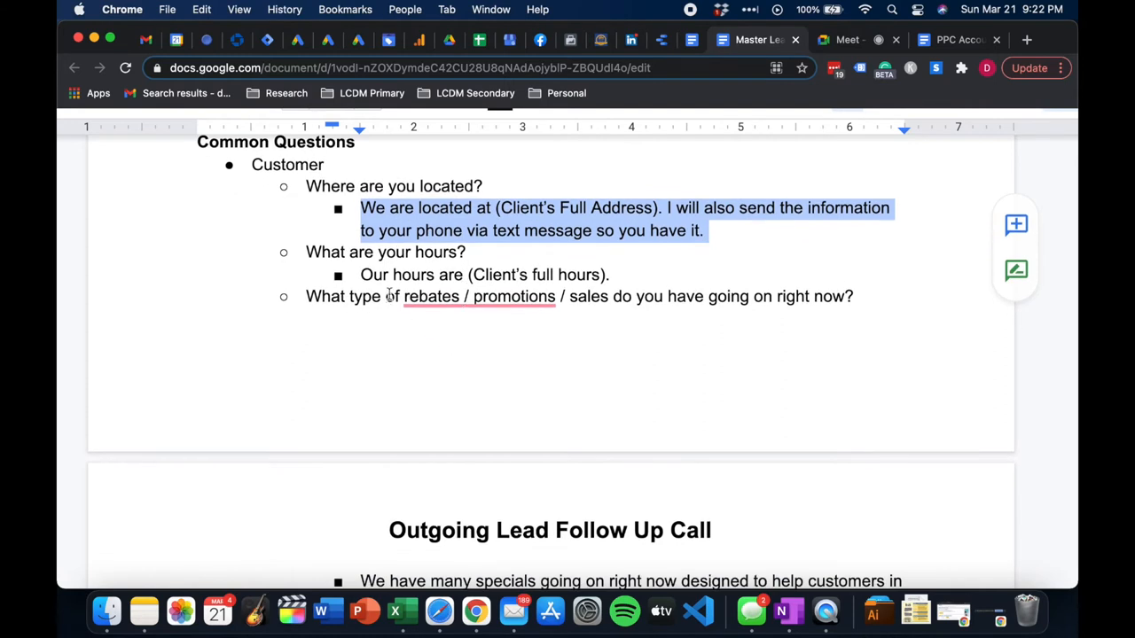
left_click(479, 296)
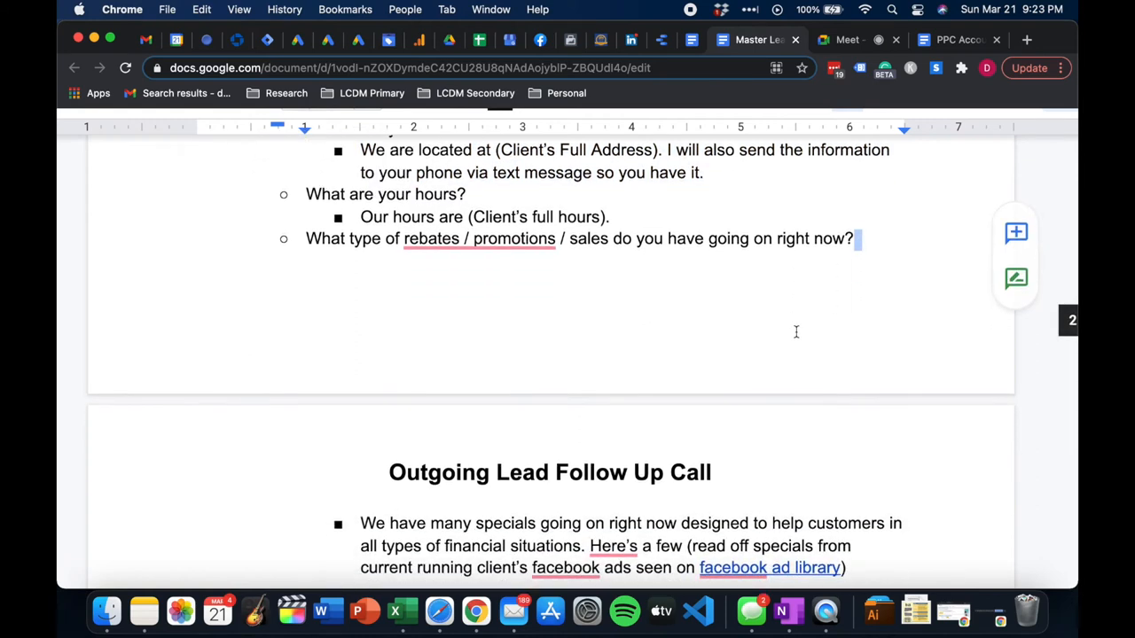
scroll("down", 3)
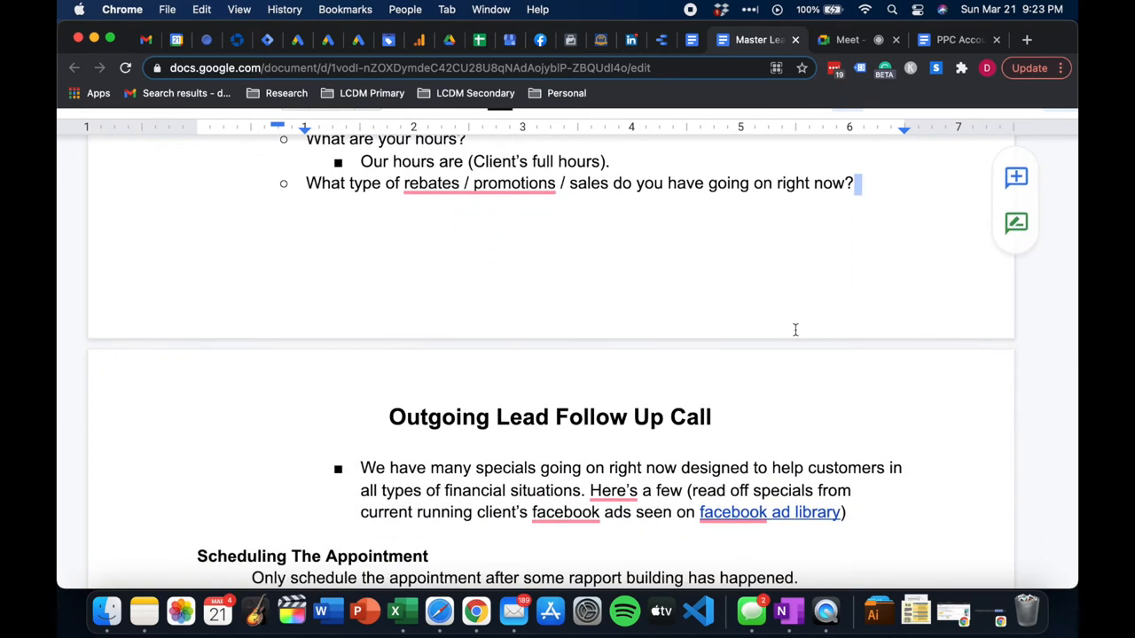
mouse_move(798, 330)
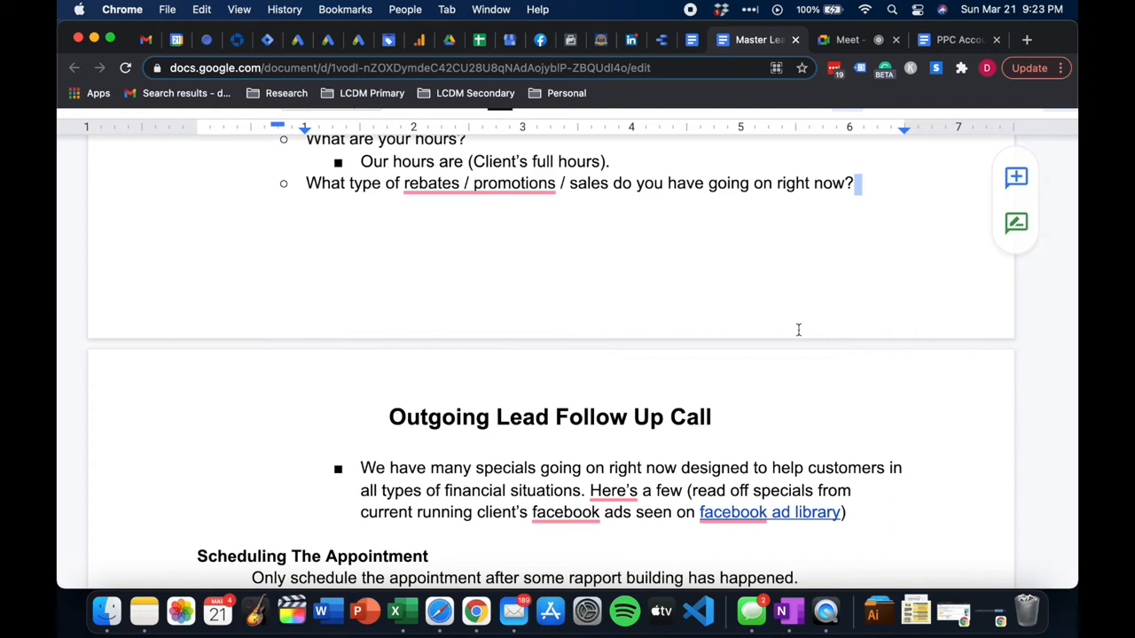
mouse_move(807, 314)
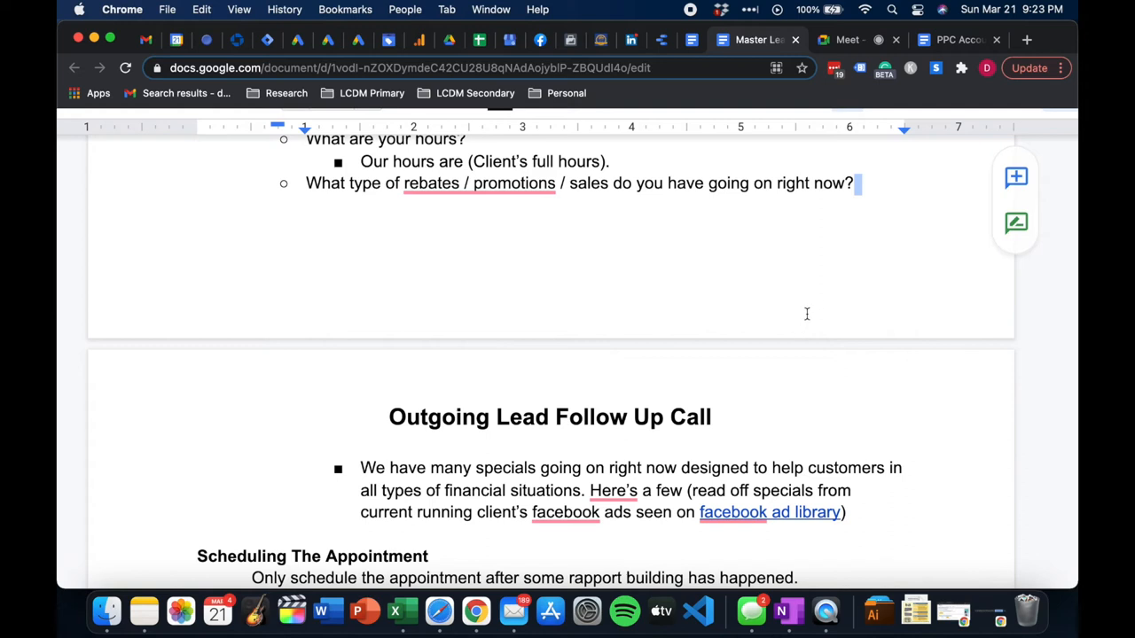
mouse_move(807, 312)
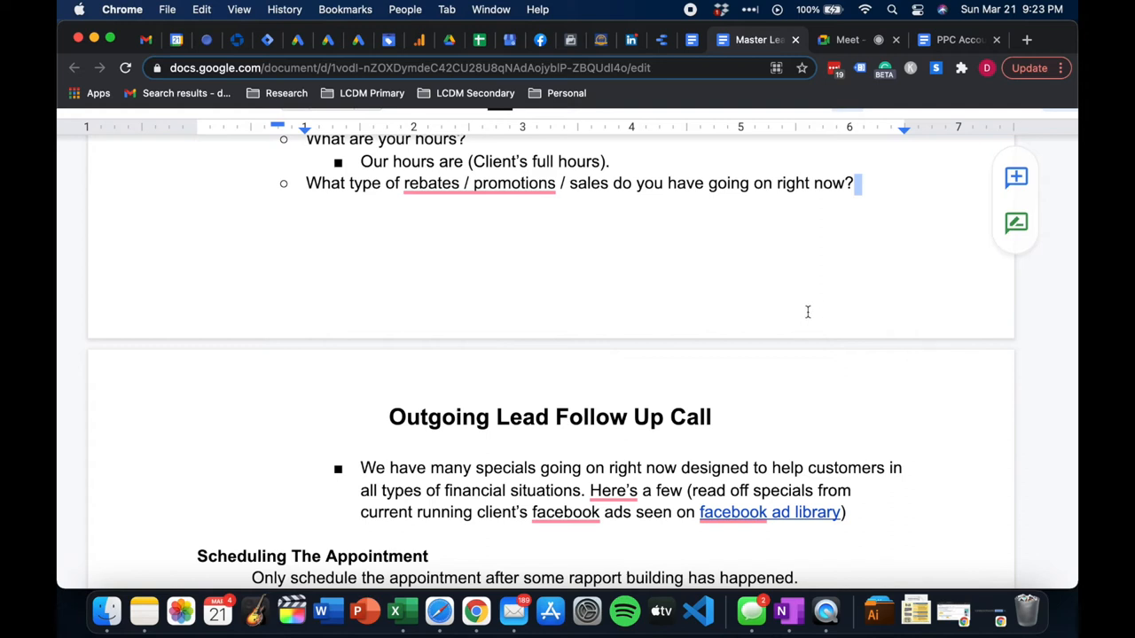
mouse_move(812, 314)
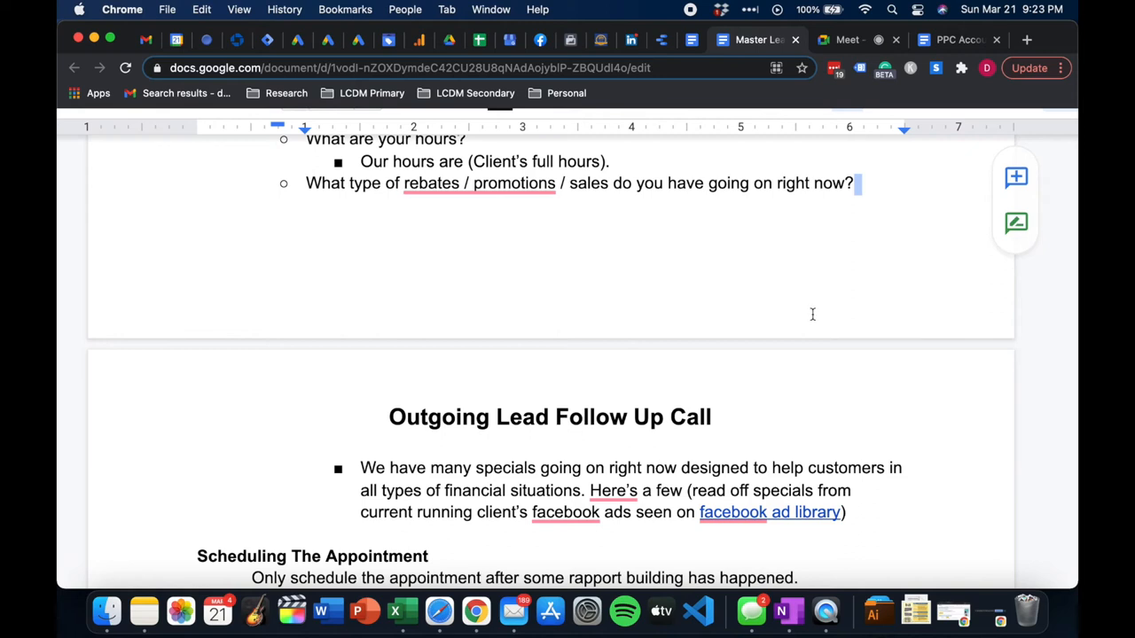
mouse_move(819, 293)
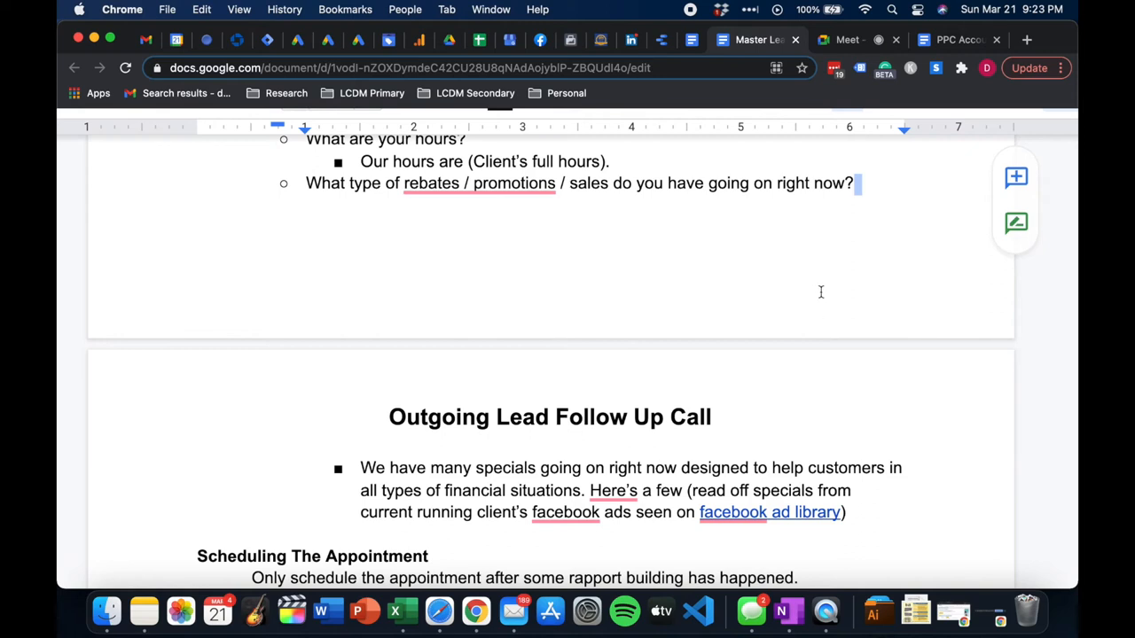
mouse_move(823, 280)
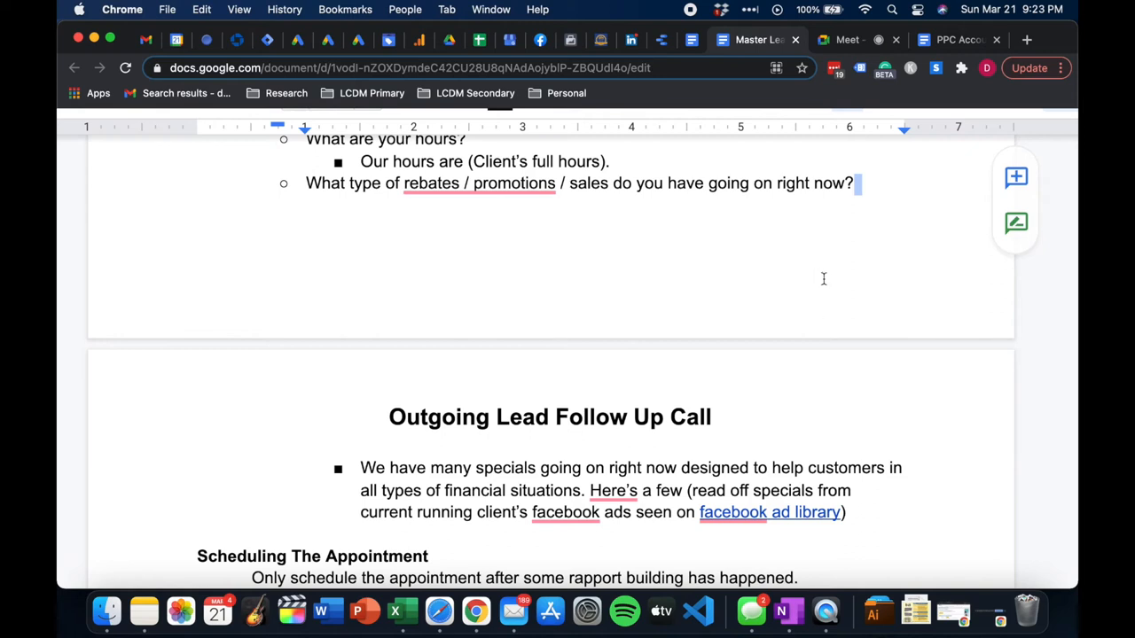
mouse_move(823, 288)
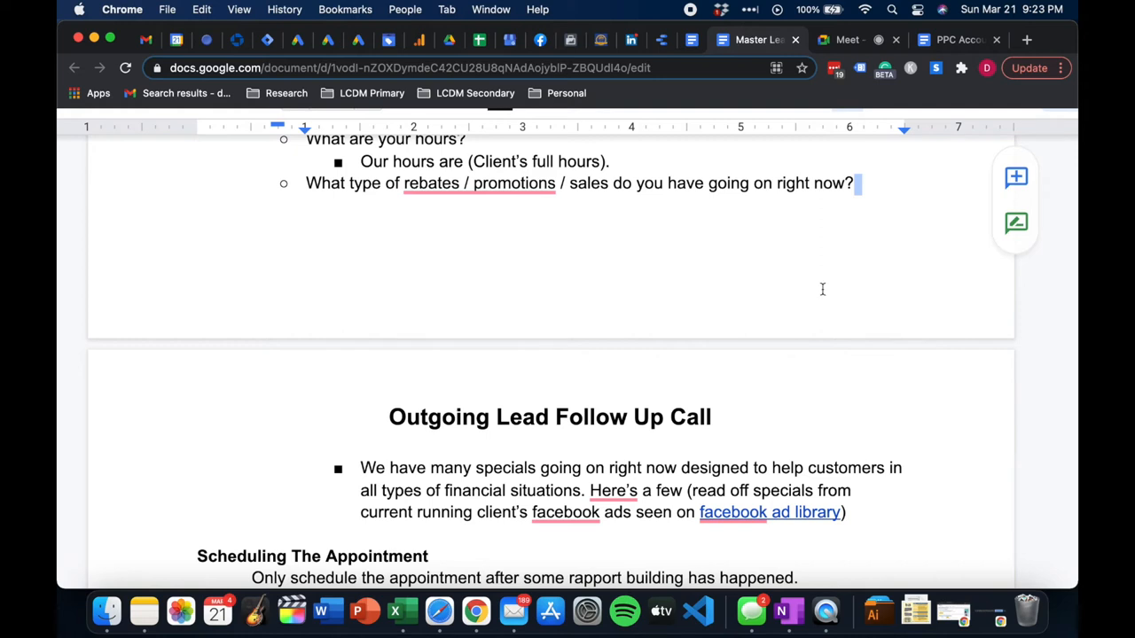
mouse_move(823, 287)
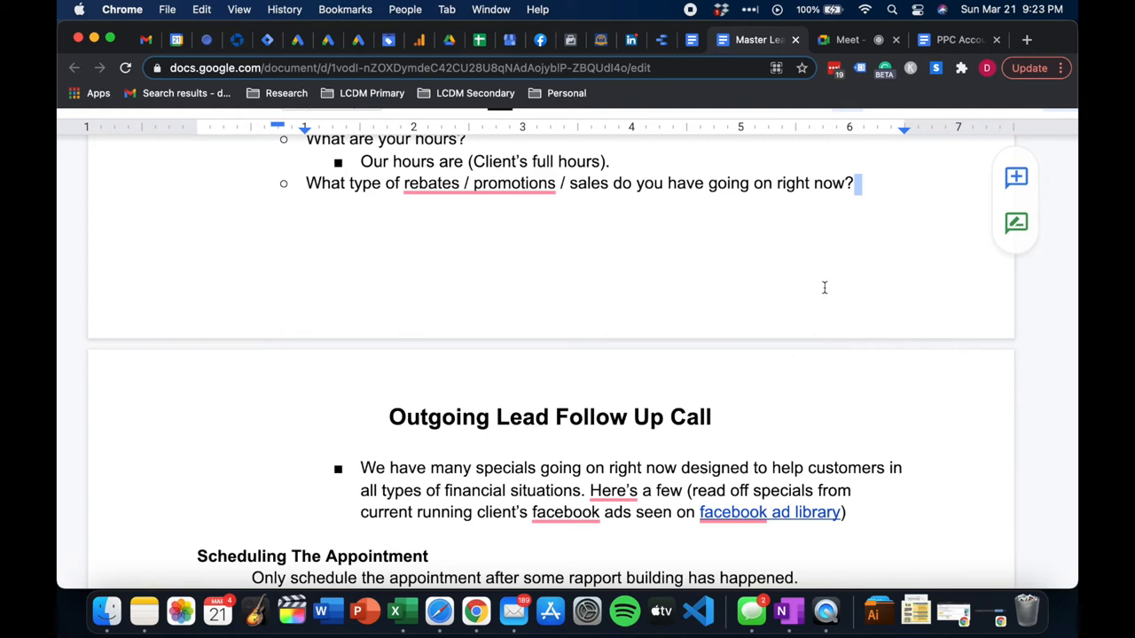
mouse_move(824, 284)
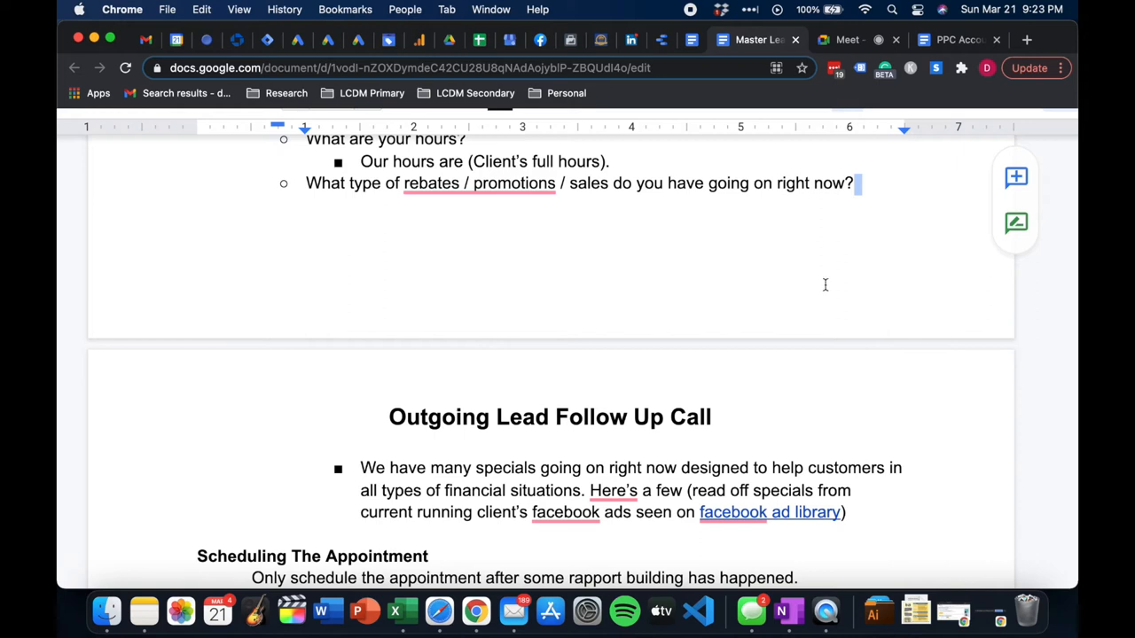
mouse_move(674, 513)
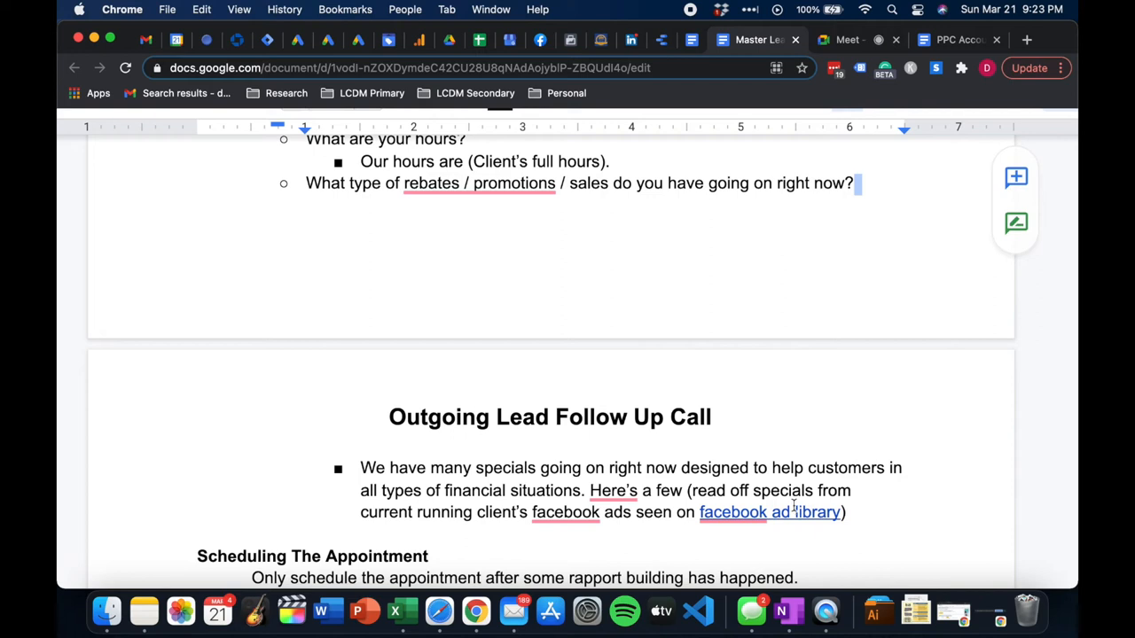
mouse_move(797, 486)
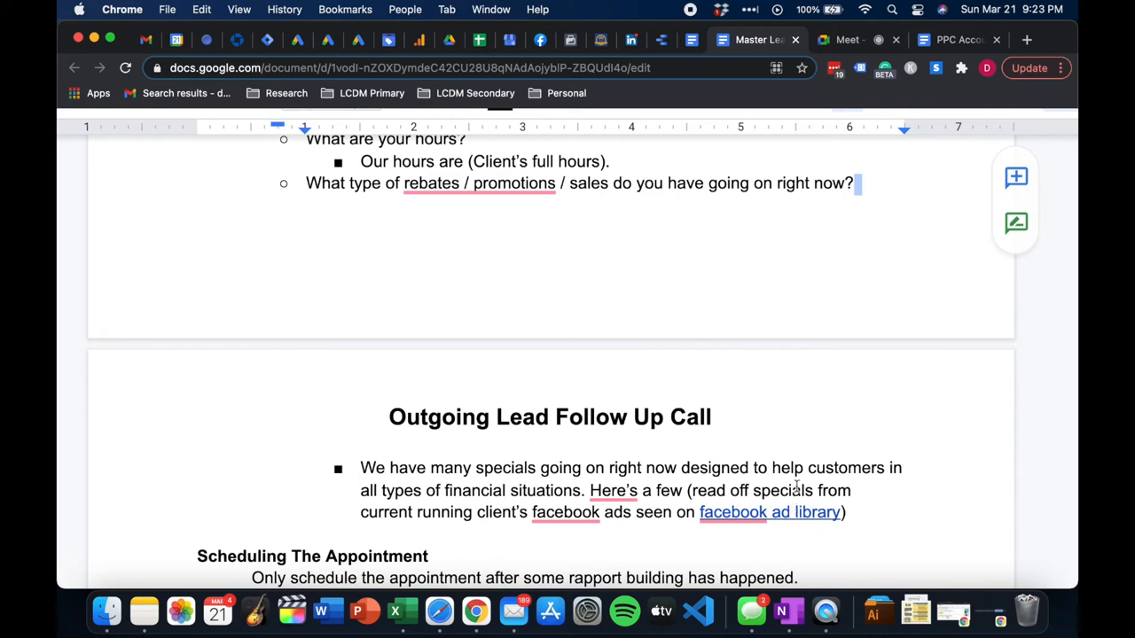
mouse_move(407, 500)
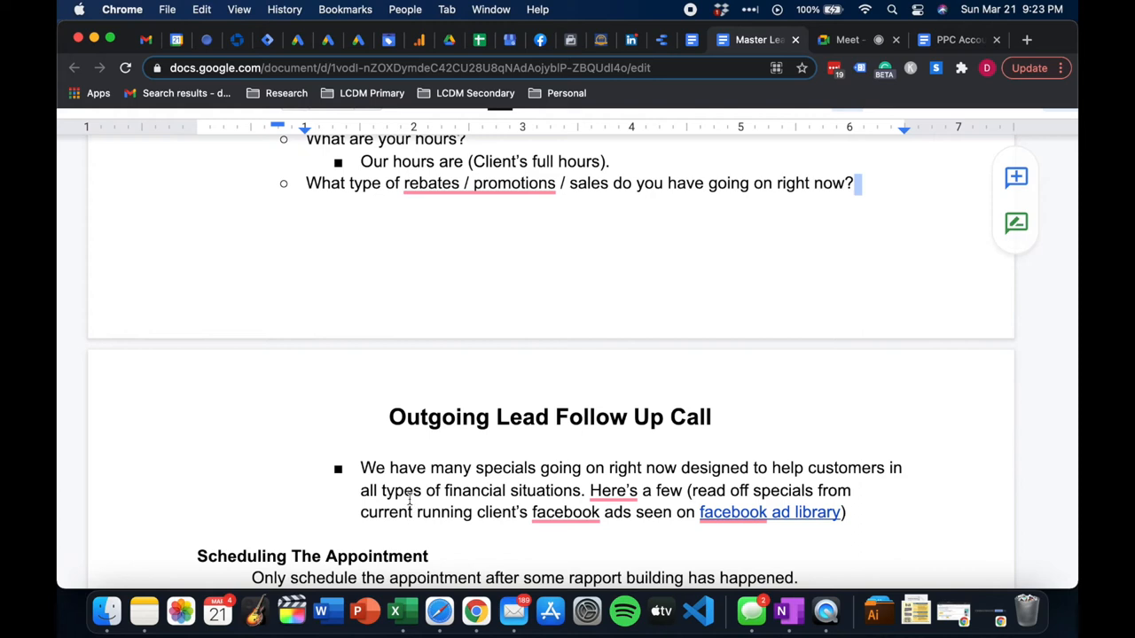
mouse_move(434, 457)
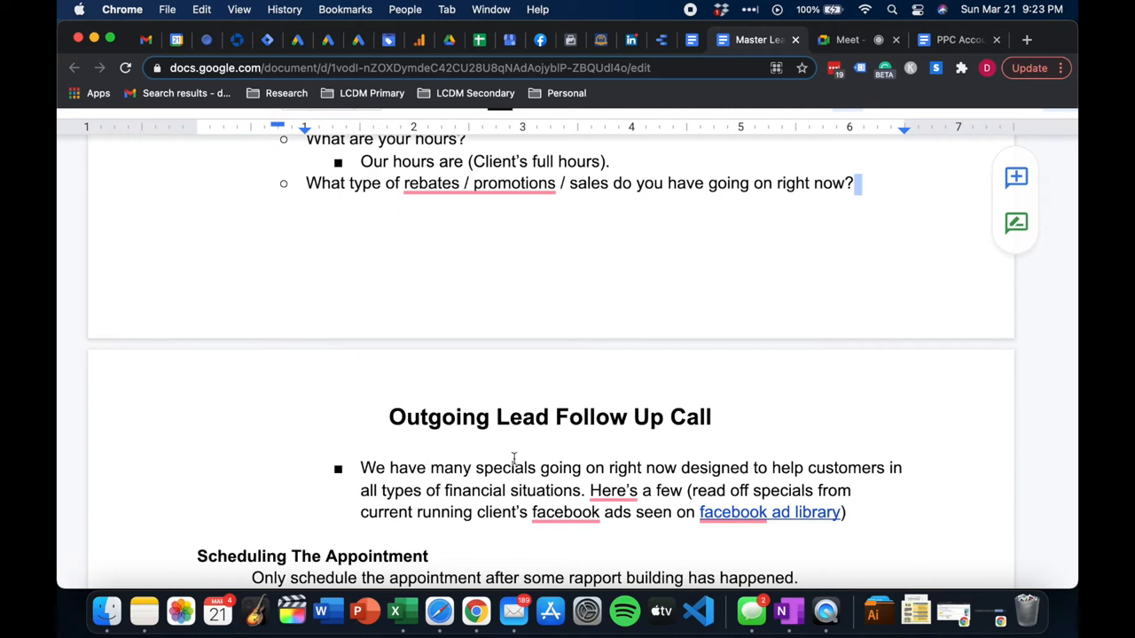
mouse_move(829, 468)
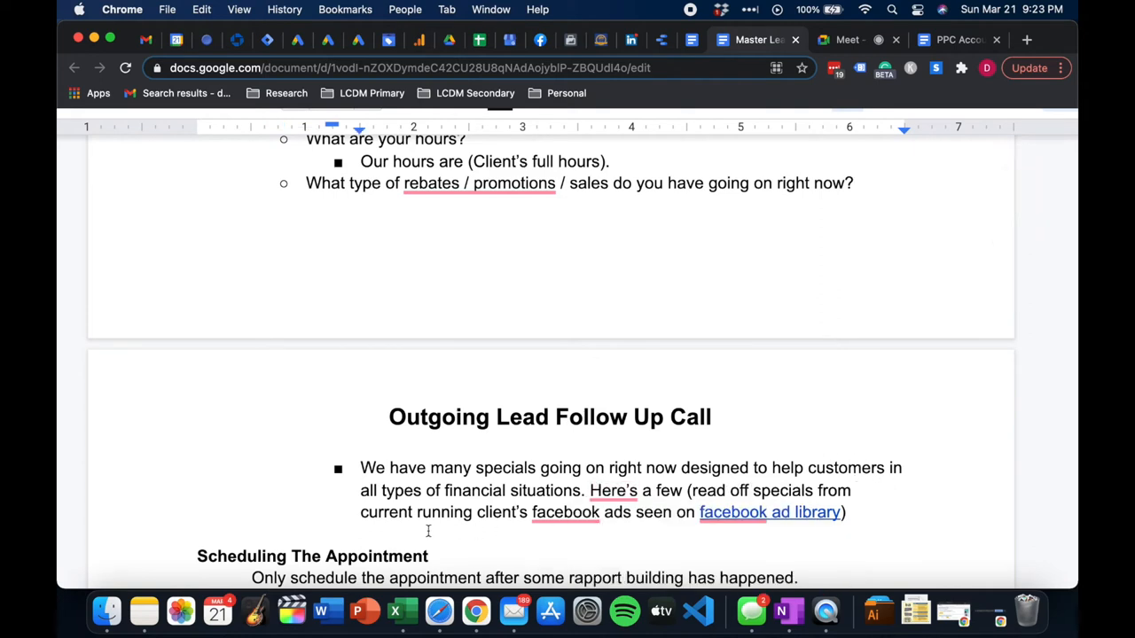
Search Facebook Ad Library for "evergreen kia" and open the Evergreen Kia advertiser page
left_click(567, 513)
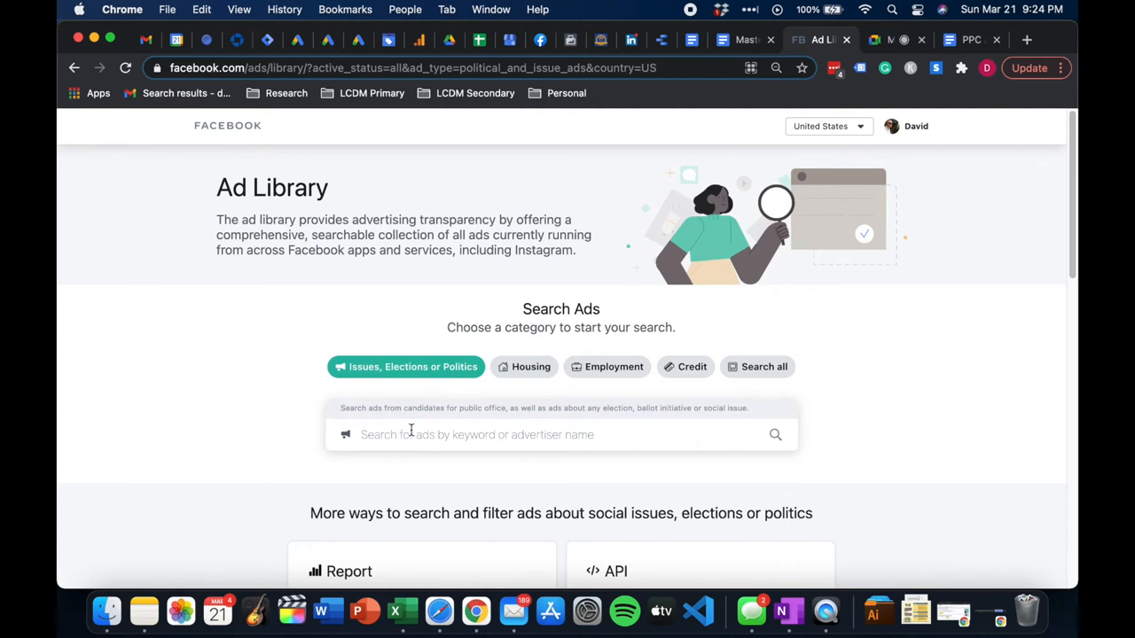
left_click(477, 435)
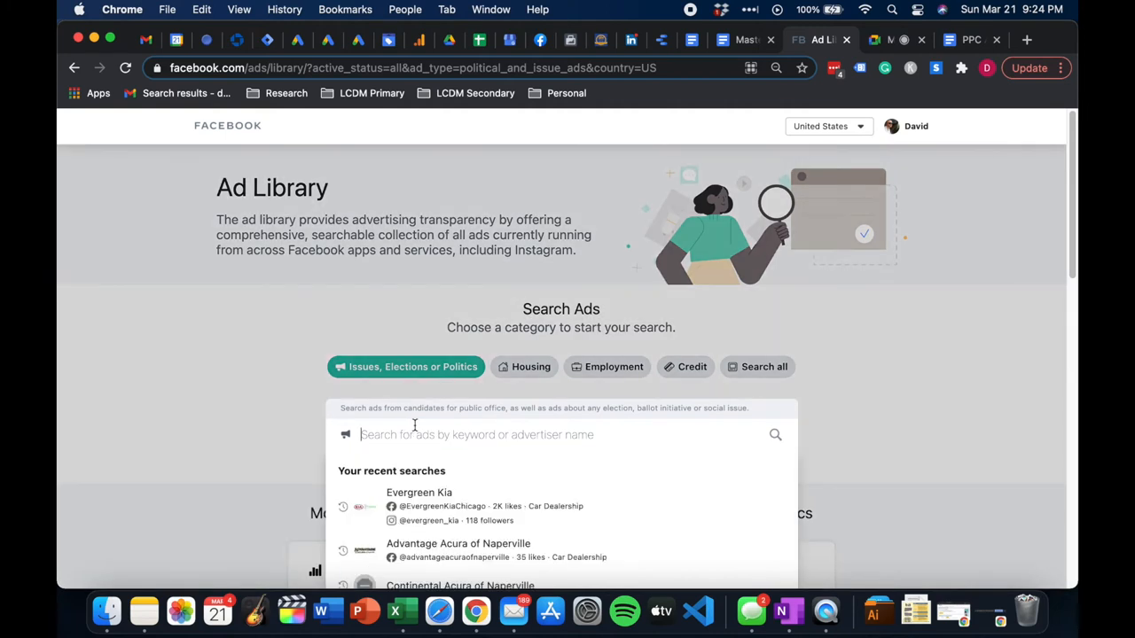
type("evergreen")
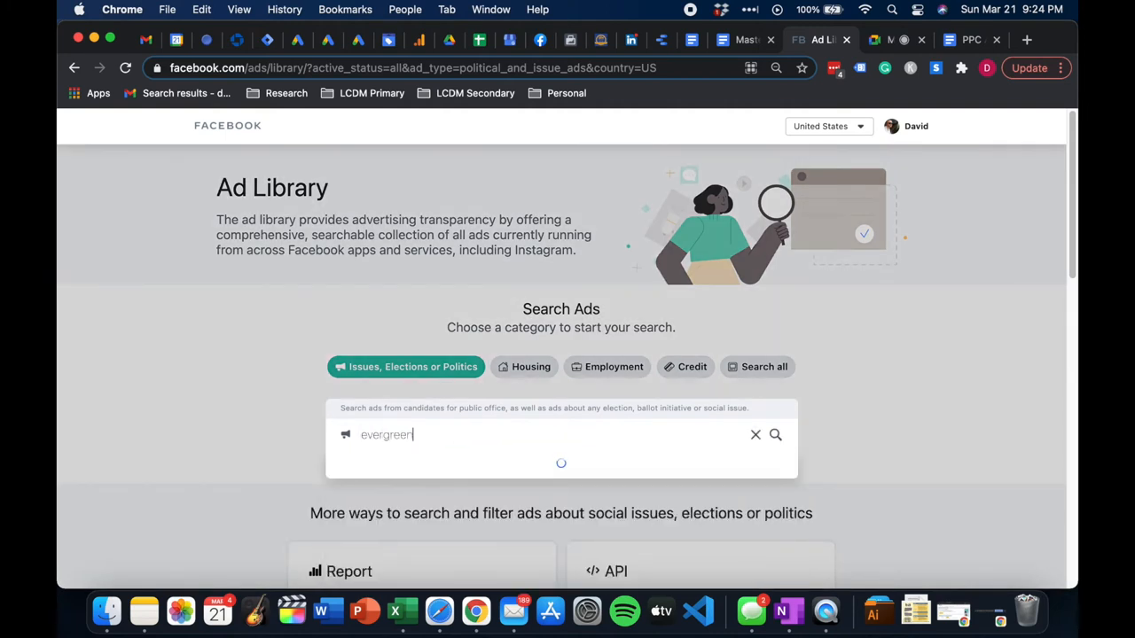
type("kia")
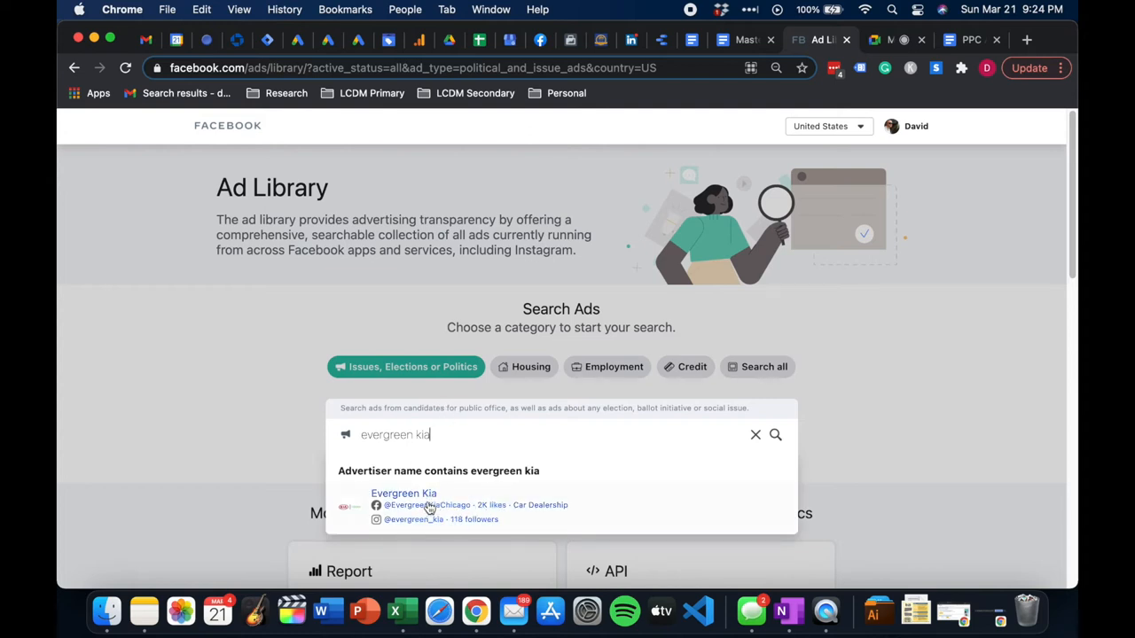
left_click(404, 498)
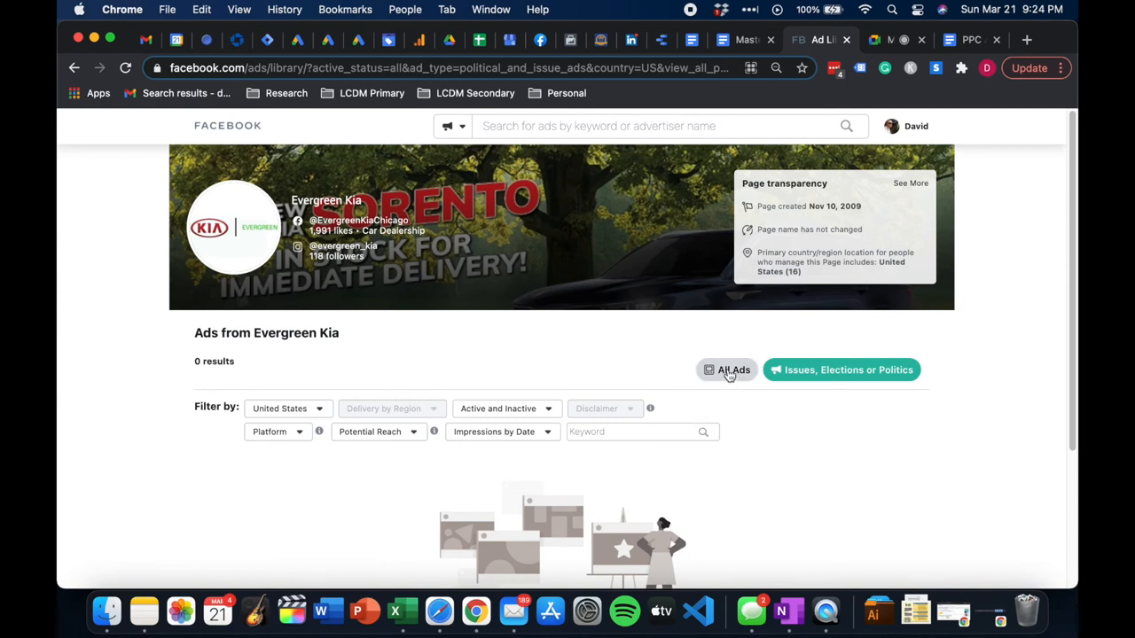
Switch to All Ads for Evergreen Kia and browse its March and February 2021 specials
left_click(727, 370)
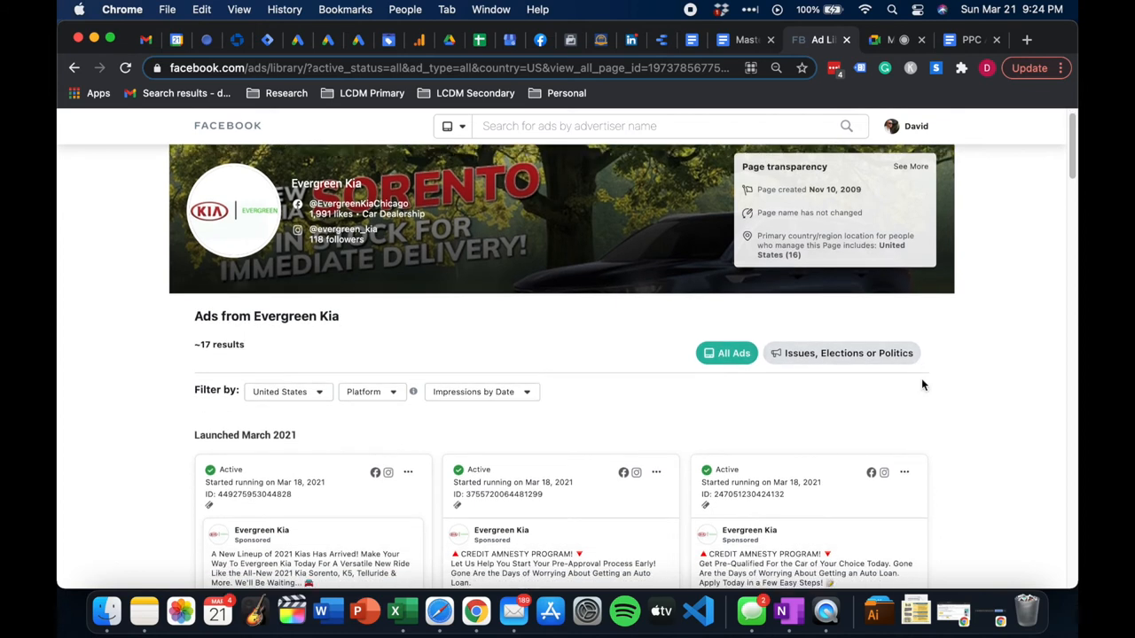
scroll("down", 3)
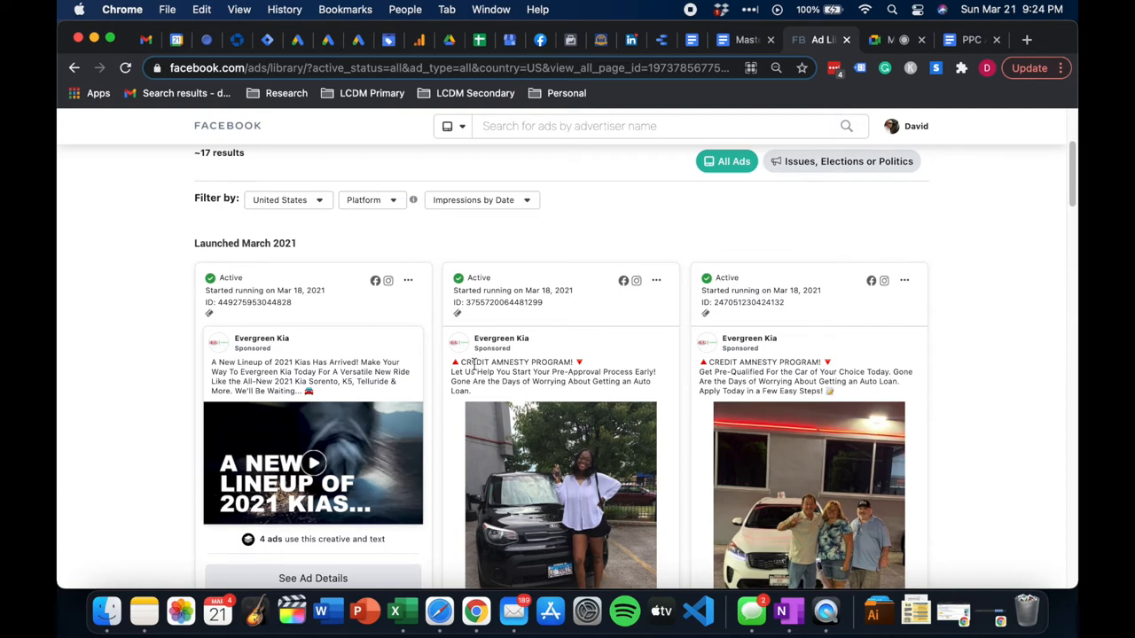
mouse_move(571, 359)
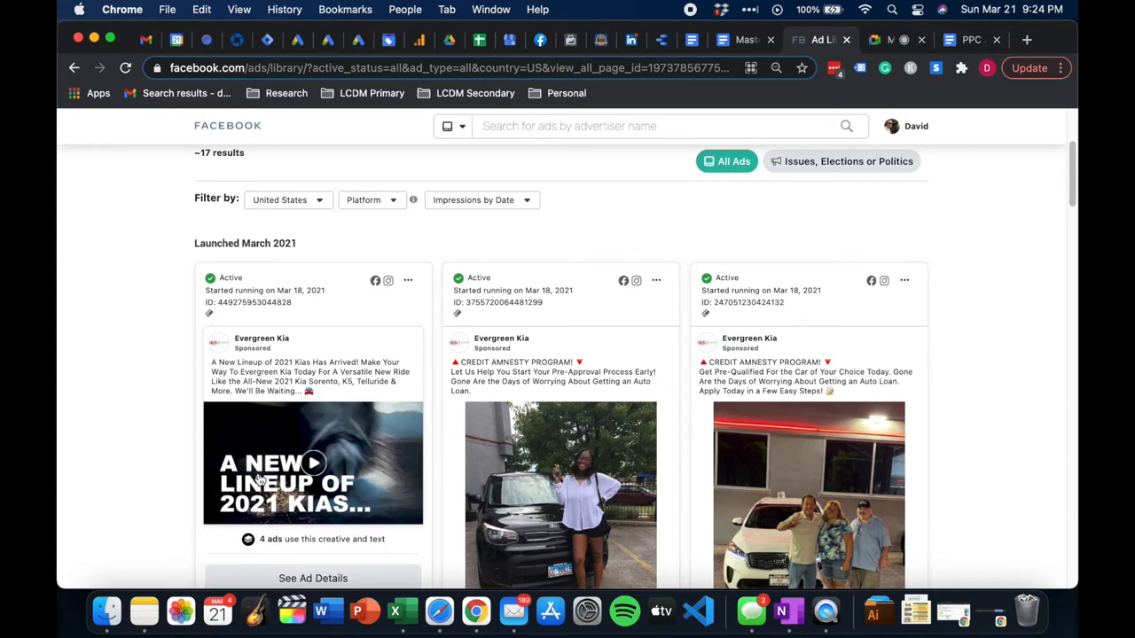
scroll("down", 3)
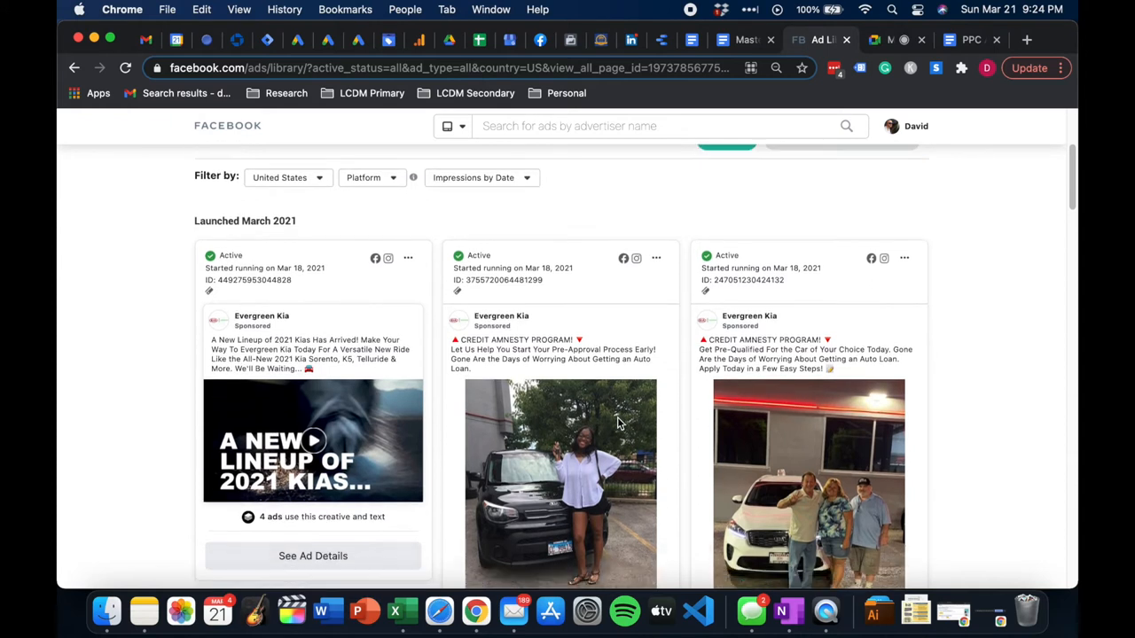
scroll("down", 3)
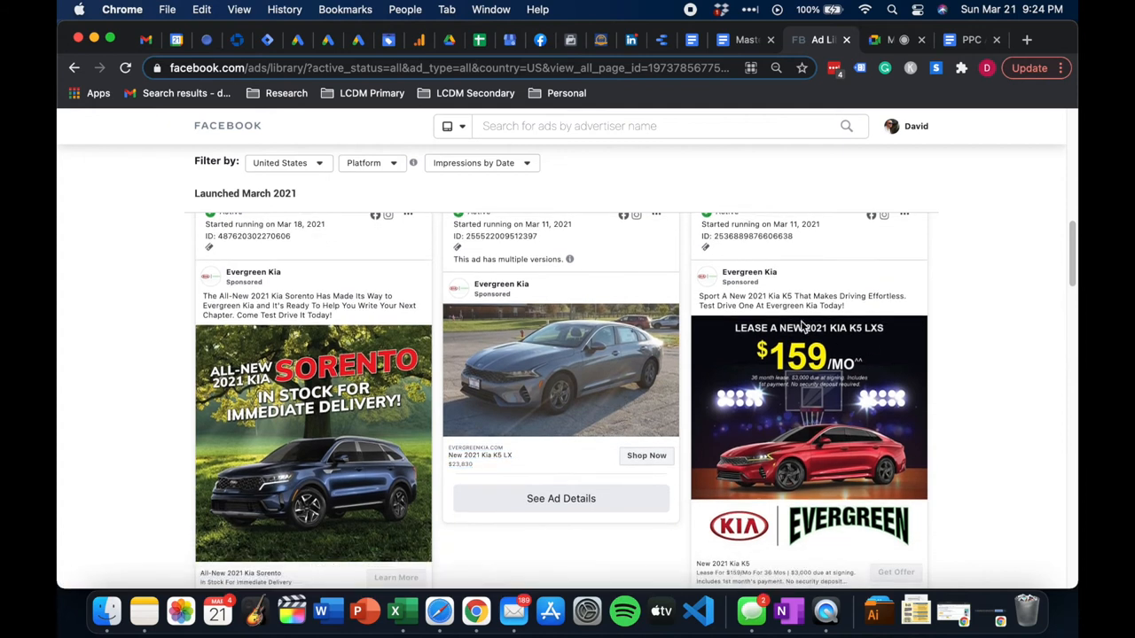
mouse_move(804, 319)
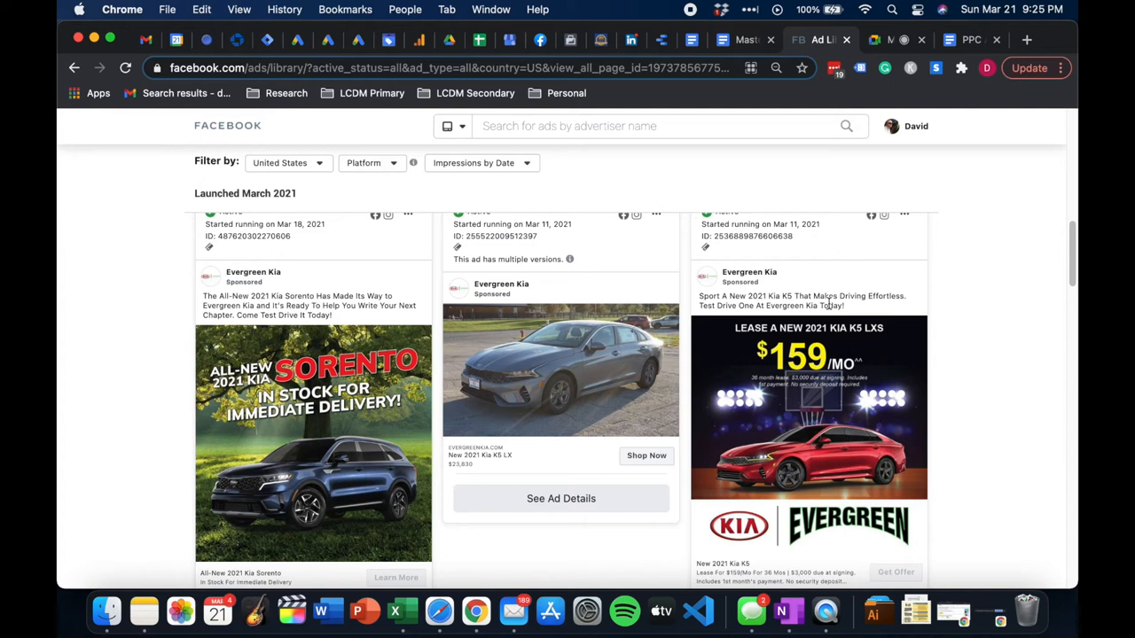
mouse_move(782, 339)
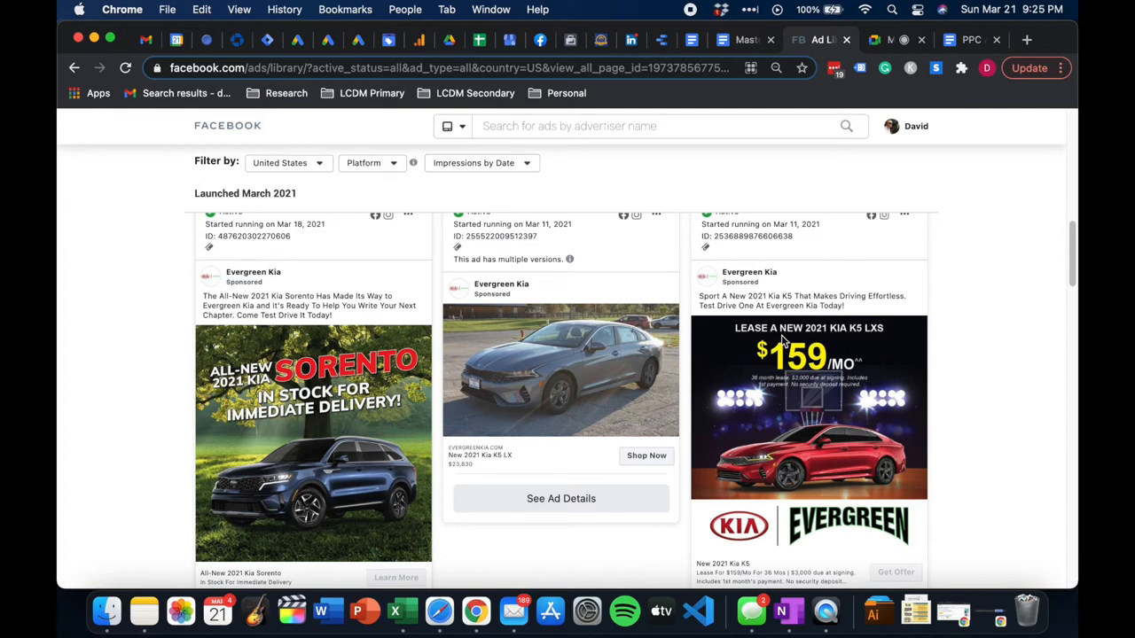
mouse_move(858, 344)
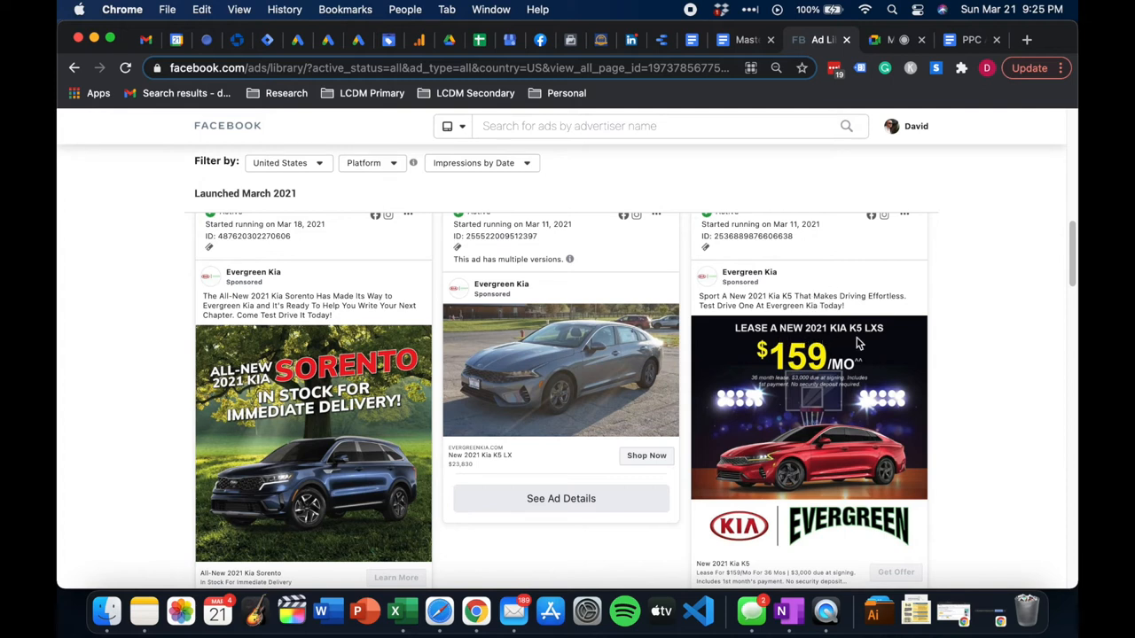
mouse_move(819, 356)
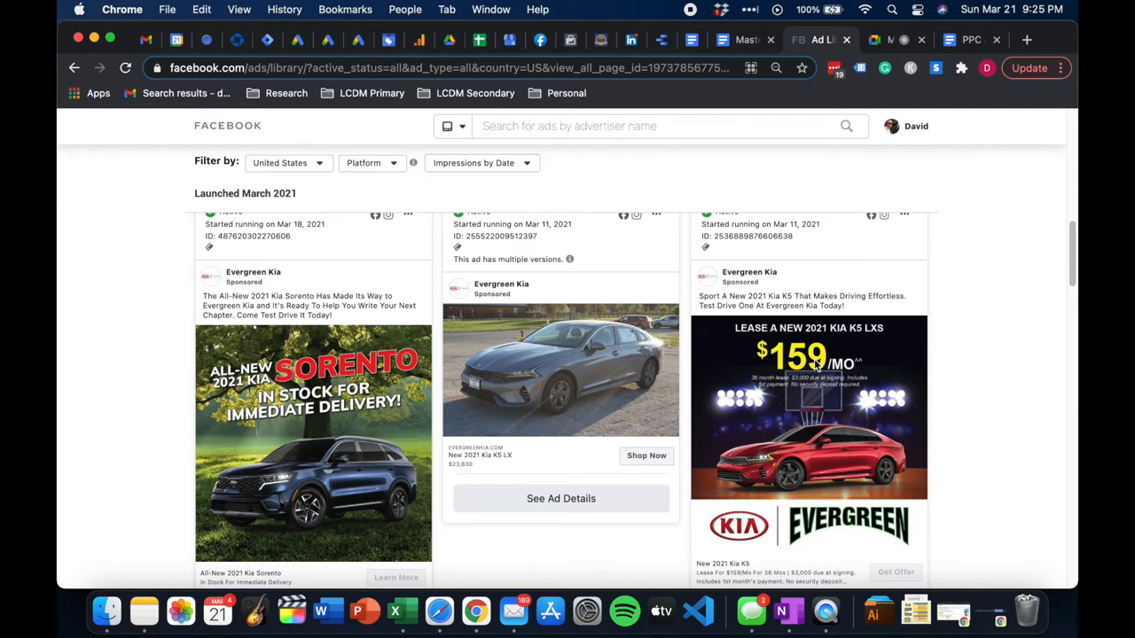
mouse_move(817, 355)
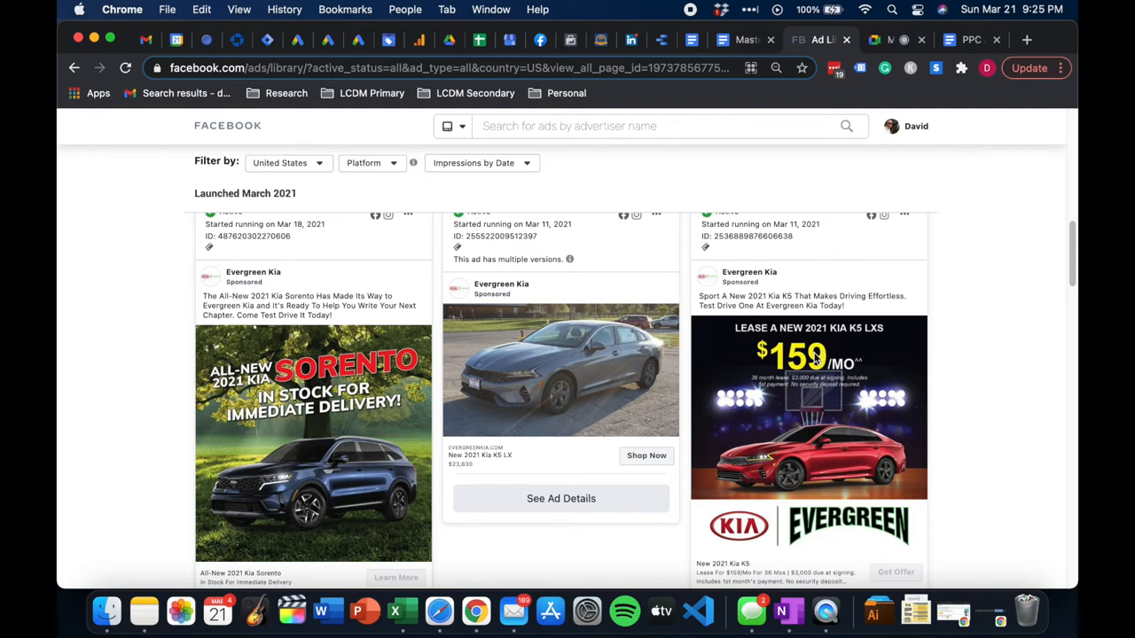
scroll("down", 3)
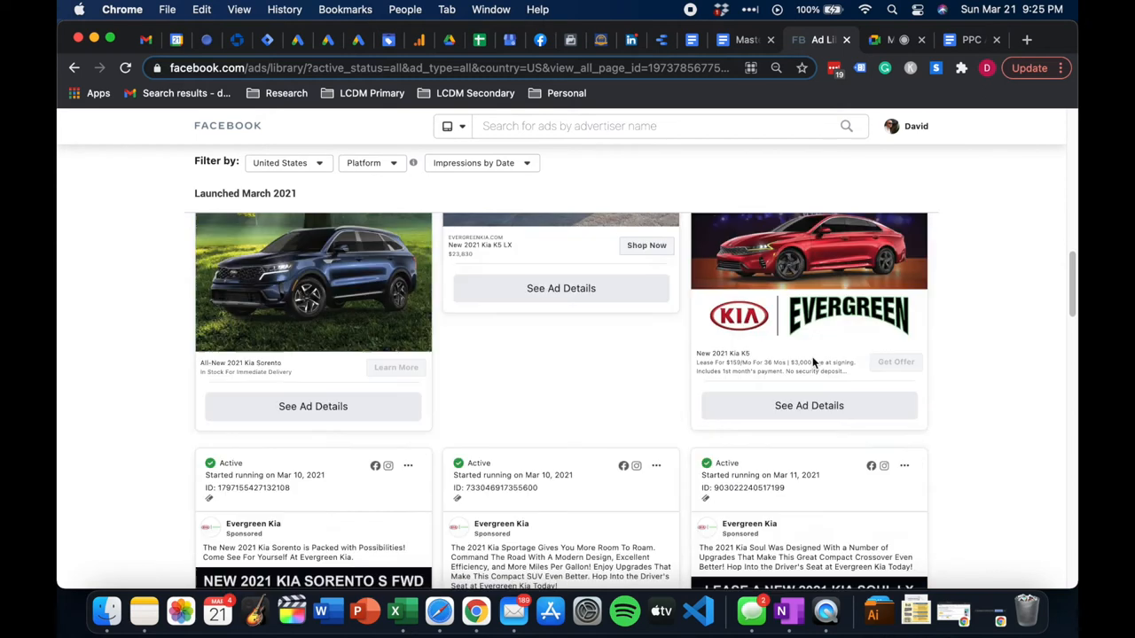
scroll("down", 3)
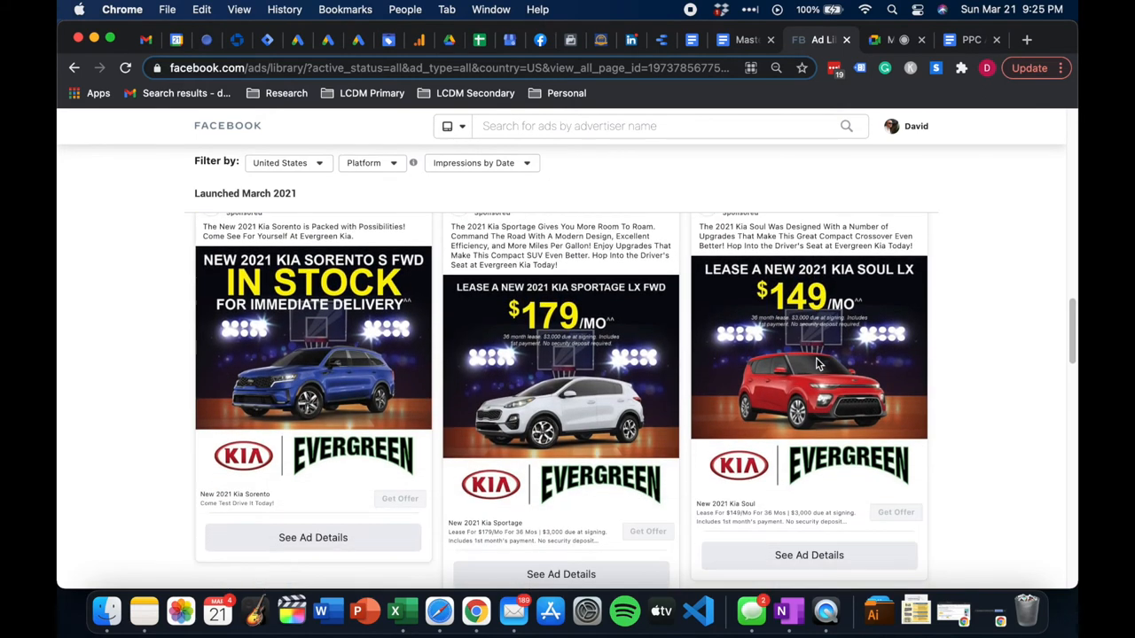
scroll("down", 3)
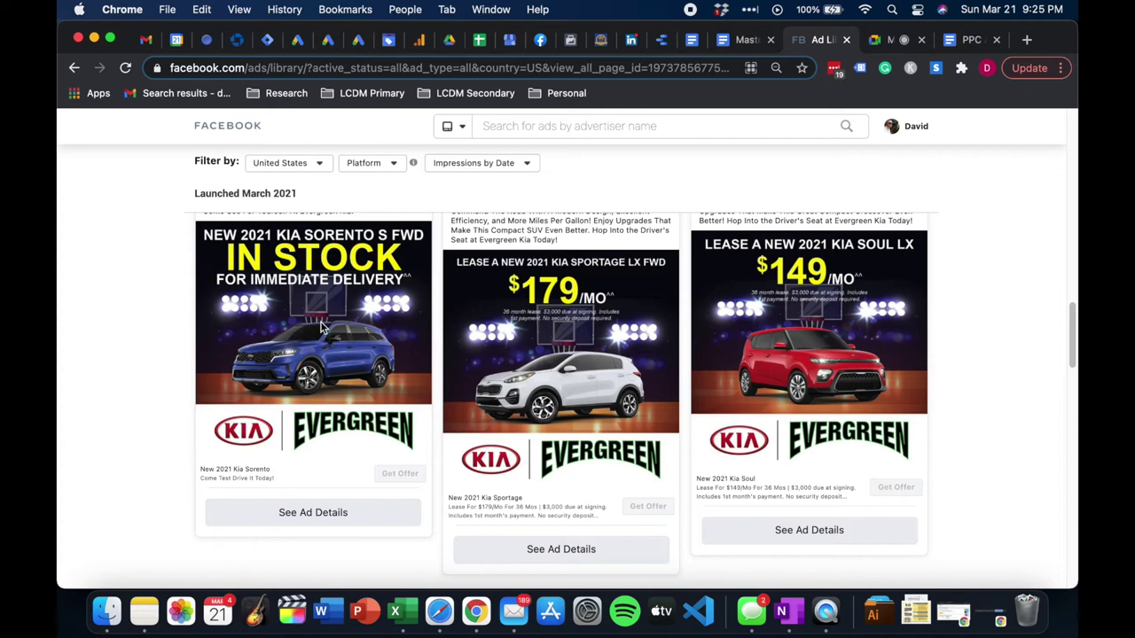
mouse_move(562, 298)
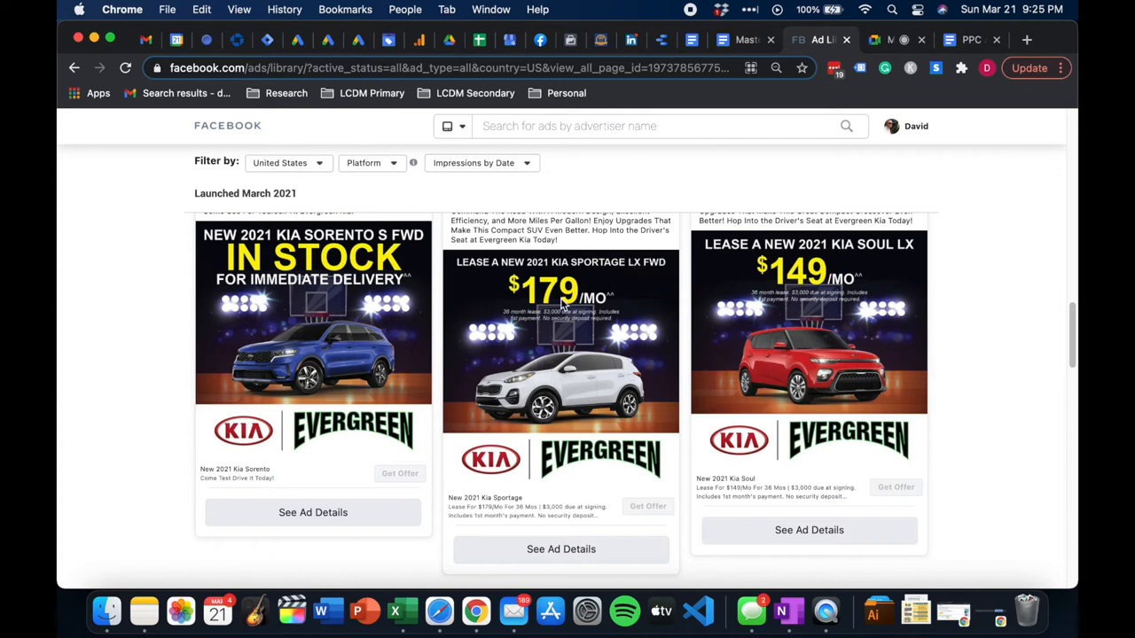
mouse_move(603, 275)
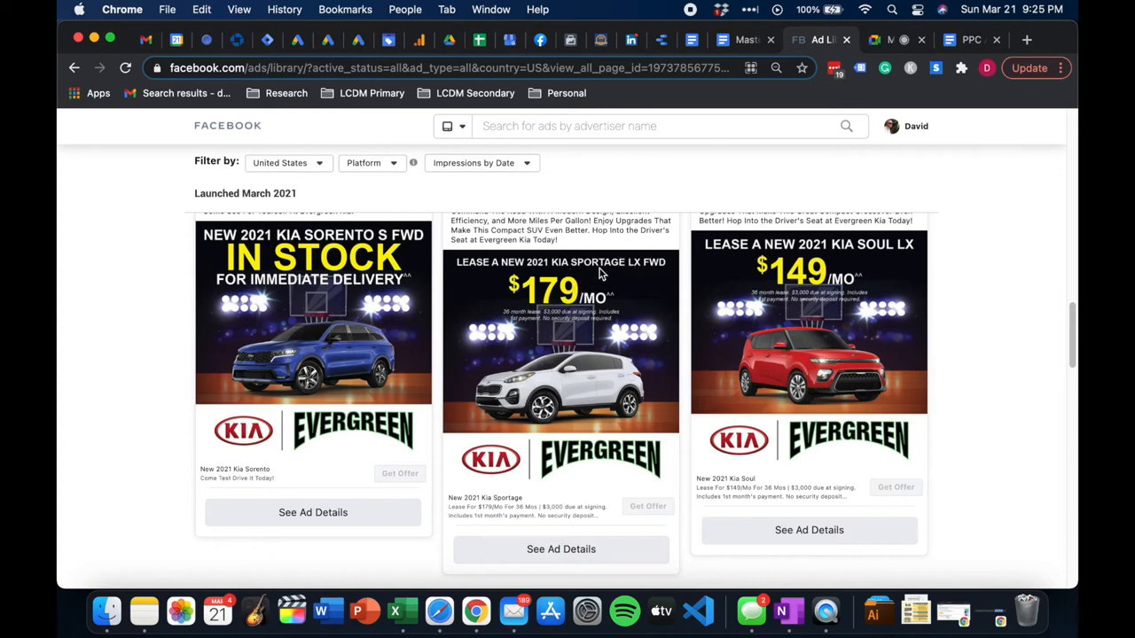
mouse_move(837, 259)
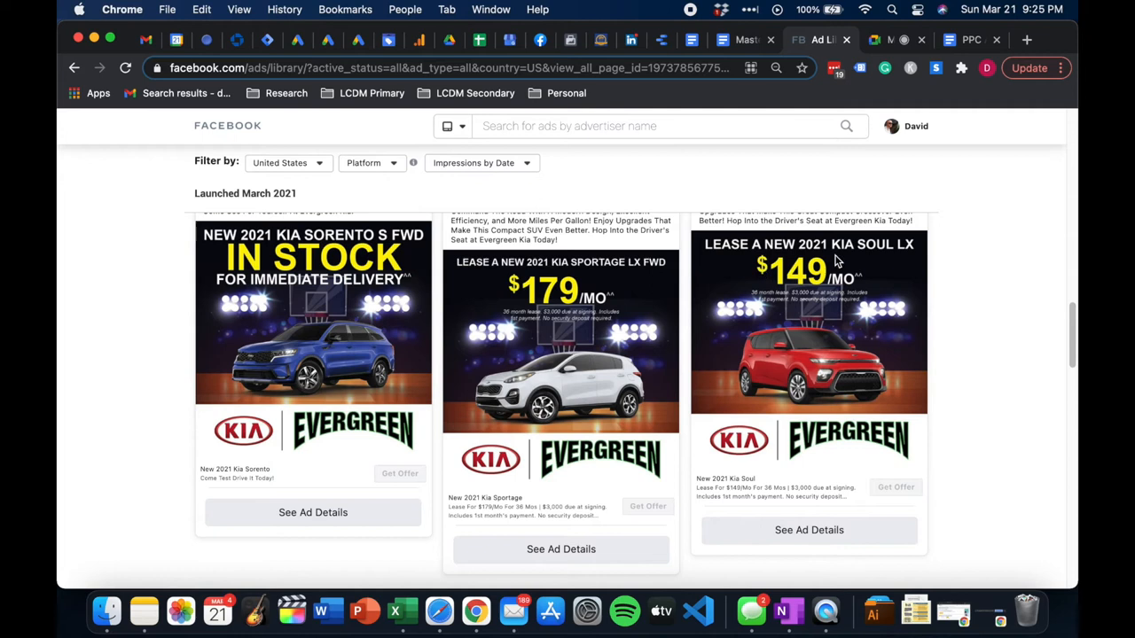
scroll("down", 3)
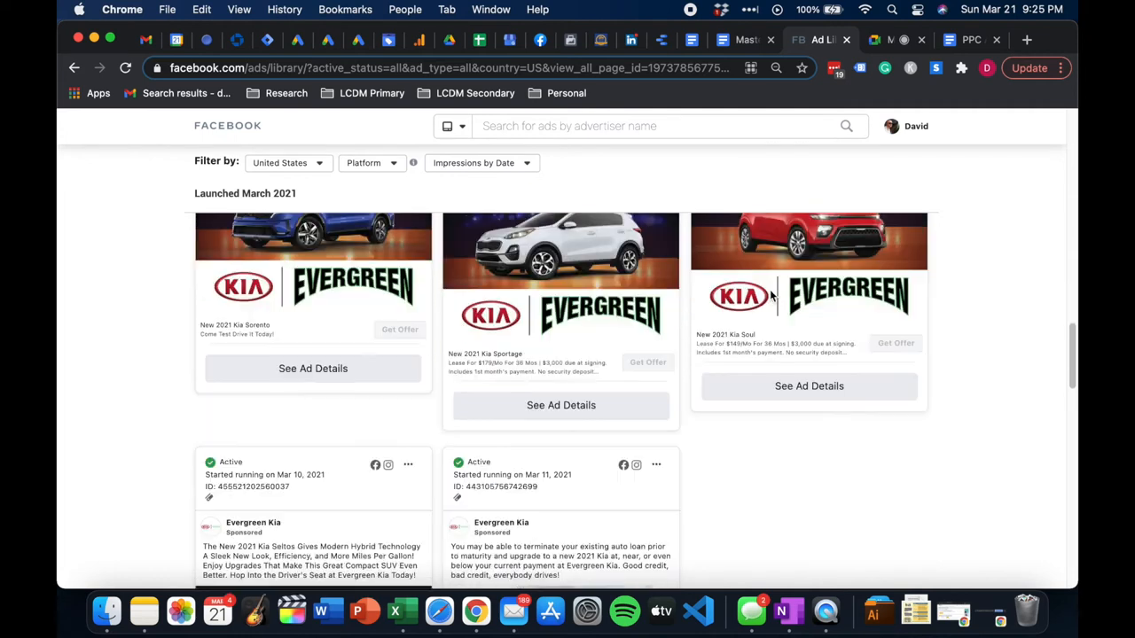
scroll("down", 3)
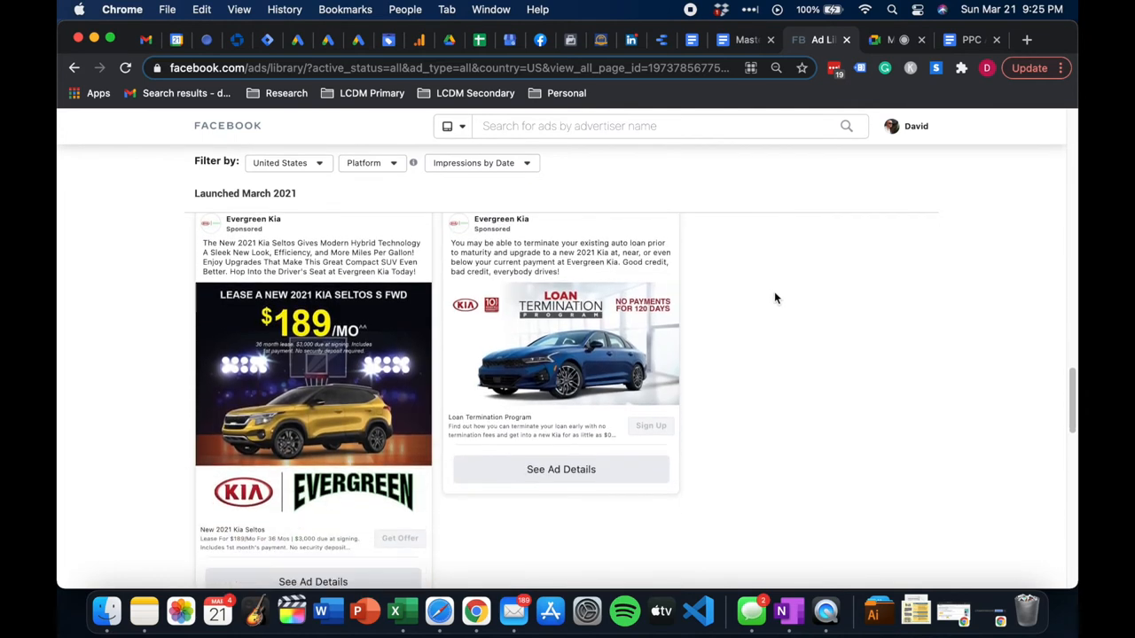
mouse_move(752, 252)
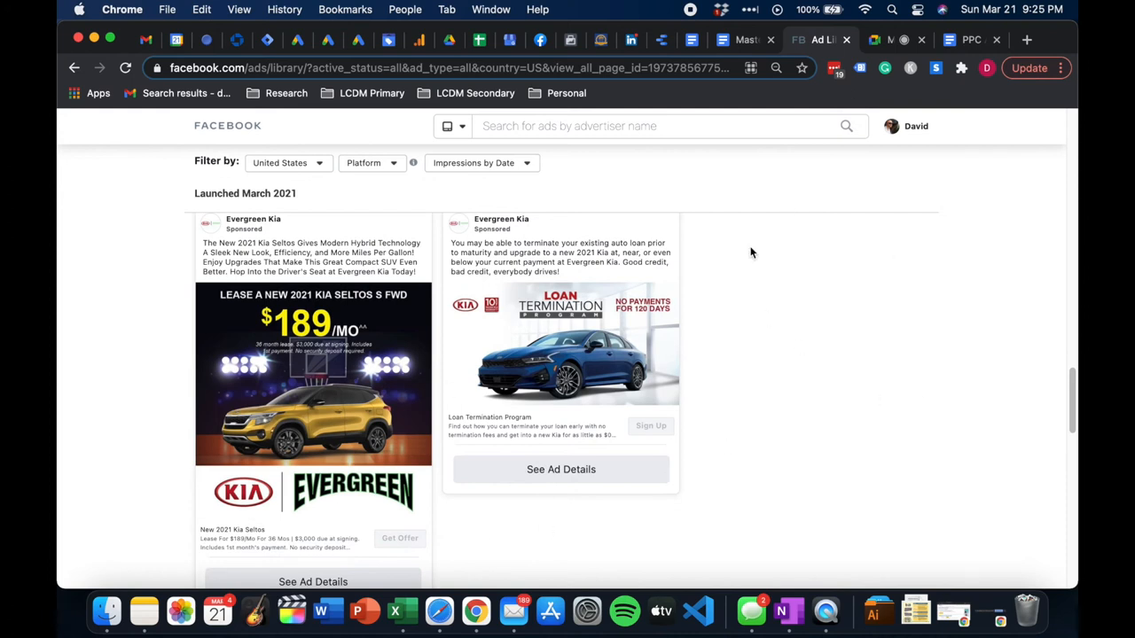
scroll("down", 3)
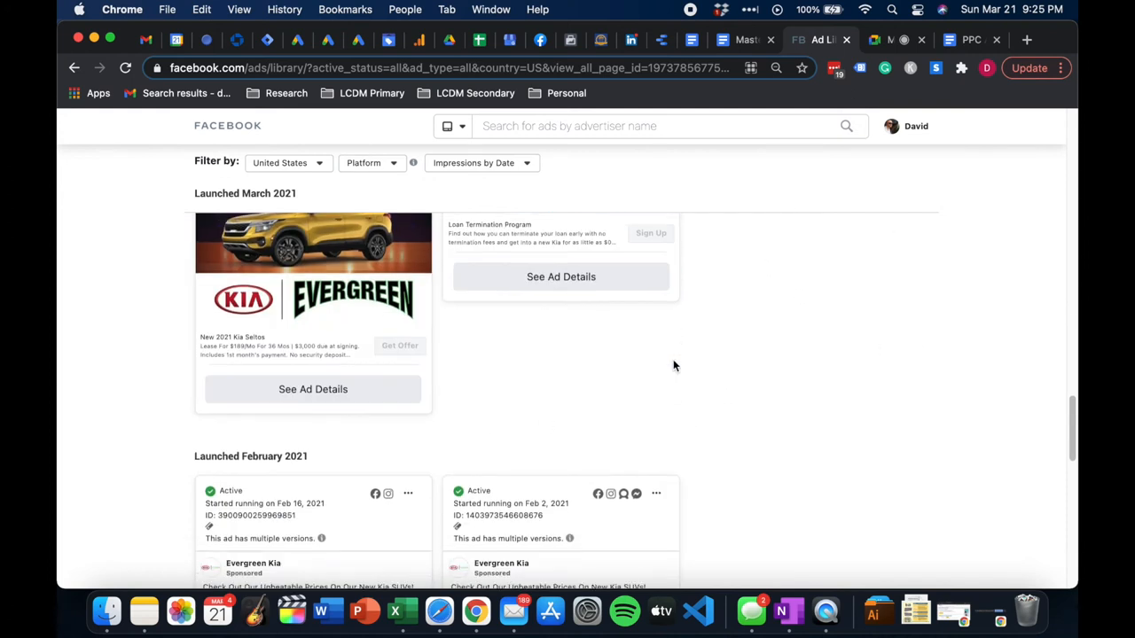
scroll("down", 3)
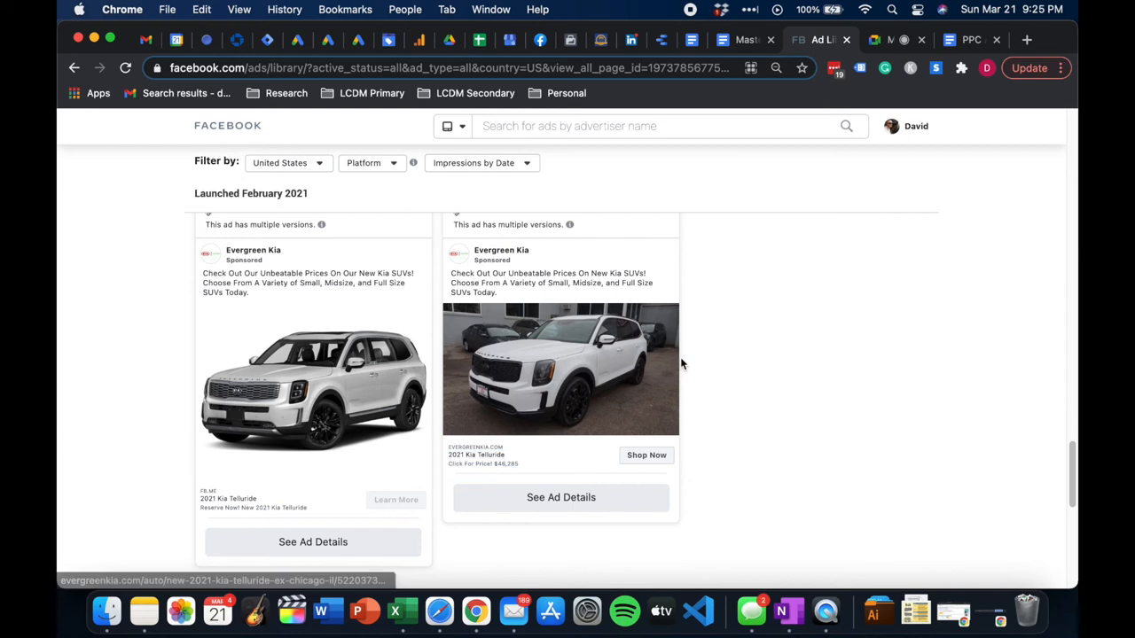
scroll("down", 3)
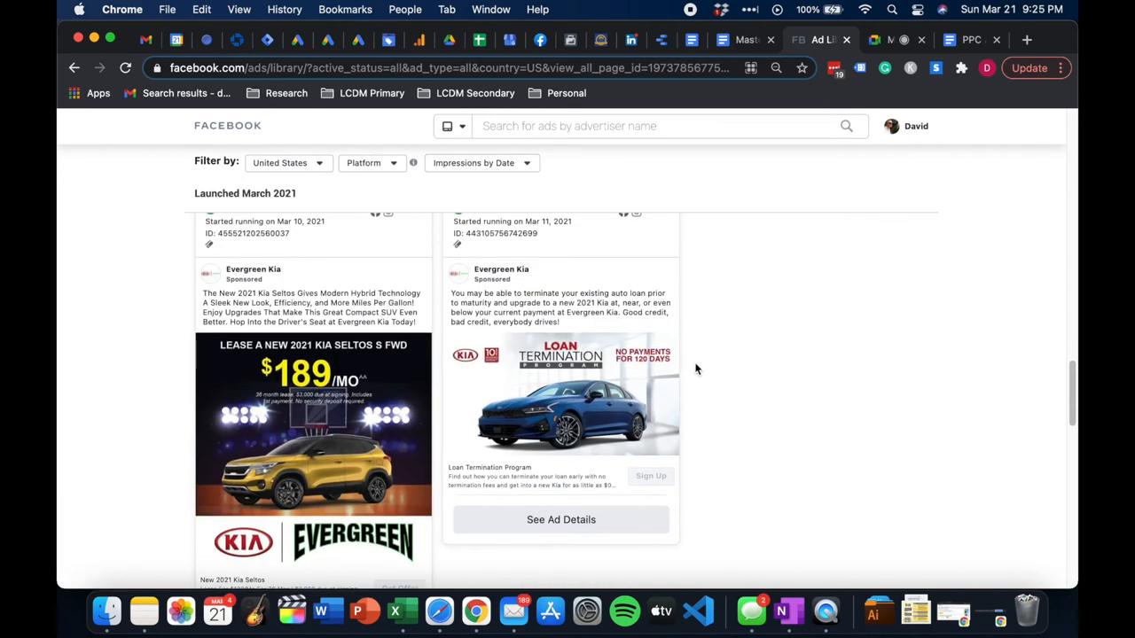
mouse_move(784, 312)
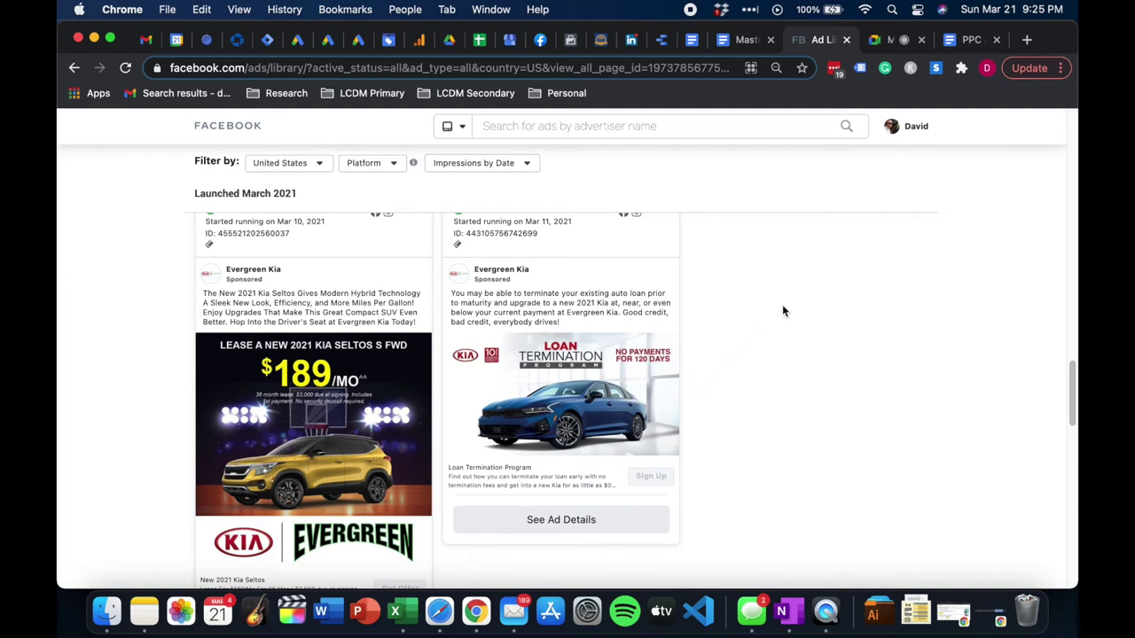
scroll("up", 3)
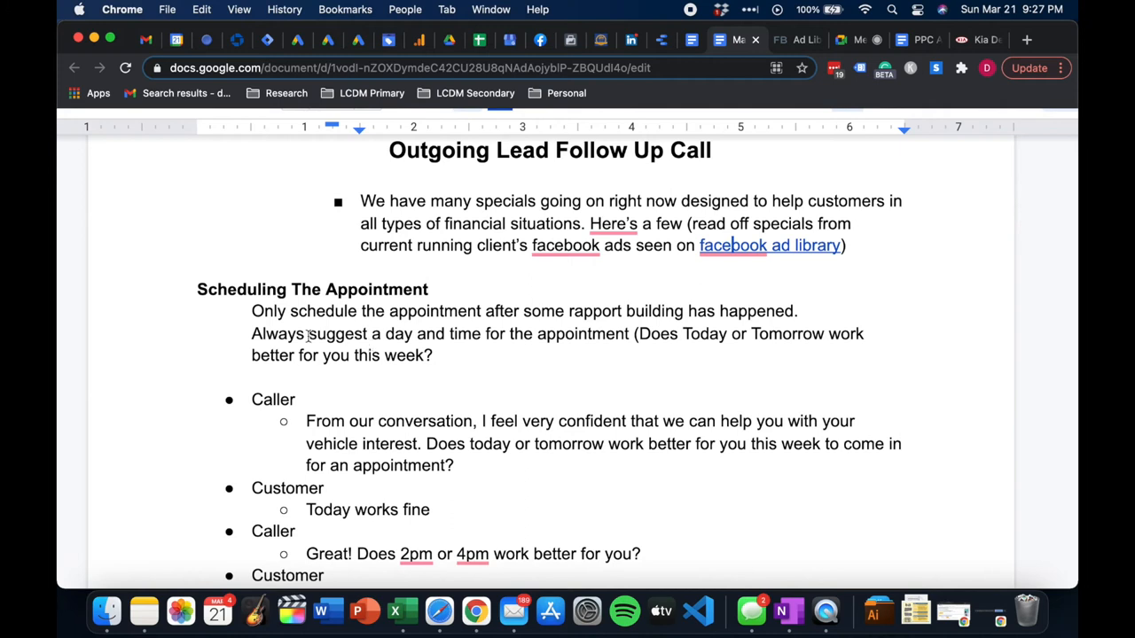
mouse_move(606, 316)
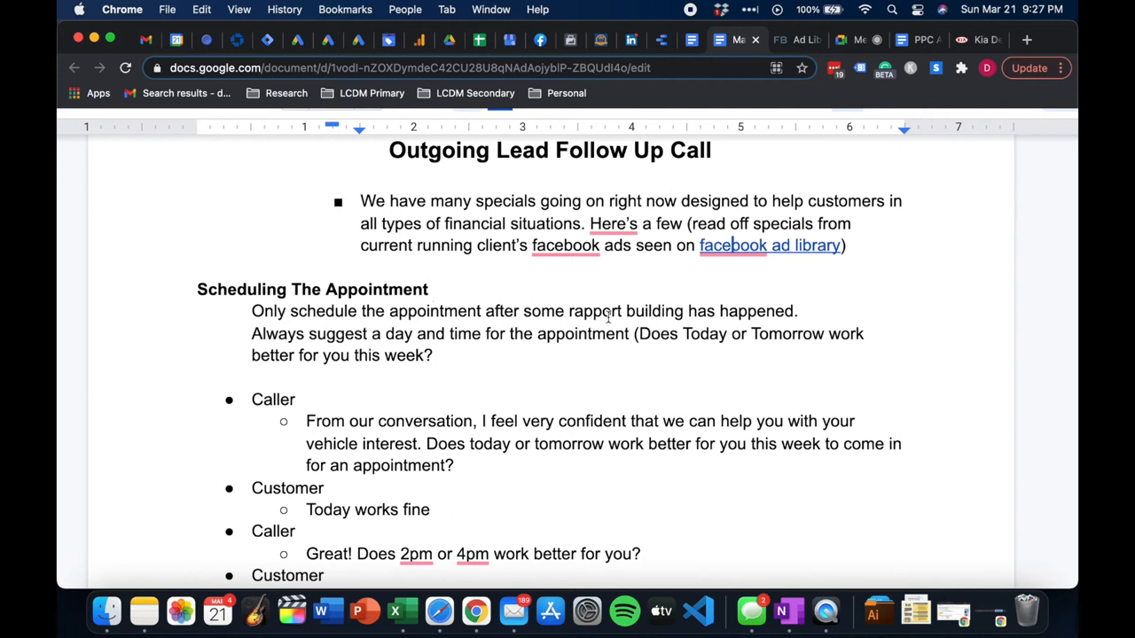
Highlight the 'rapport building has happened' line in Scheduling The Appointment
left_click_drag(628, 312, 798, 312)
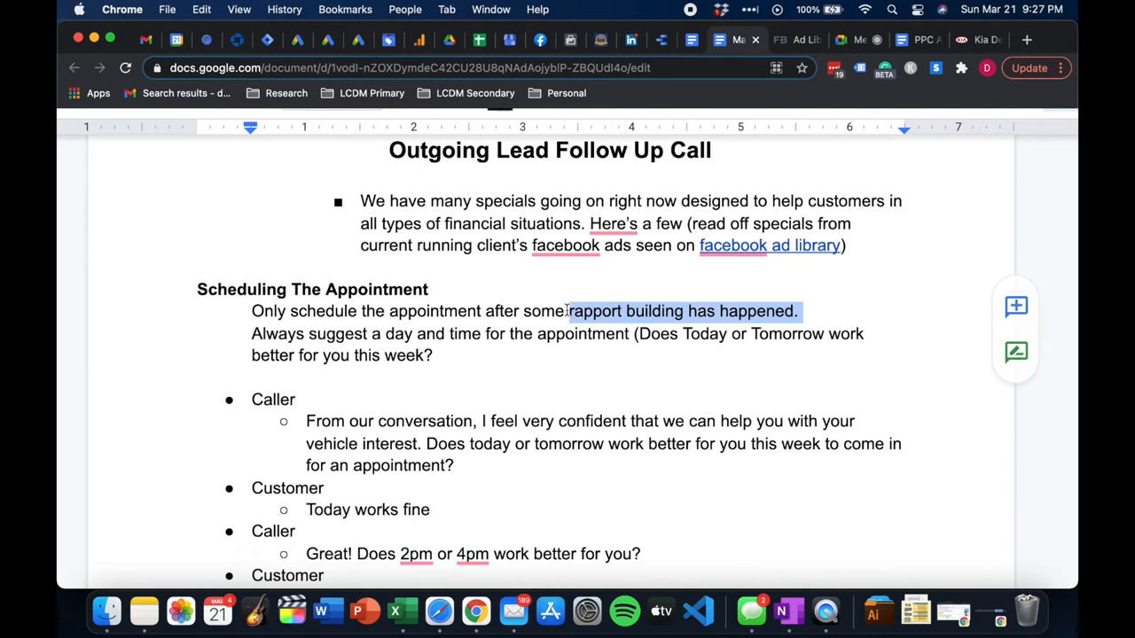
mouse_move(559, 312)
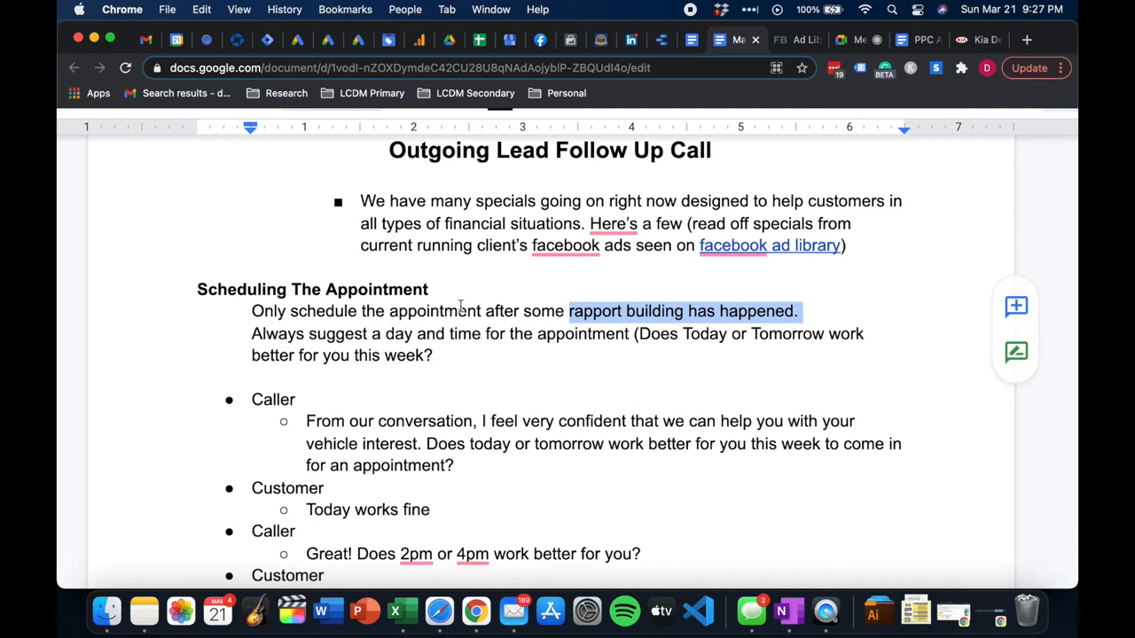
mouse_move(472, 312)
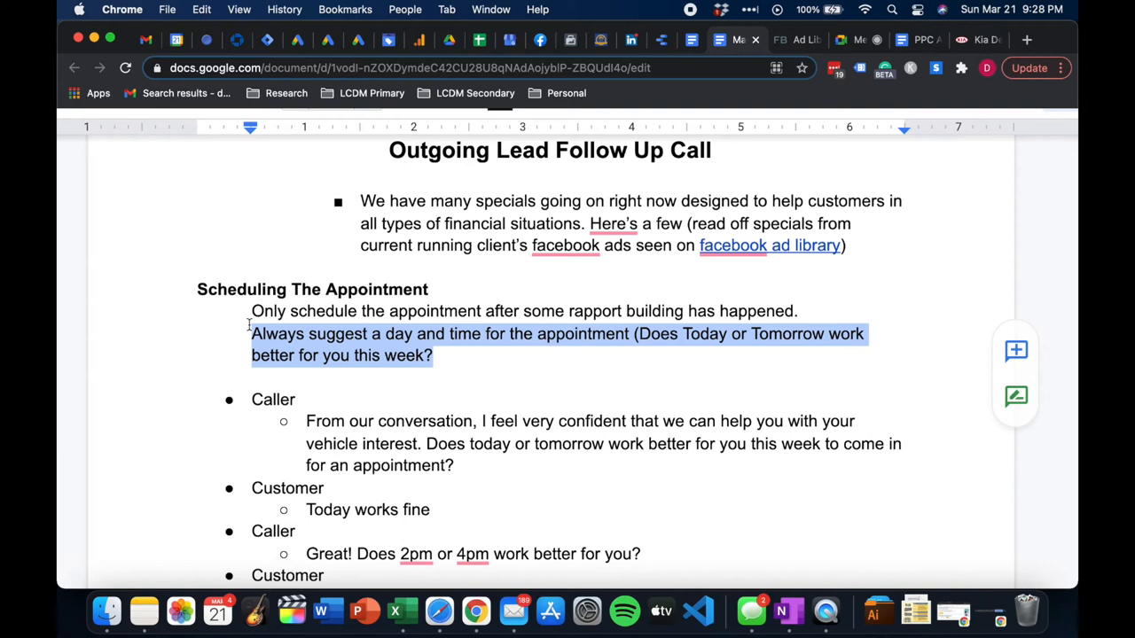
scroll("down", 3)
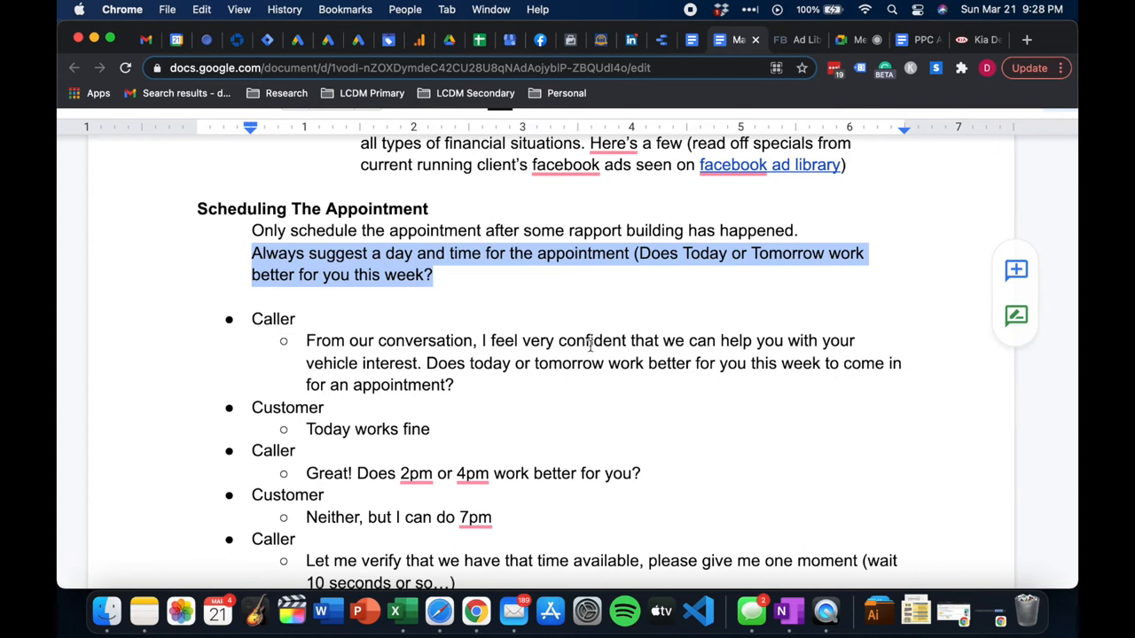
mouse_move(390, 385)
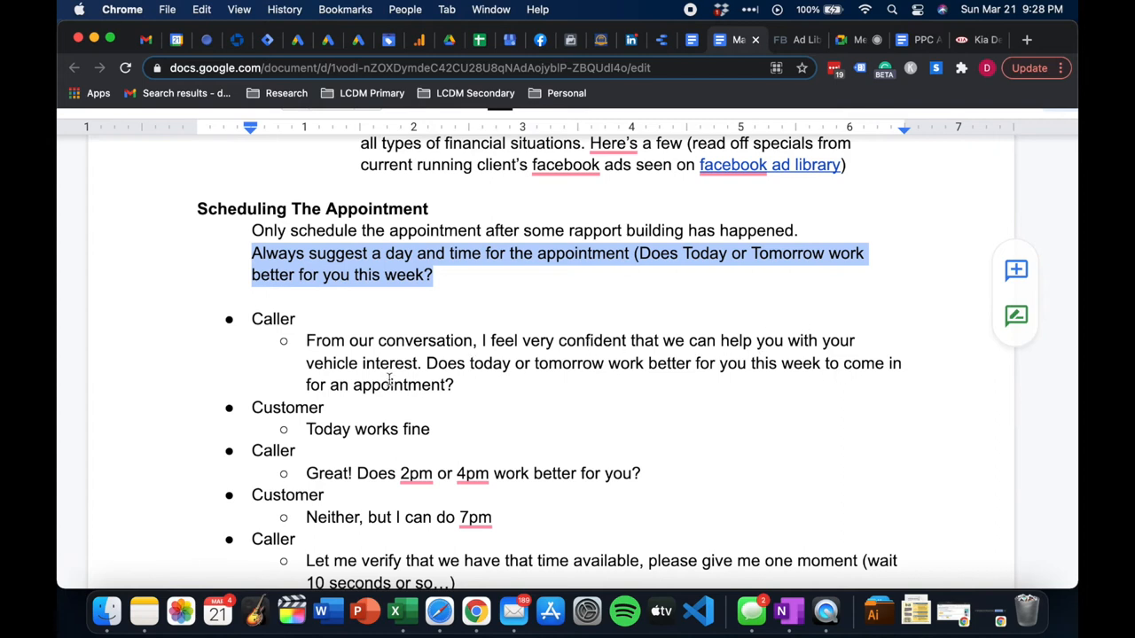
mouse_move(770, 384)
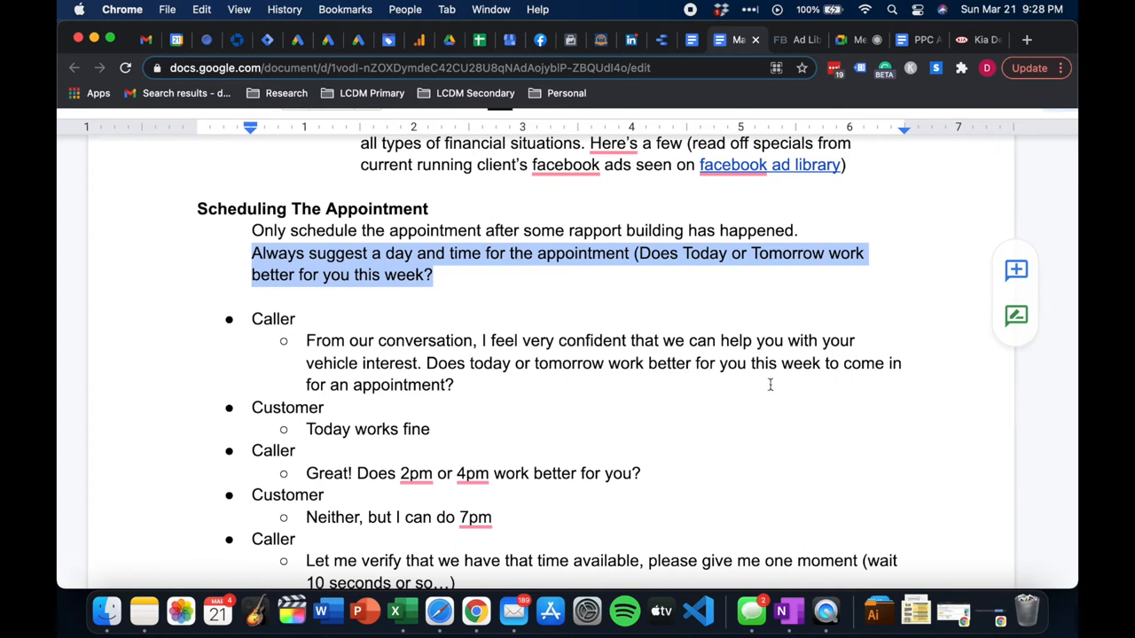
scroll("down", 3)
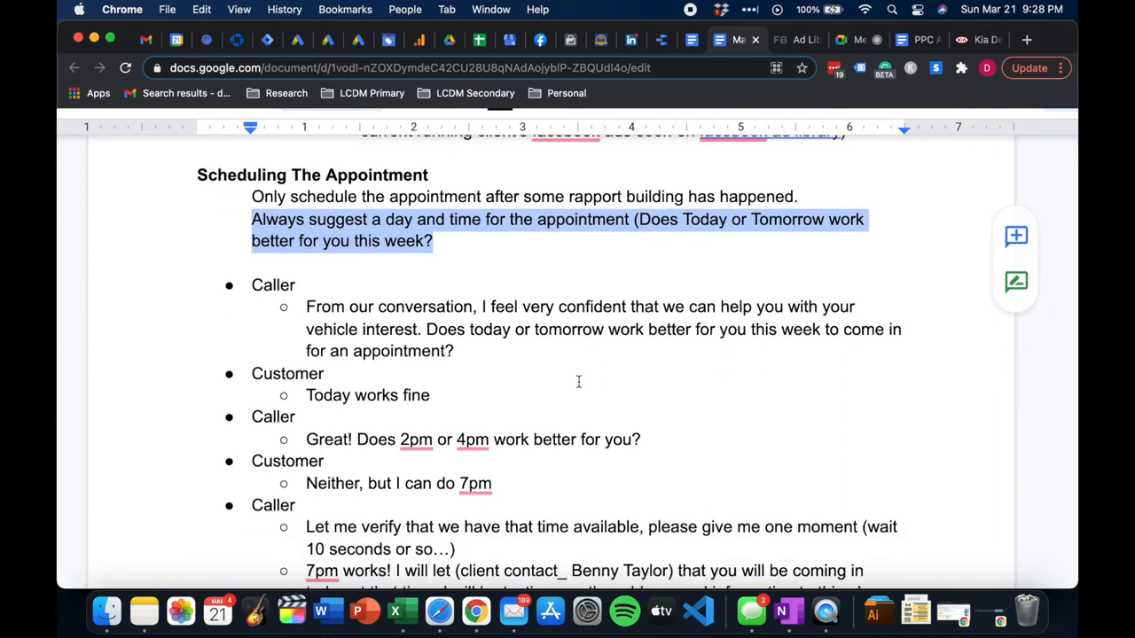
scroll("down", 3)
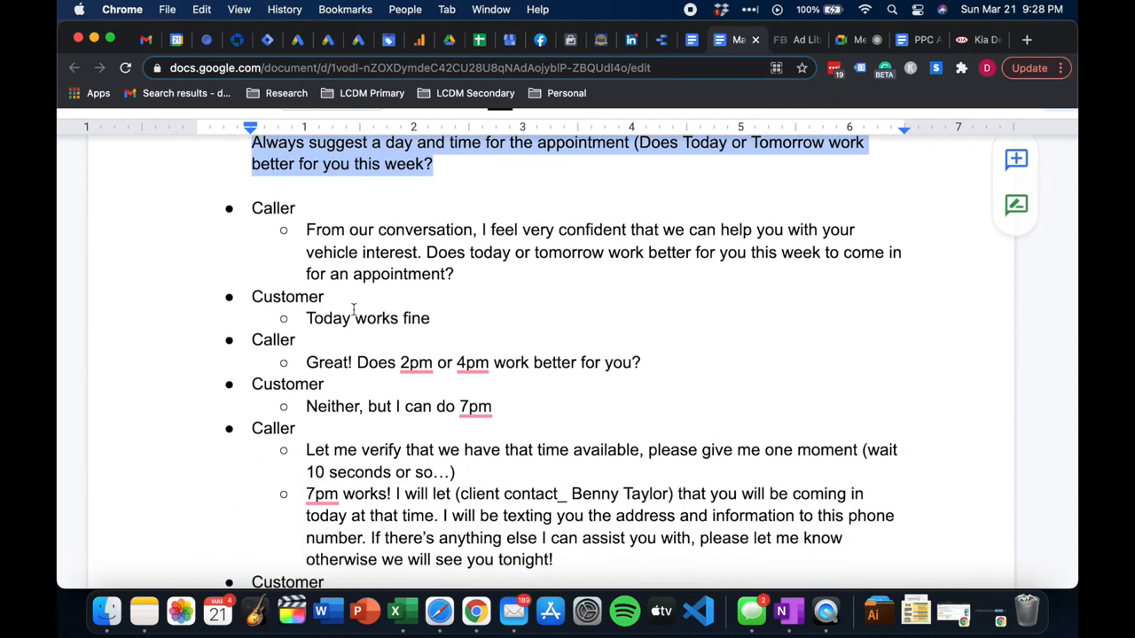
left_click(415, 362)
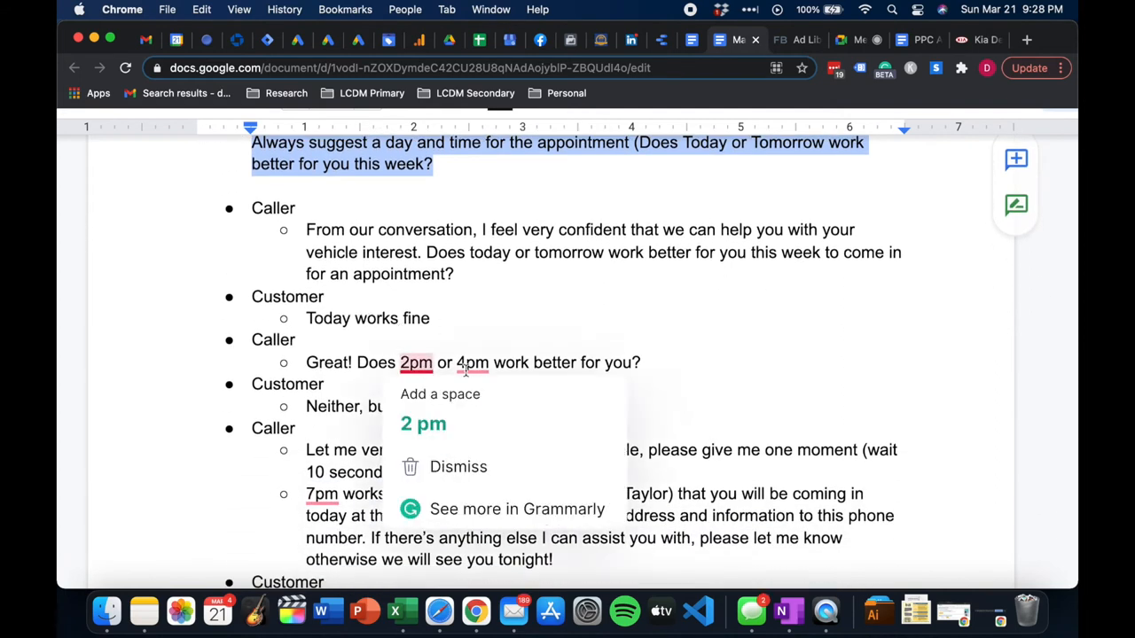
left_click(608, 362)
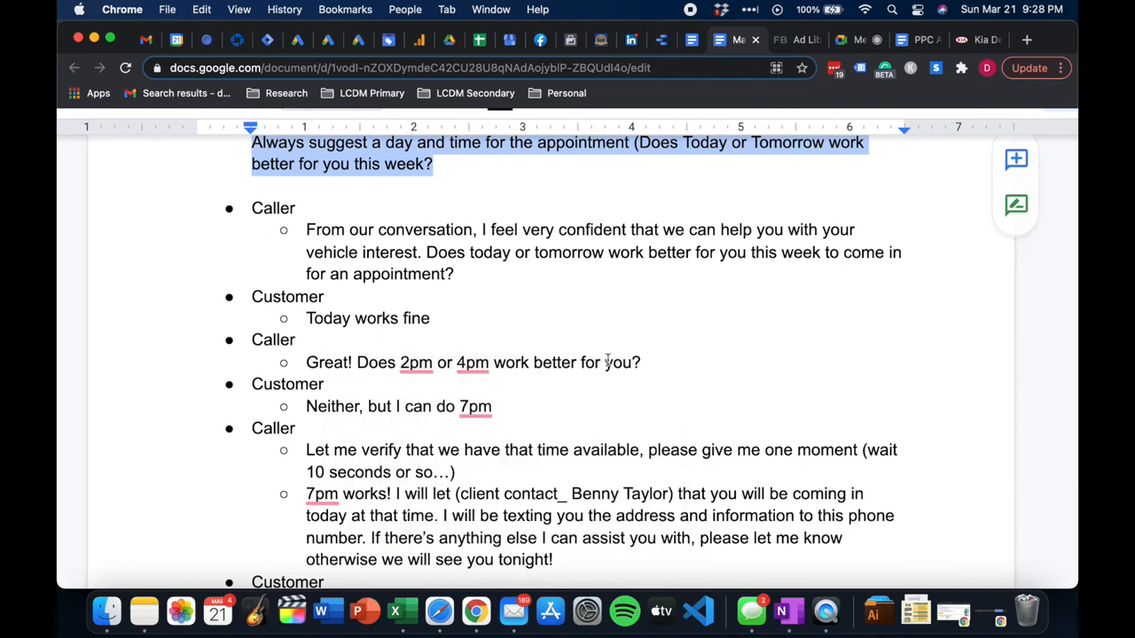
mouse_move(599, 351)
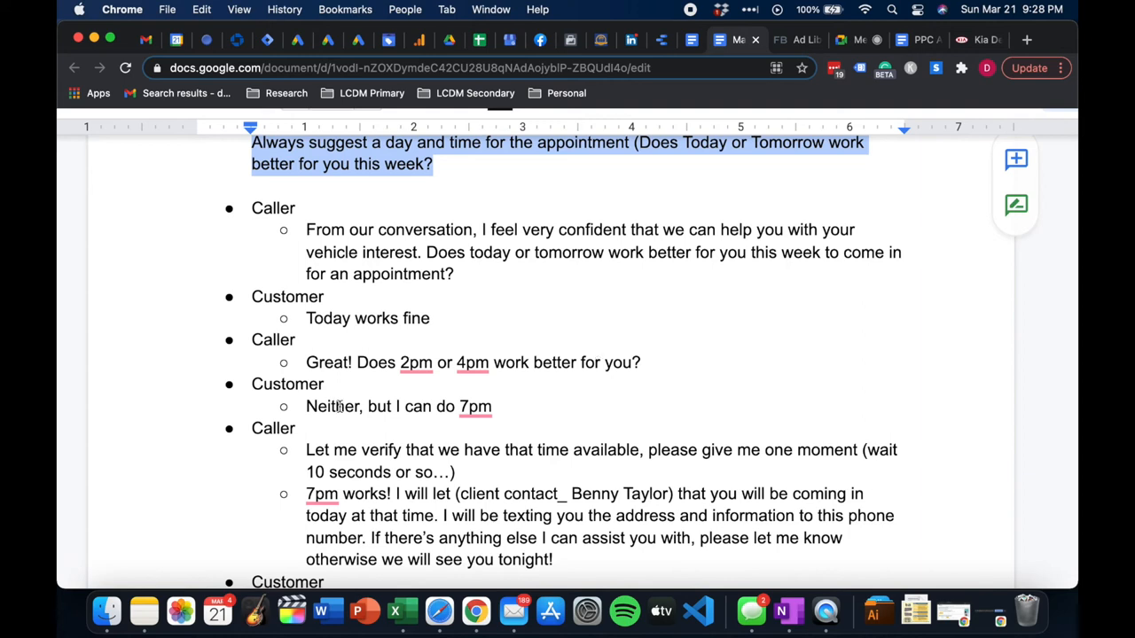
mouse_move(452, 406)
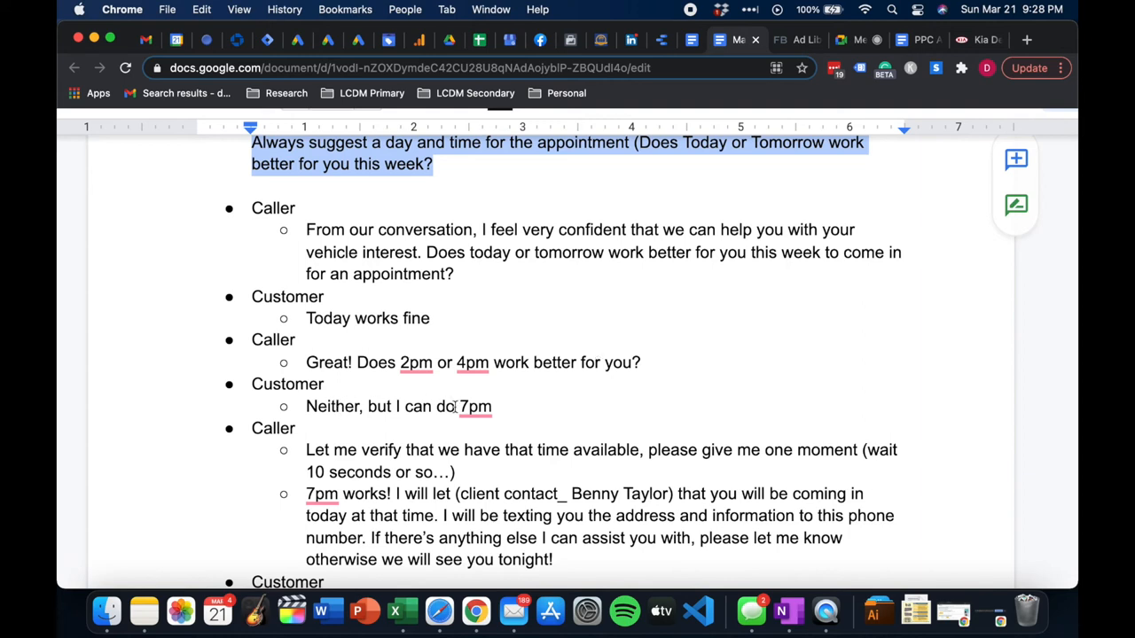
scroll("down", 3)
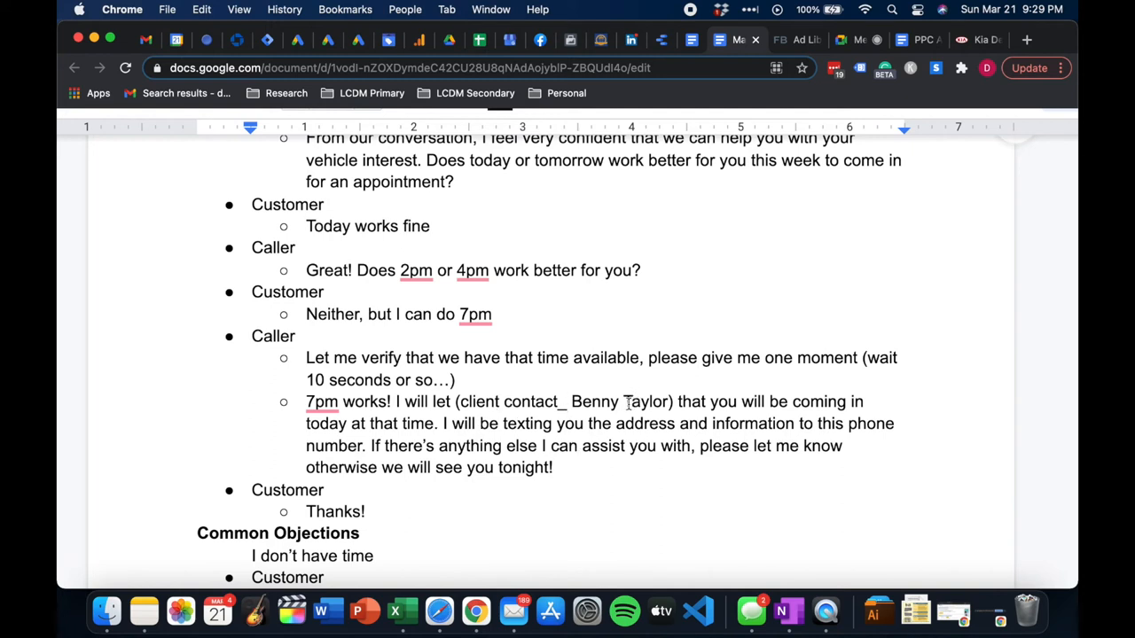
mouse_move(804, 401)
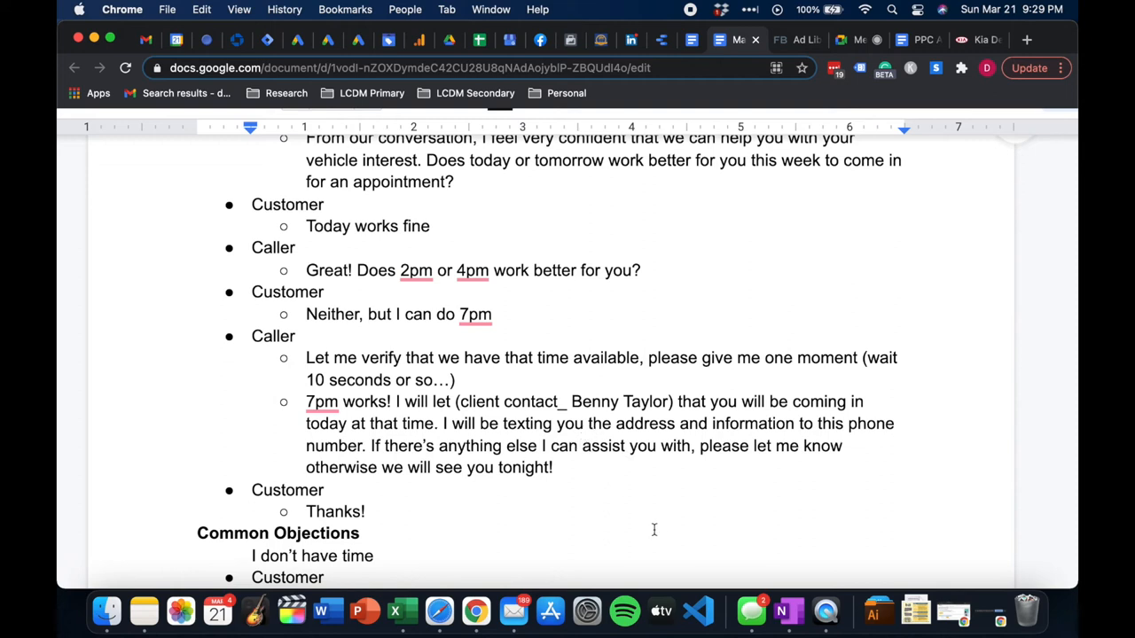
mouse_move(321, 379)
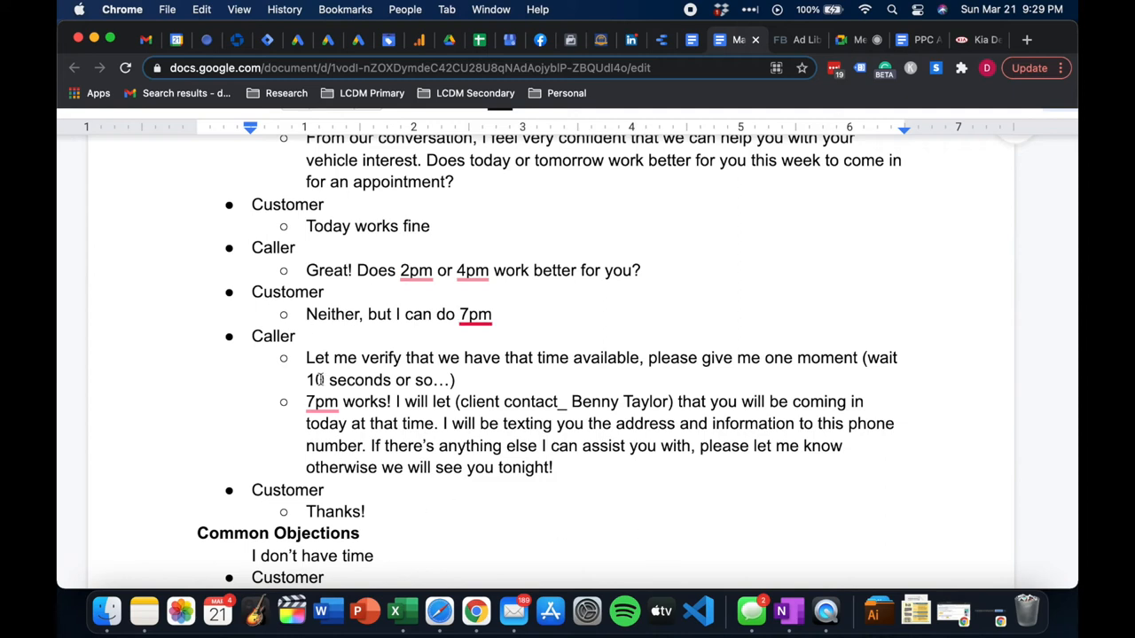
mouse_move(371, 391)
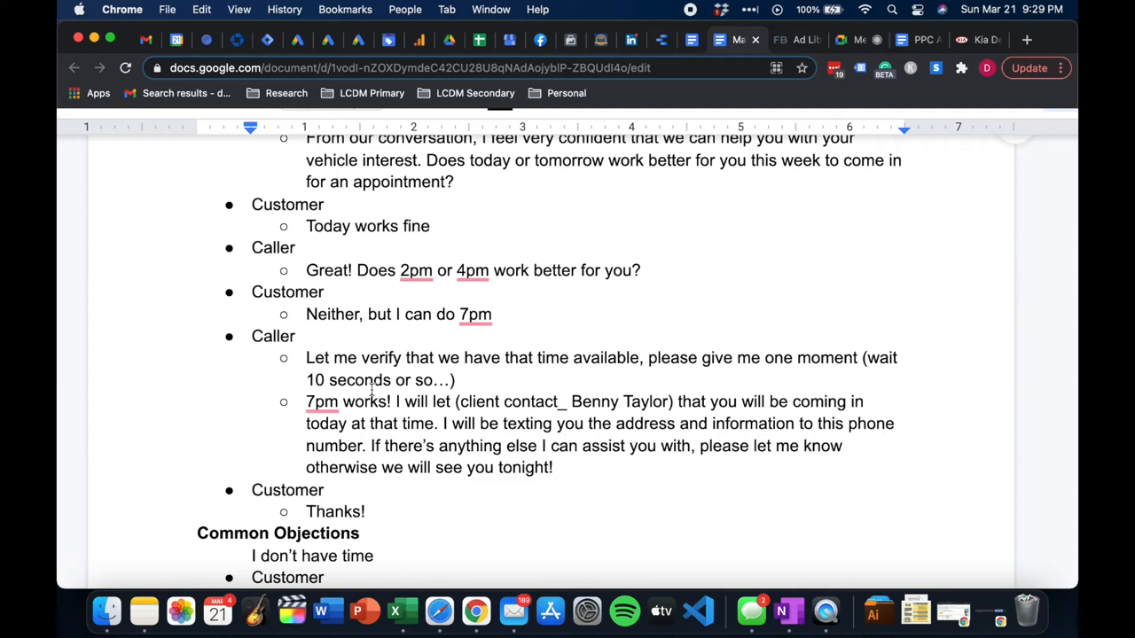
mouse_move(404, 383)
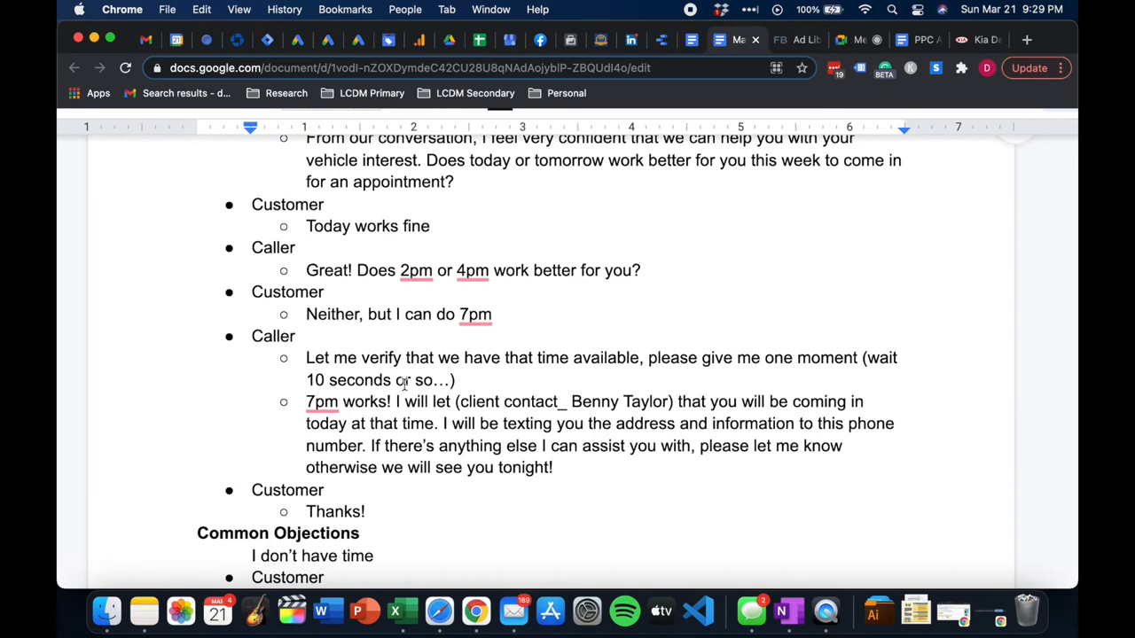
scroll("down", 3)
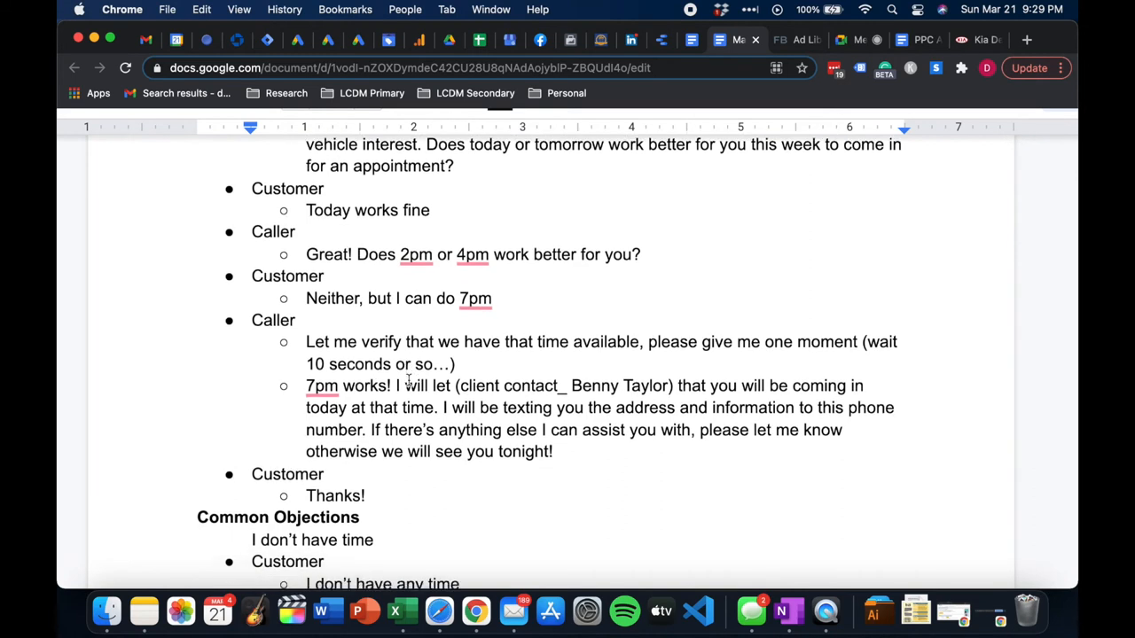
scroll("down", 3)
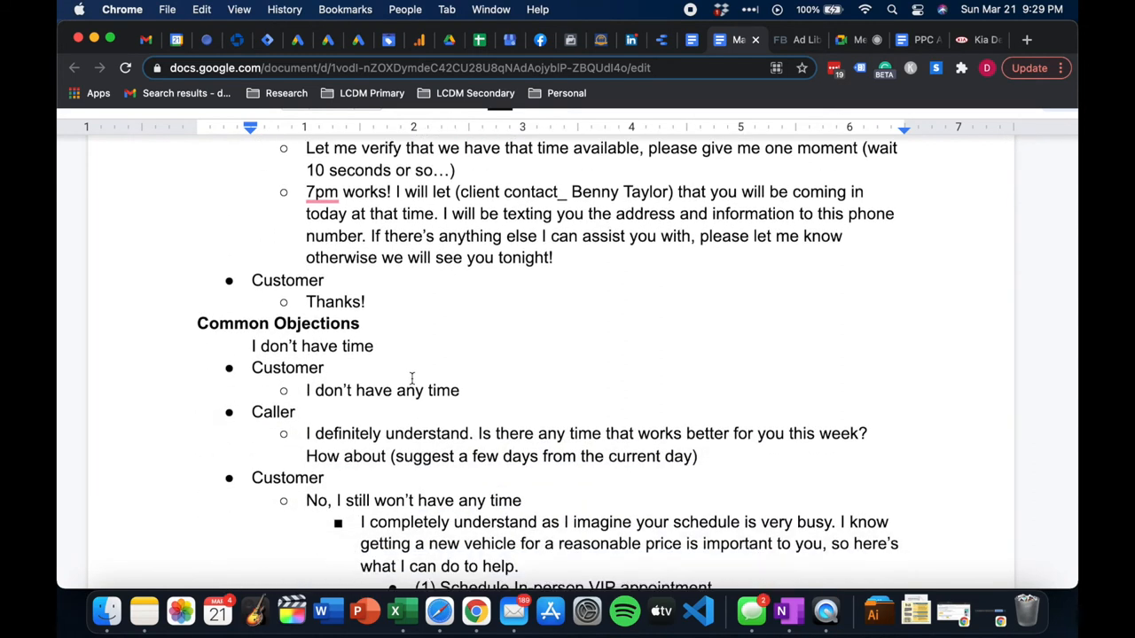
scroll("down", 3)
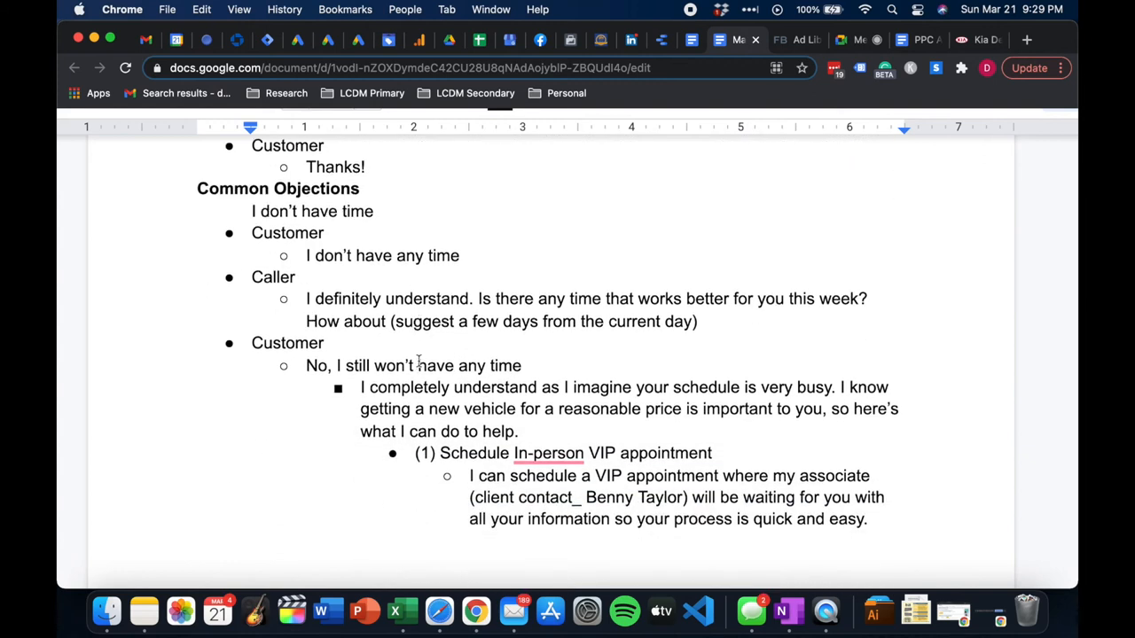
mouse_move(425, 366)
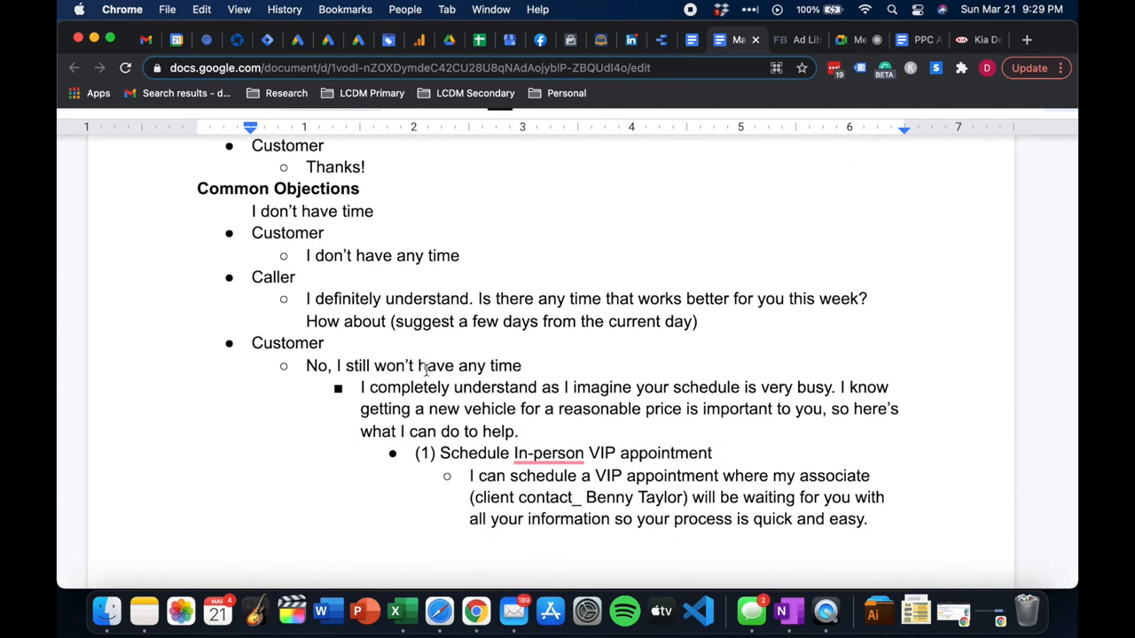
mouse_move(337, 211)
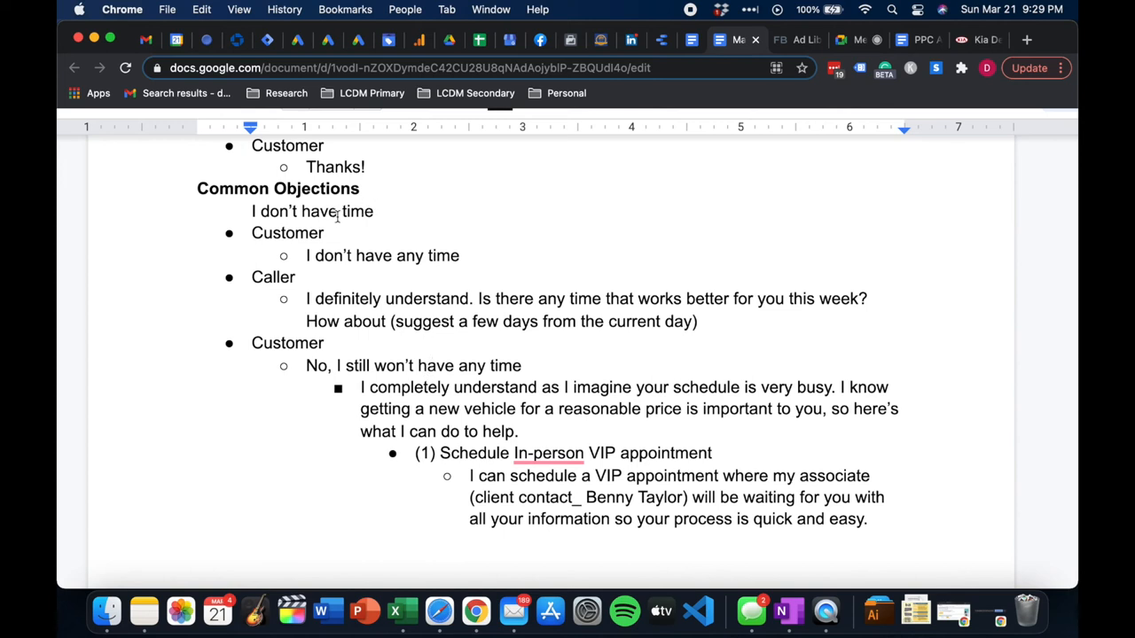
mouse_move(326, 213)
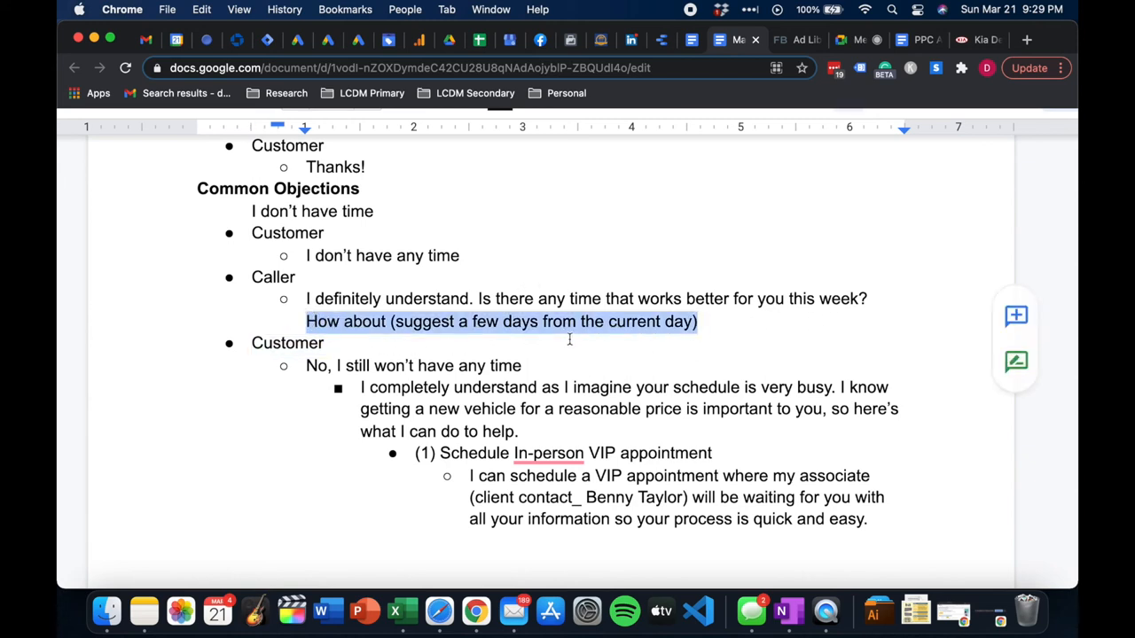
scroll("down", 3)
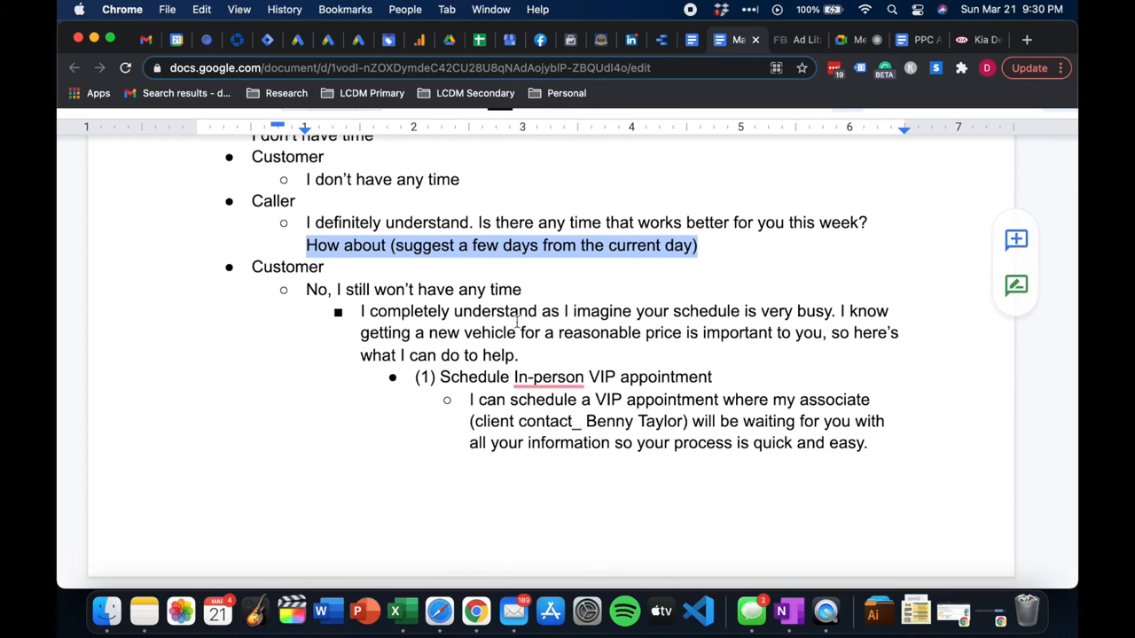
mouse_move(681, 333)
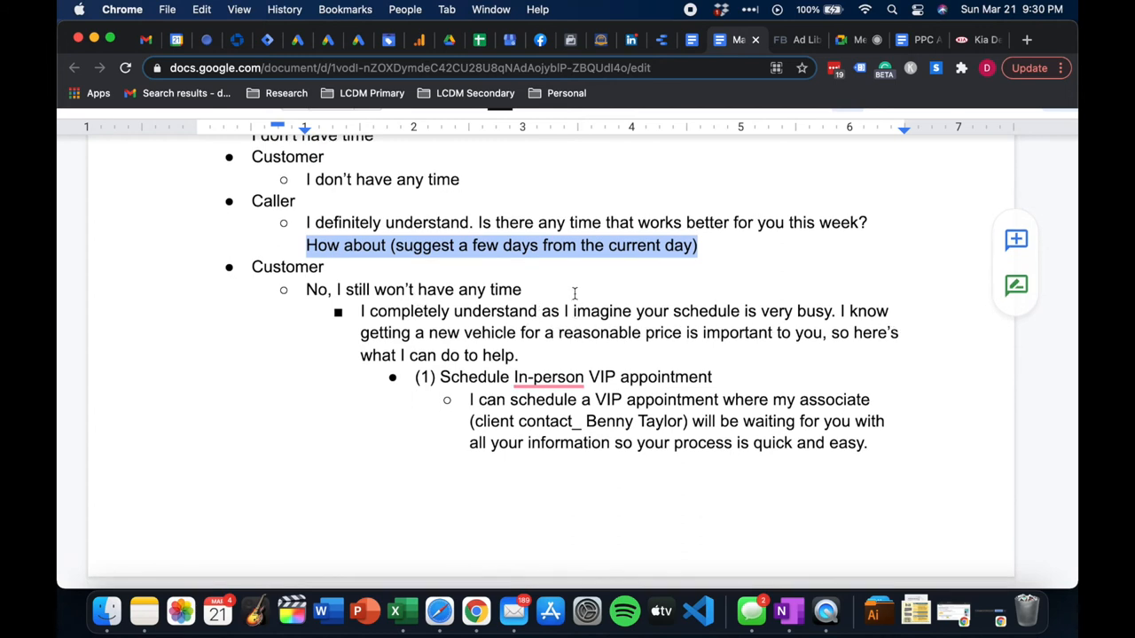
mouse_move(647, 346)
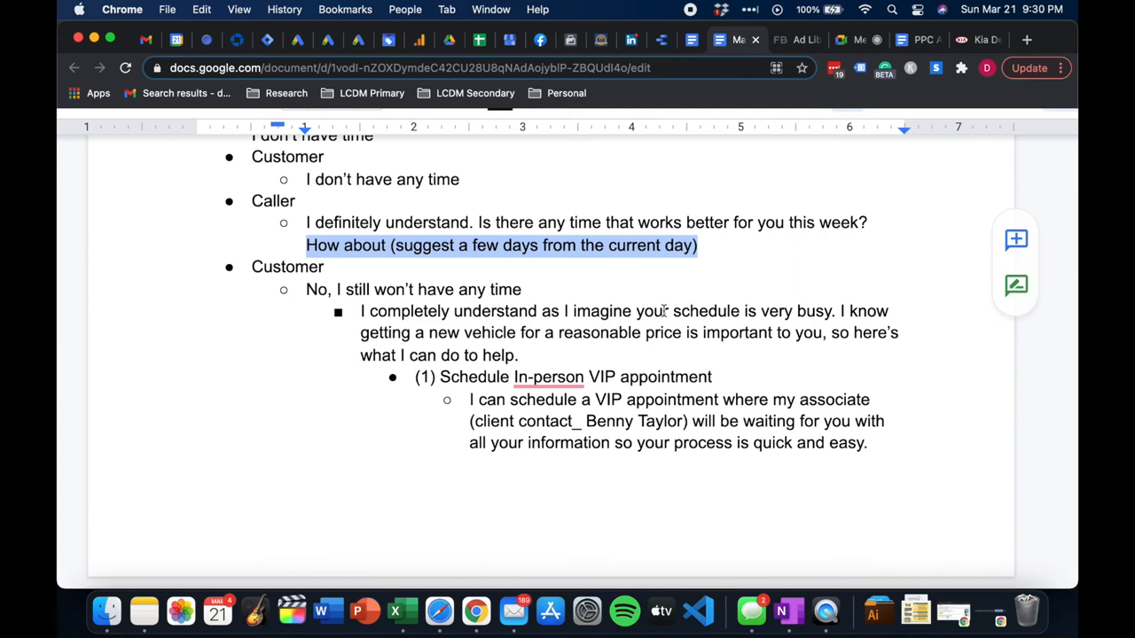
scroll("down", 3)
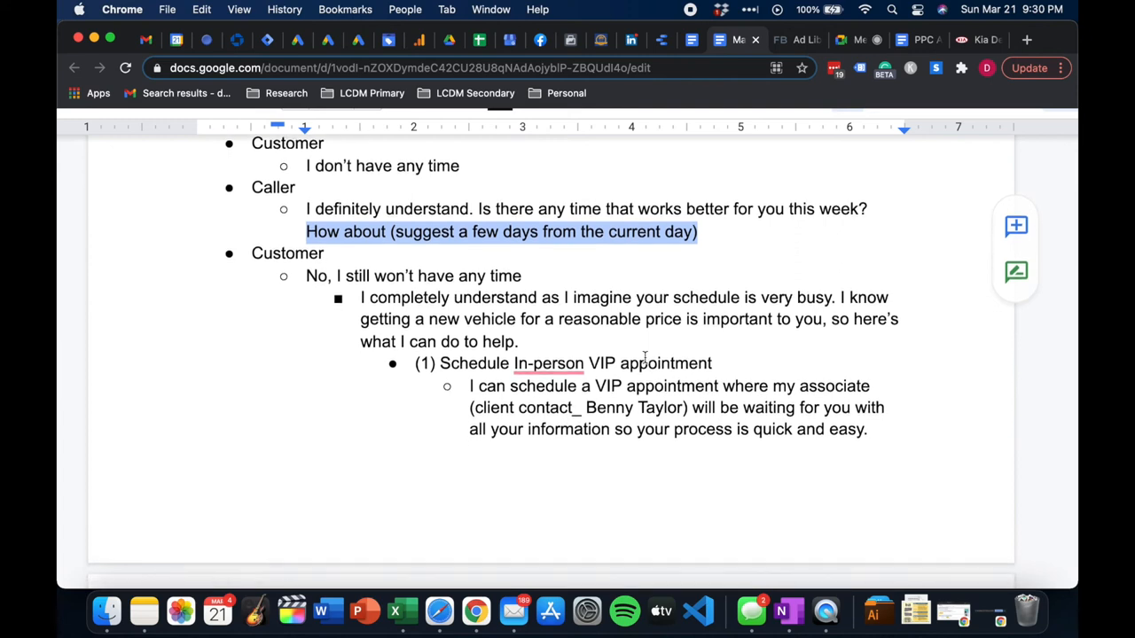
scroll("down", 3)
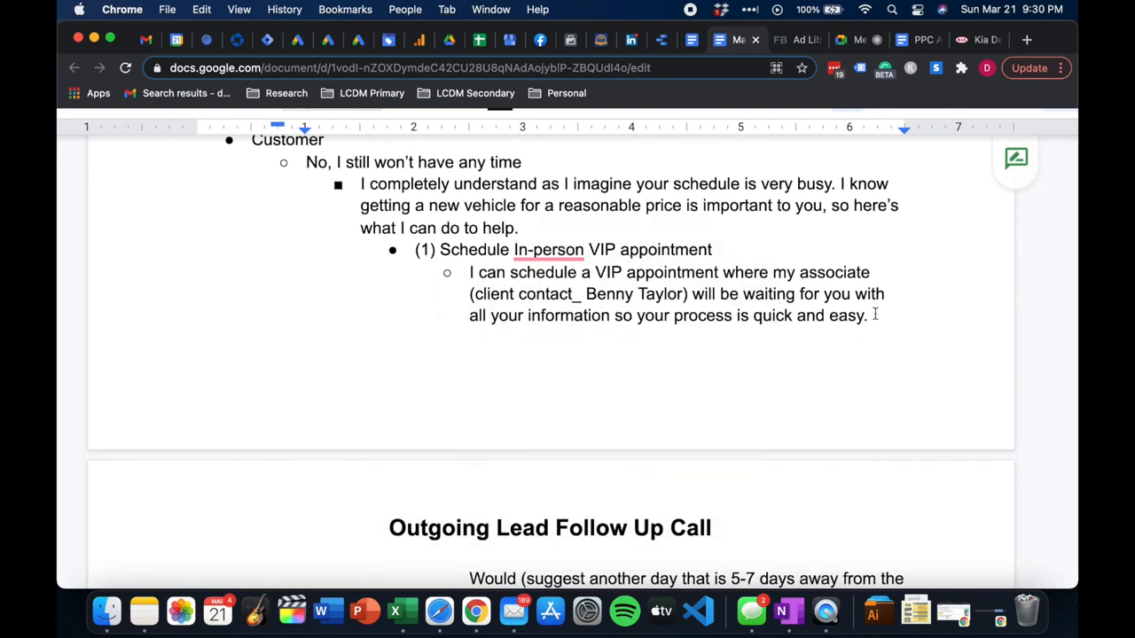
left_click_drag(415, 249, 869, 315)
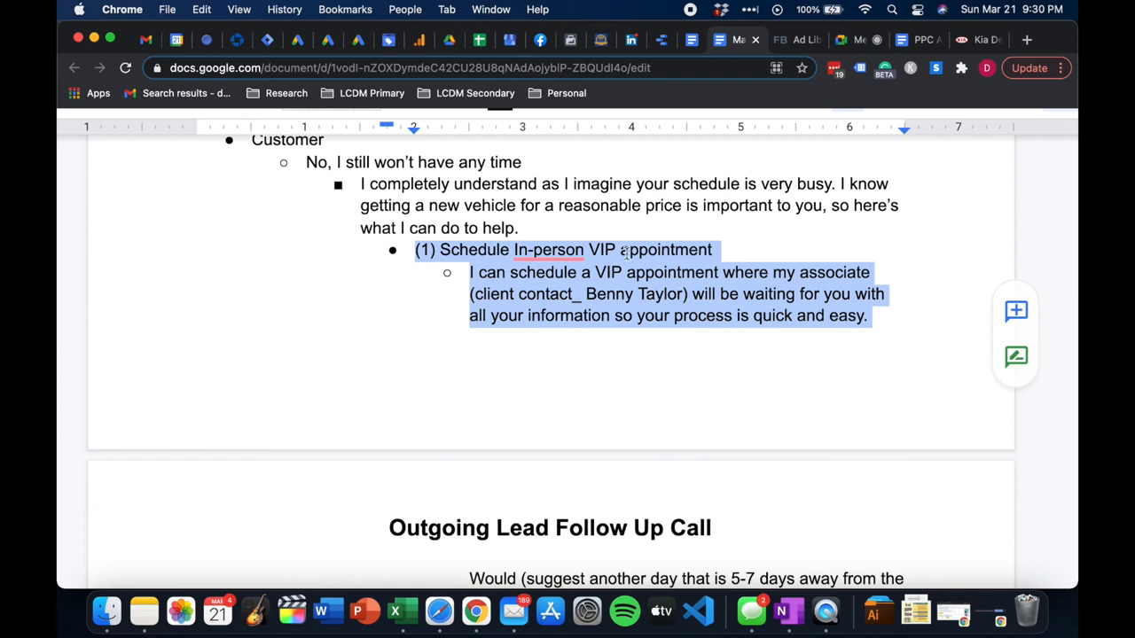
mouse_move(770, 342)
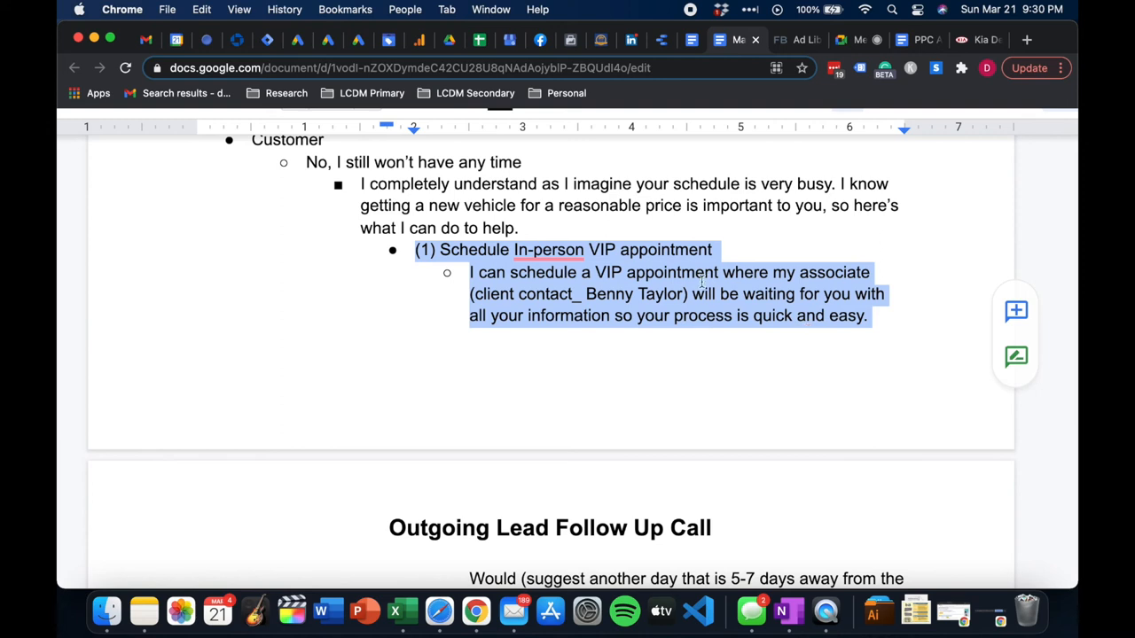
scroll("down", 3)
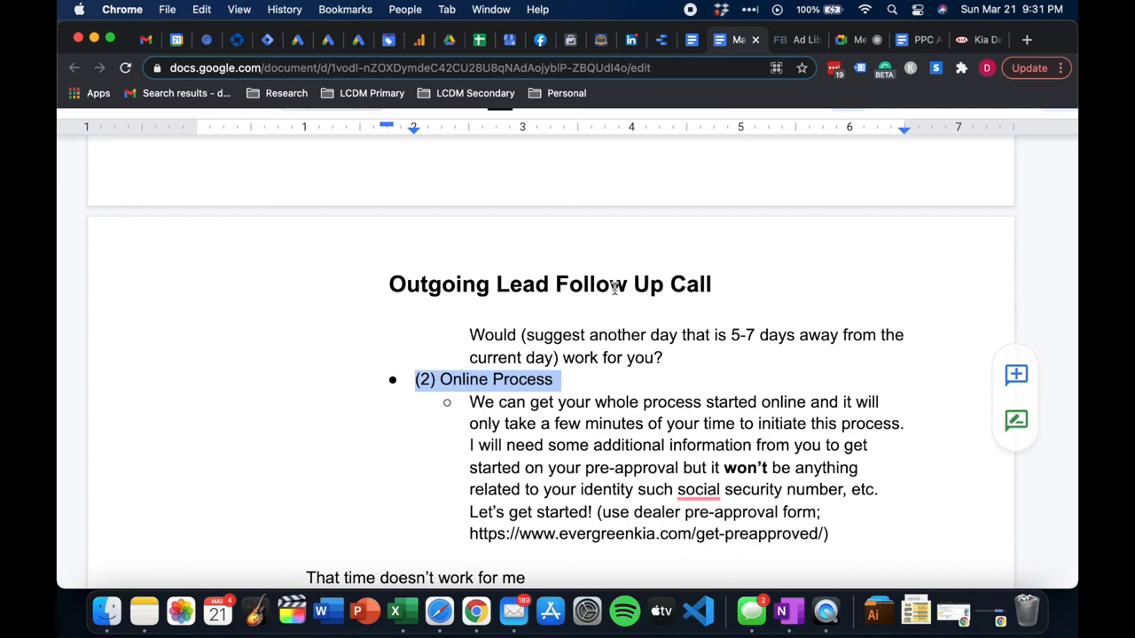
mouse_move(581, 453)
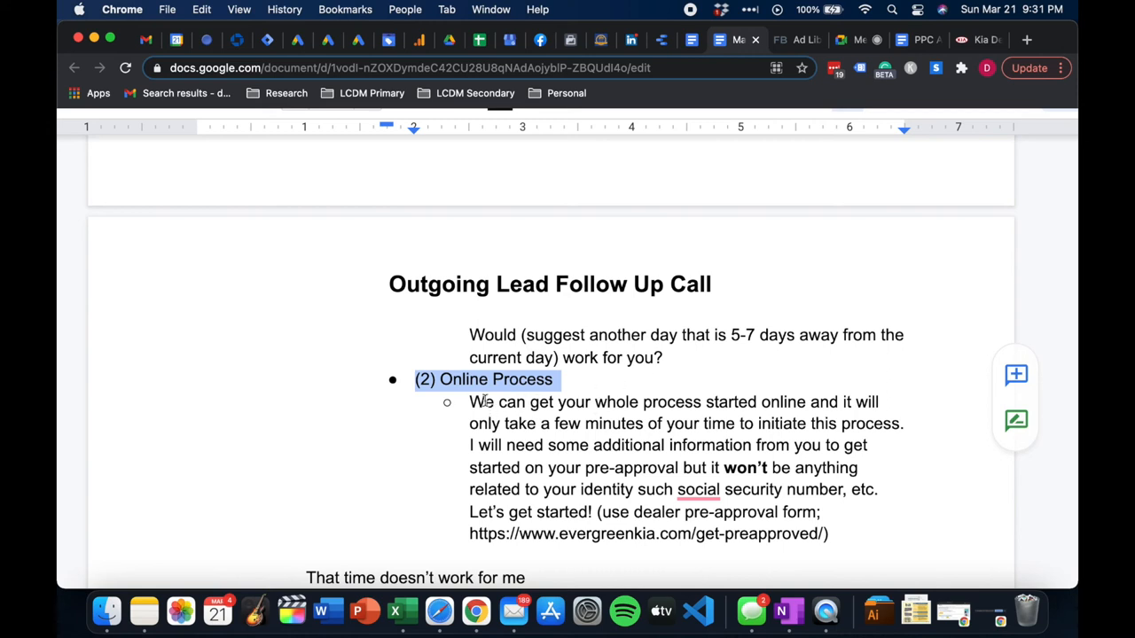
mouse_move(802, 412)
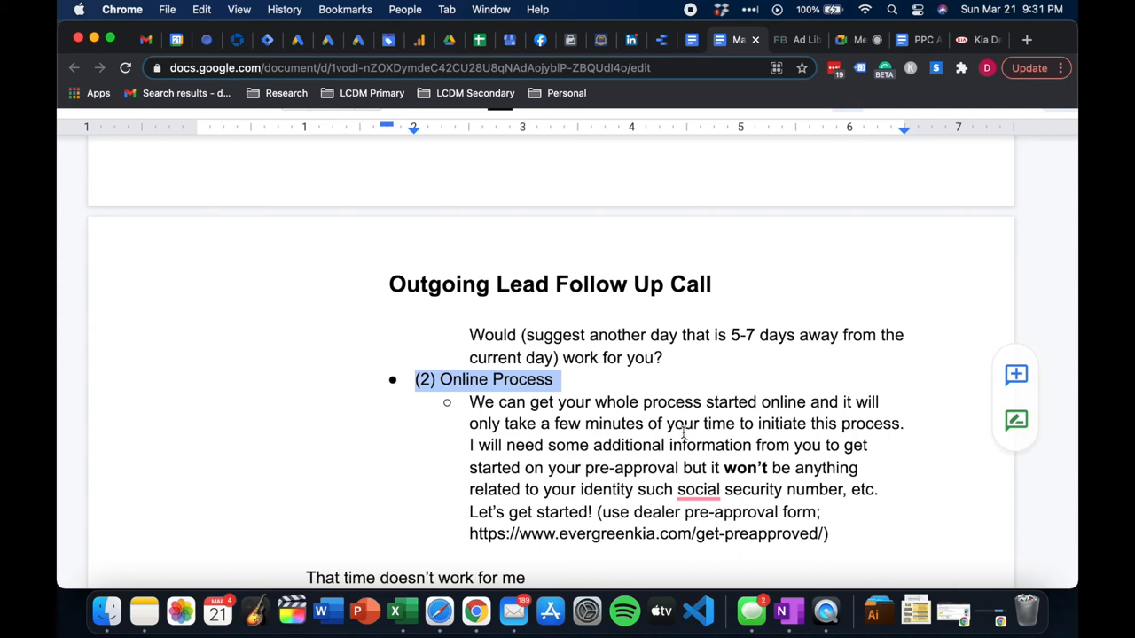
mouse_move(873, 426)
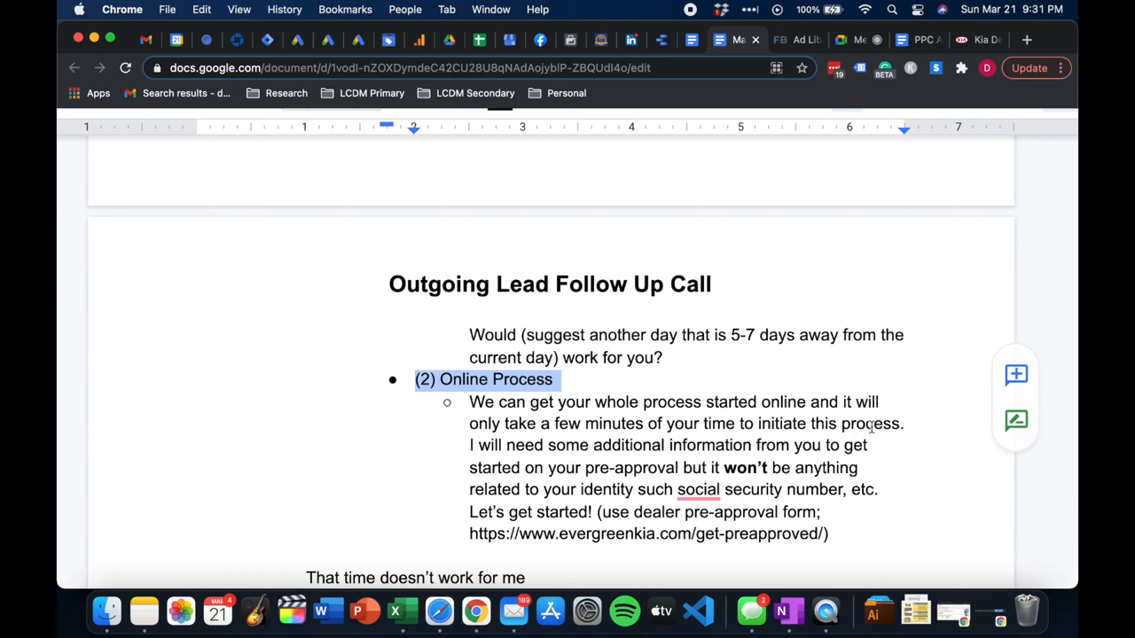
Reword the Online Process answer to 'to begin' and 'such as', then follow the pre-approval link
left_click(873, 422)
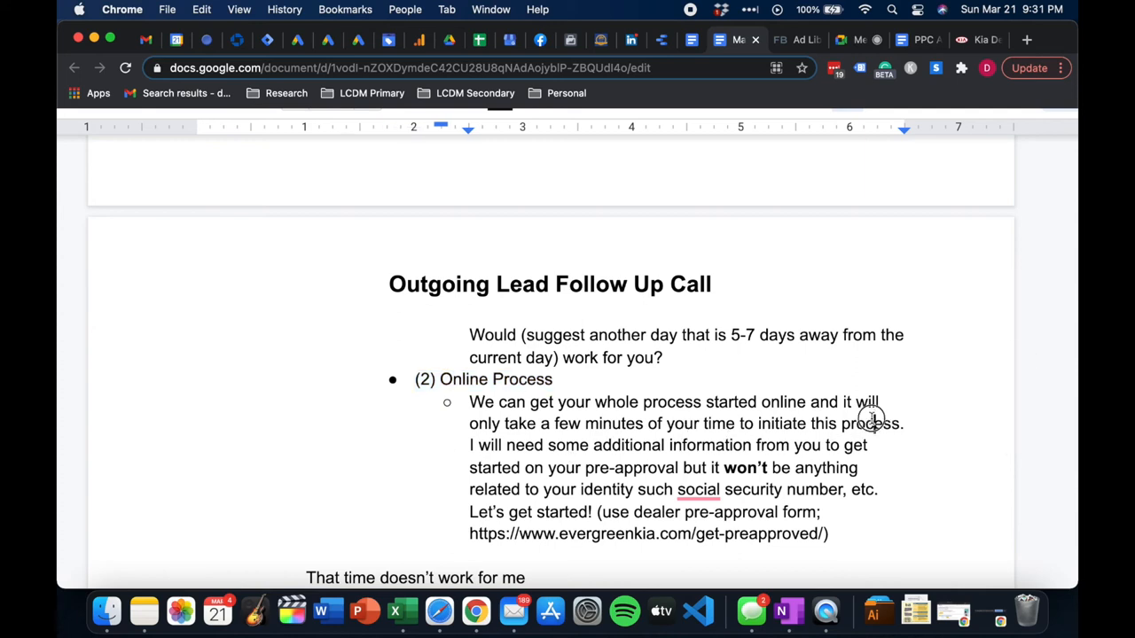
double_click(874, 424)
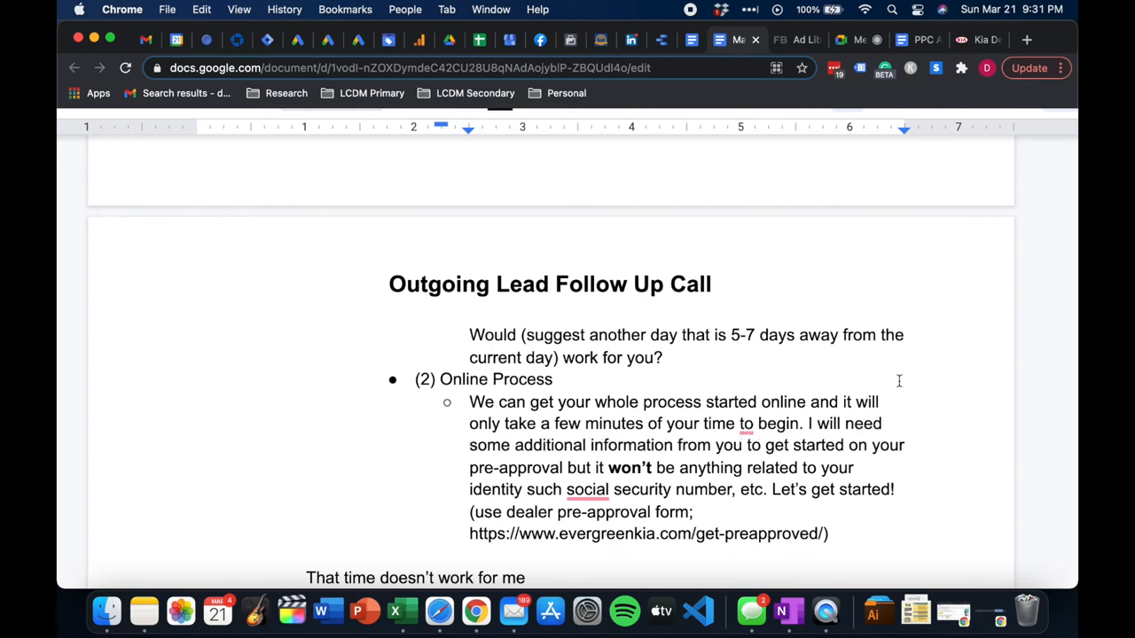
mouse_move(883, 445)
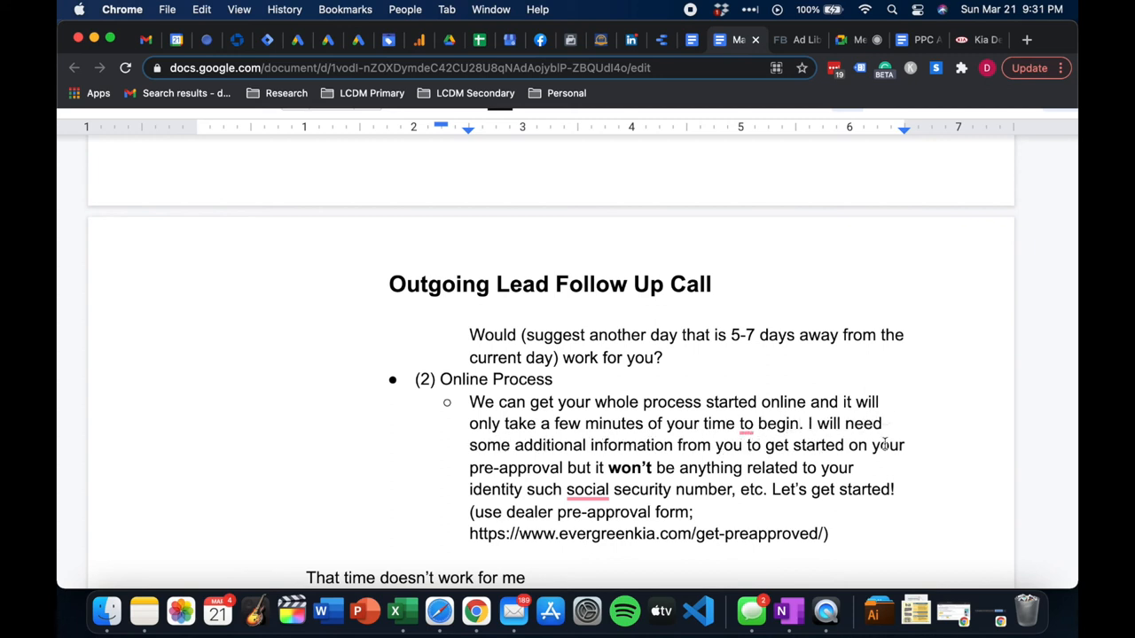
left_click(587, 489)
type(" as")
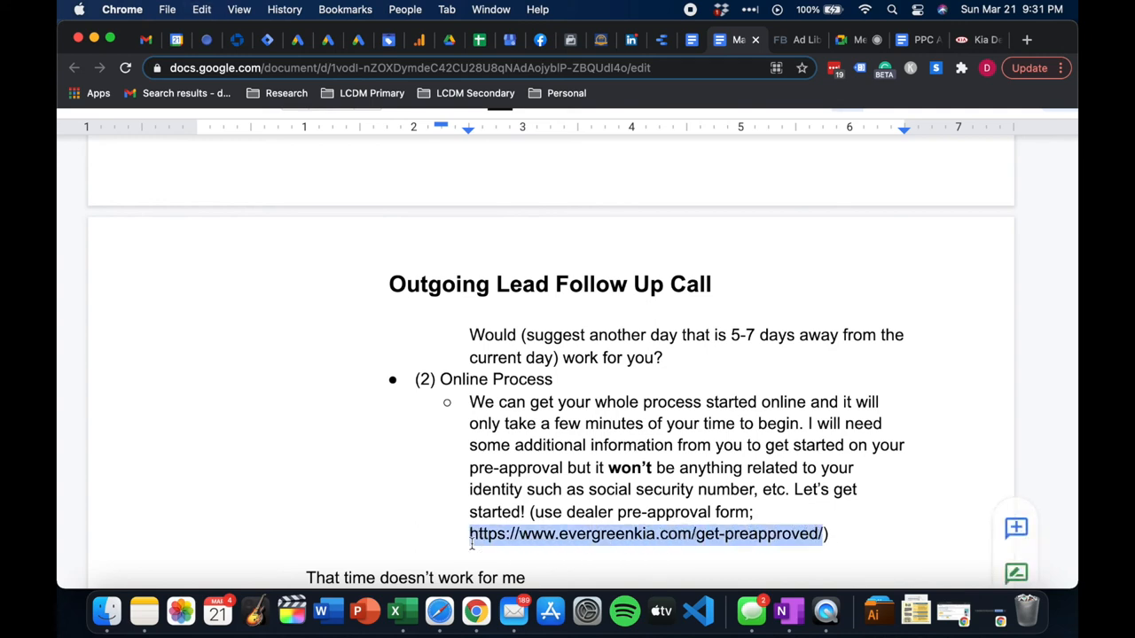
left_click(646, 534)
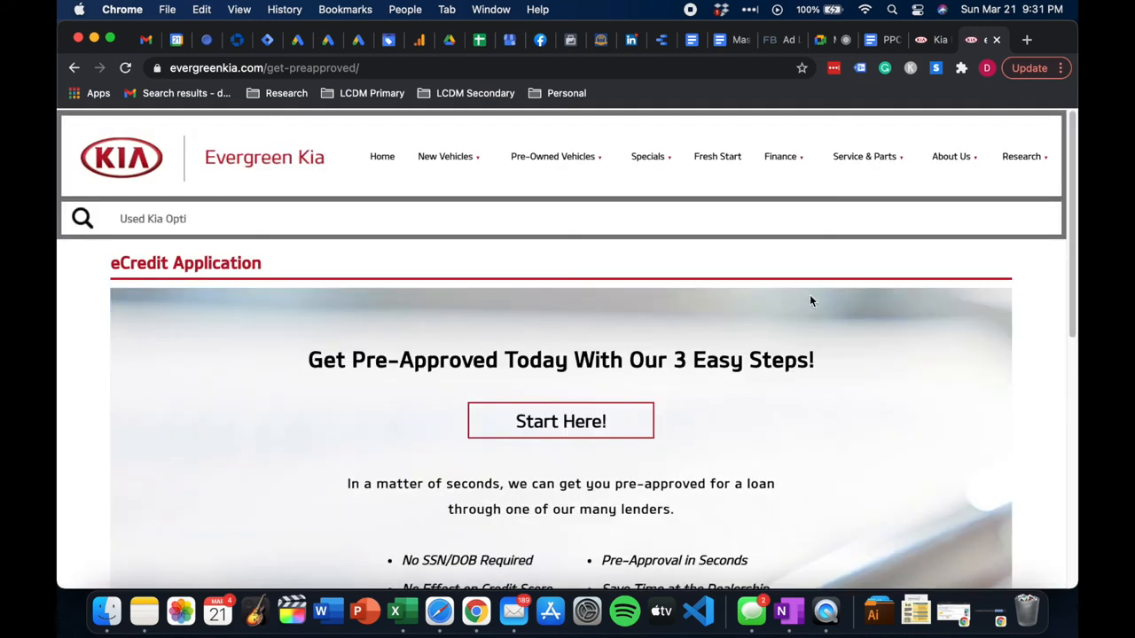
Start the Evergreen Kia pre-approval application via 'Start Here!' to reach the contact form
scroll("down", 3)
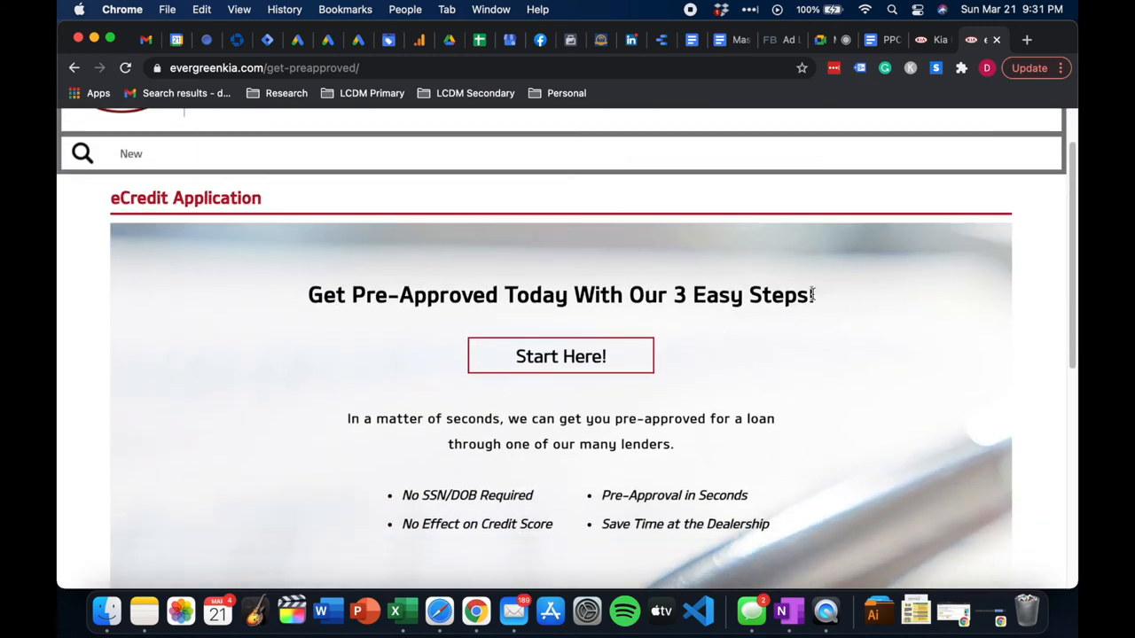
scroll("down", 3)
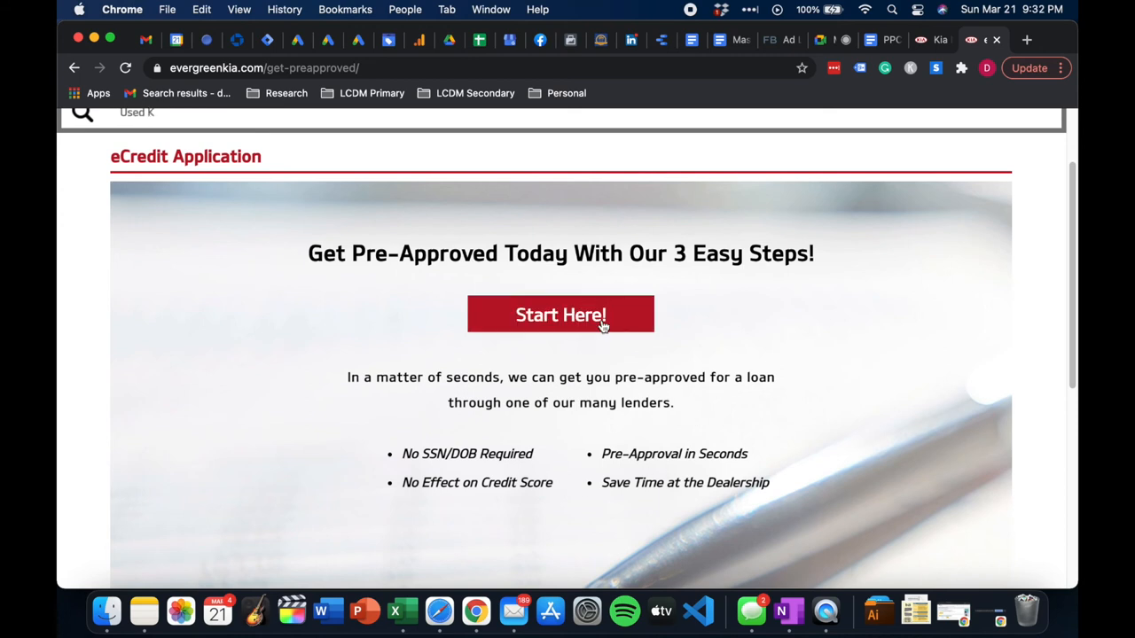
left_click(561, 314)
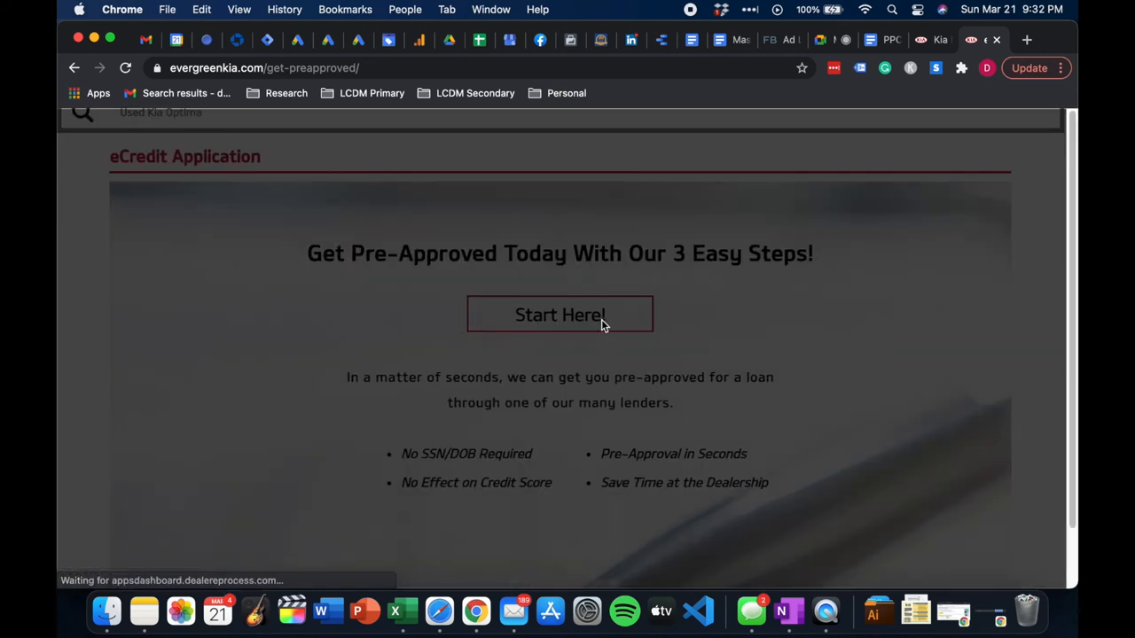
left_click(561, 314)
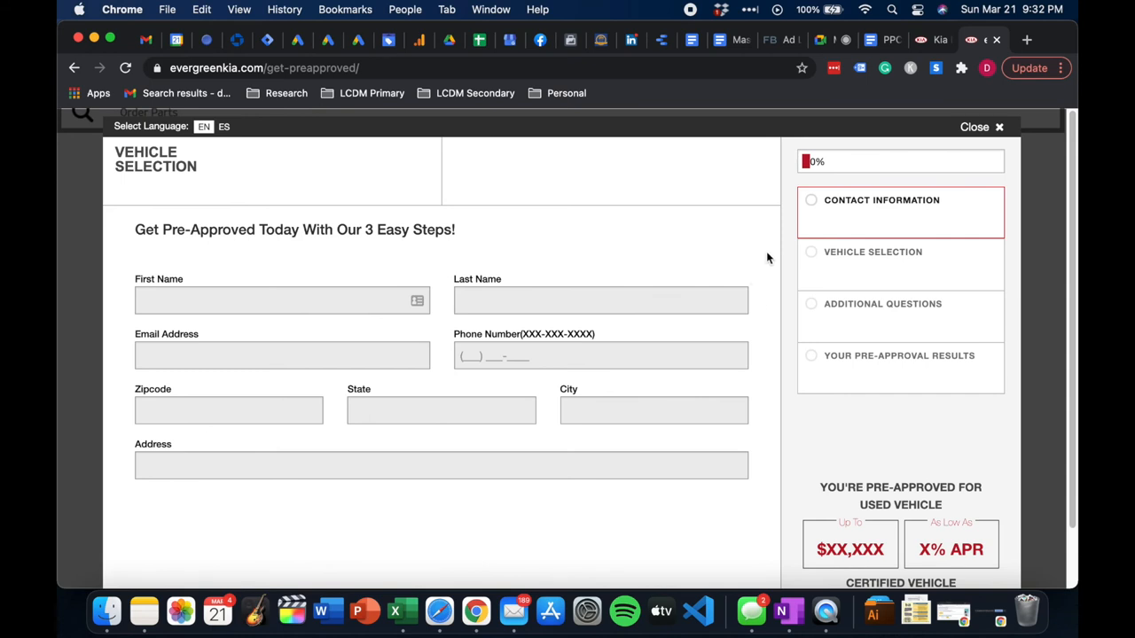
mouse_move(773, 259)
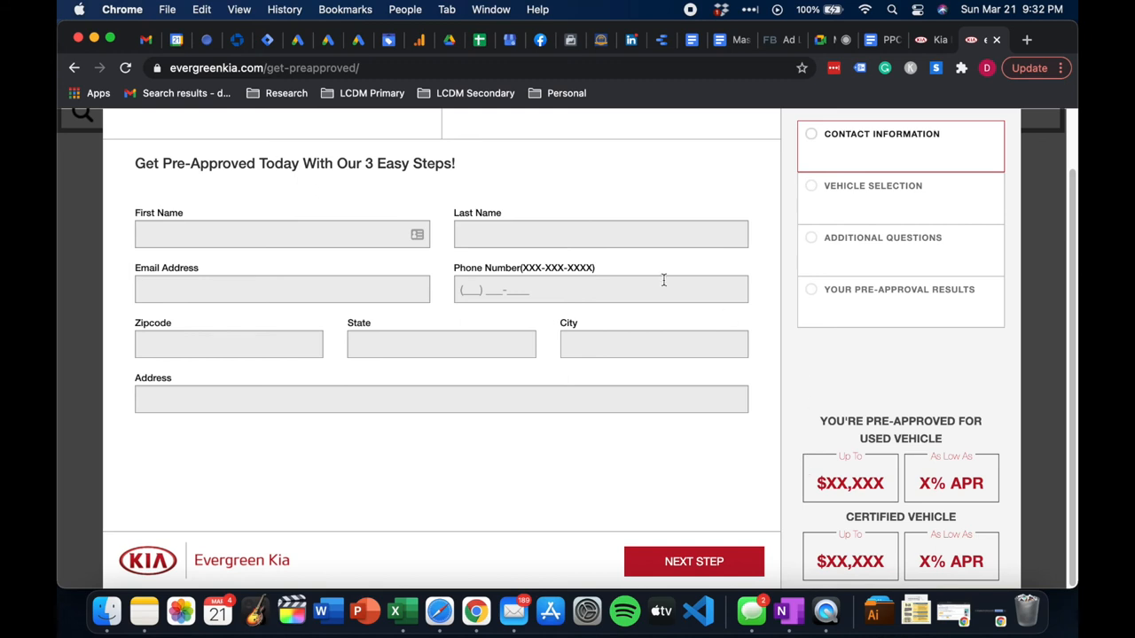
mouse_move(681, 263)
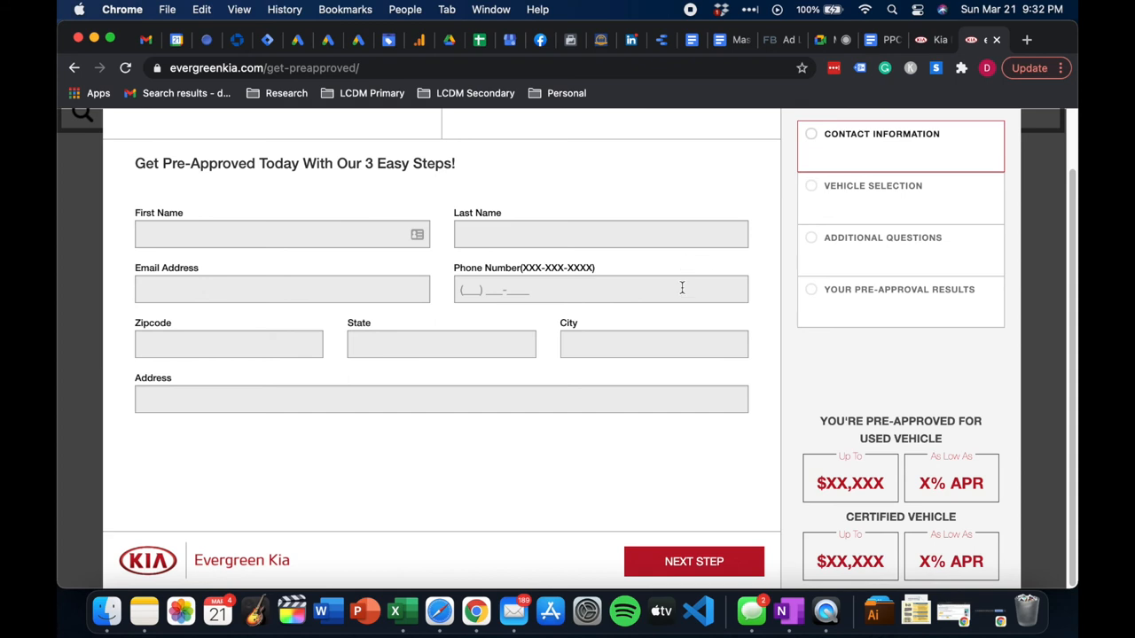
mouse_move(704, 344)
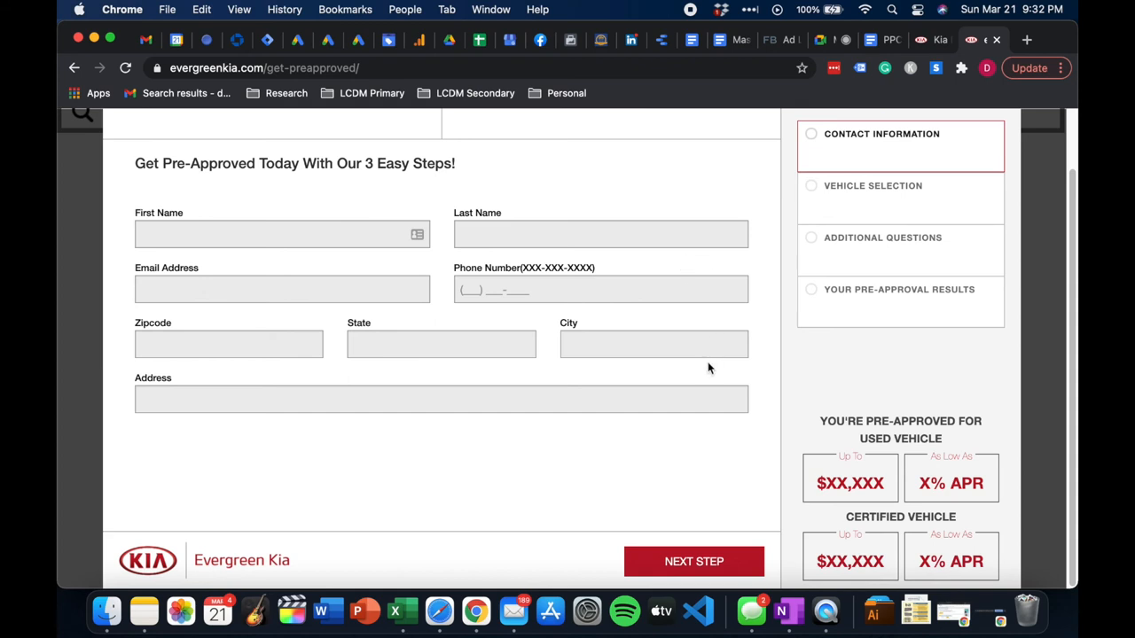
mouse_move(713, 368)
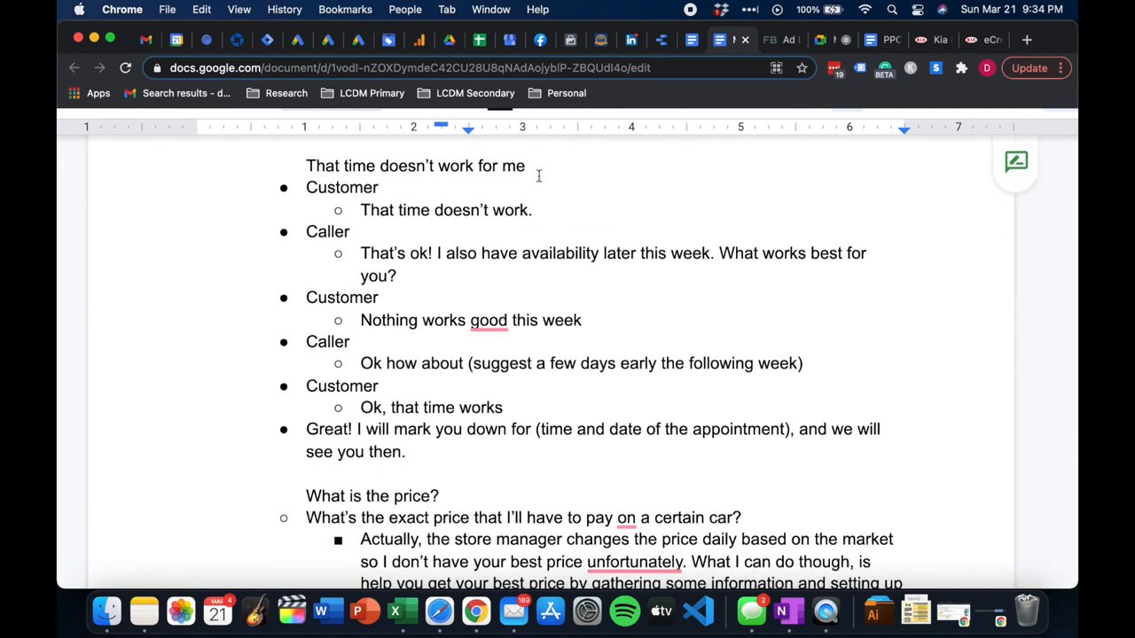
mouse_move(452, 220)
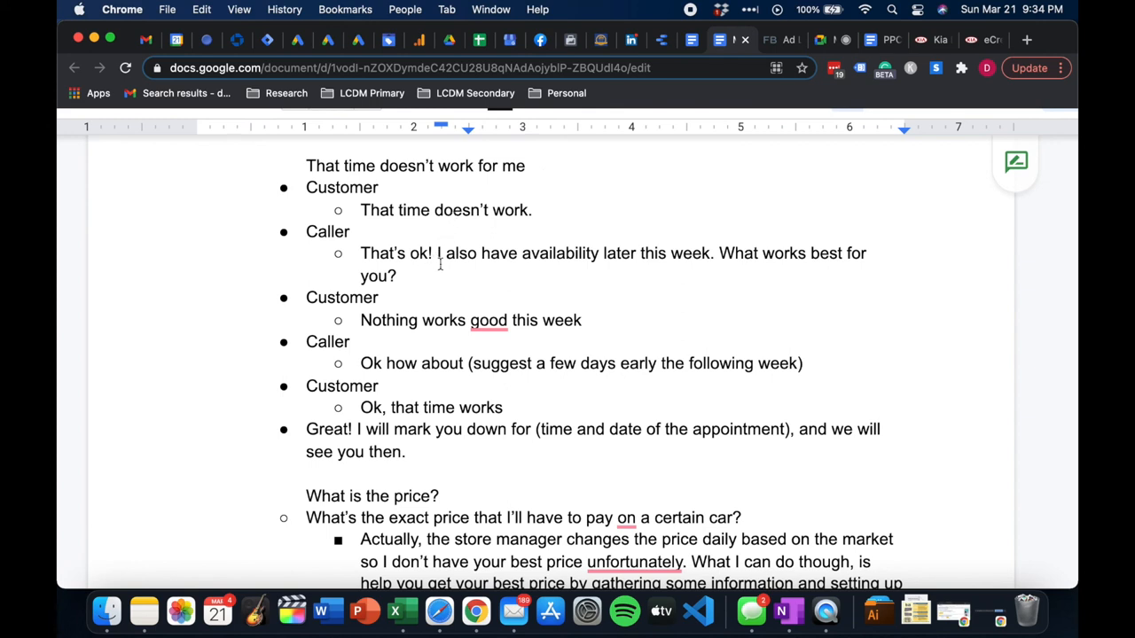
mouse_move(645, 257)
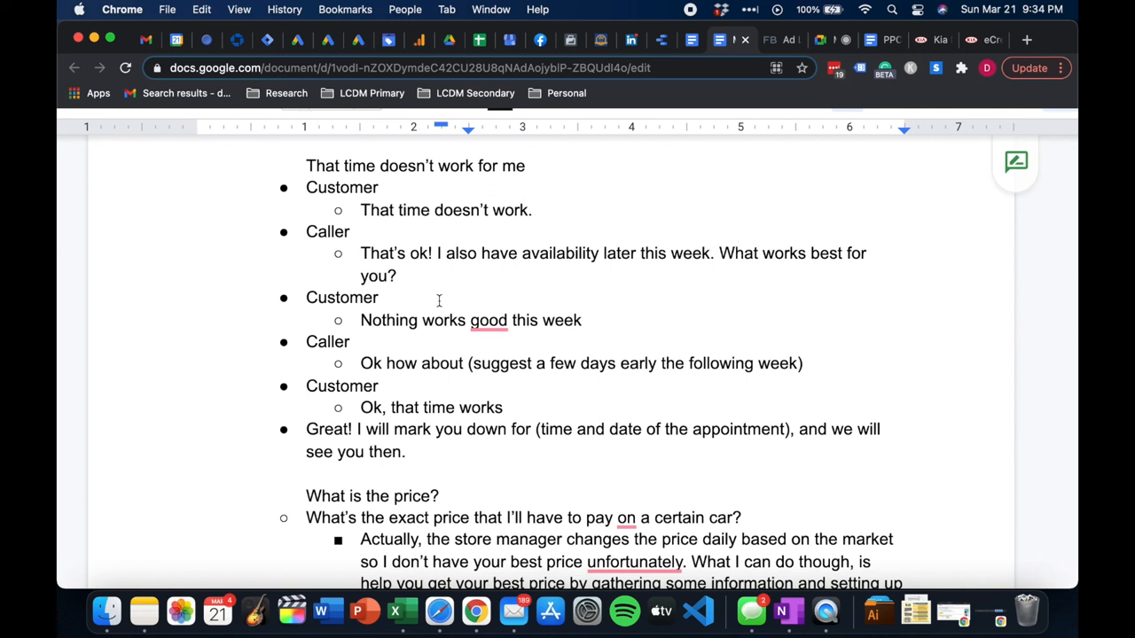
mouse_move(444, 291)
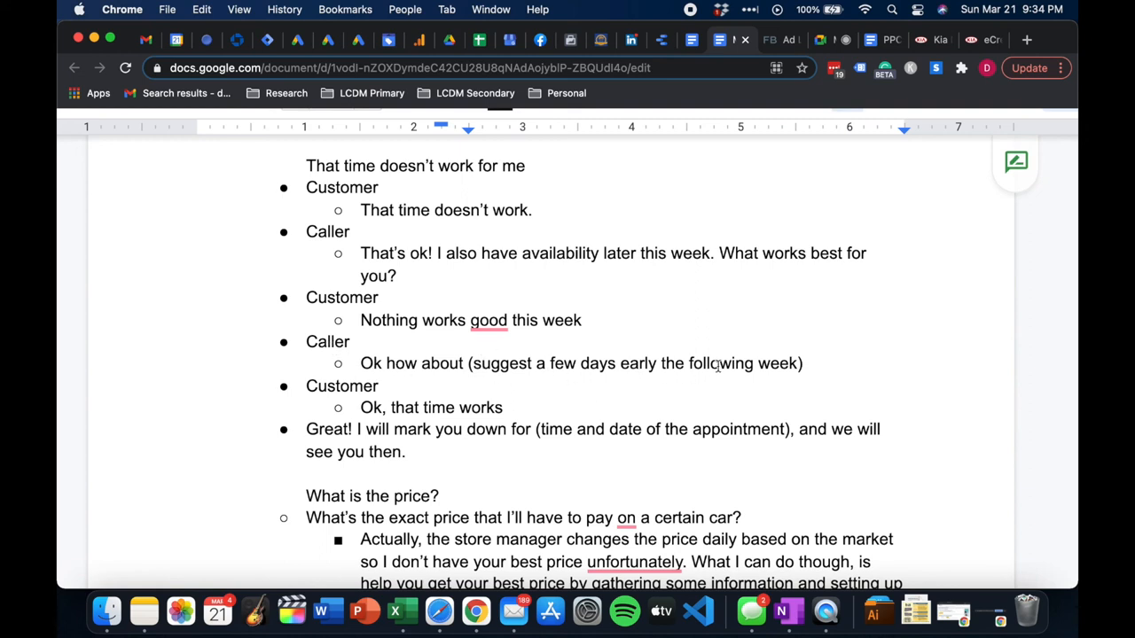
mouse_move(351, 386)
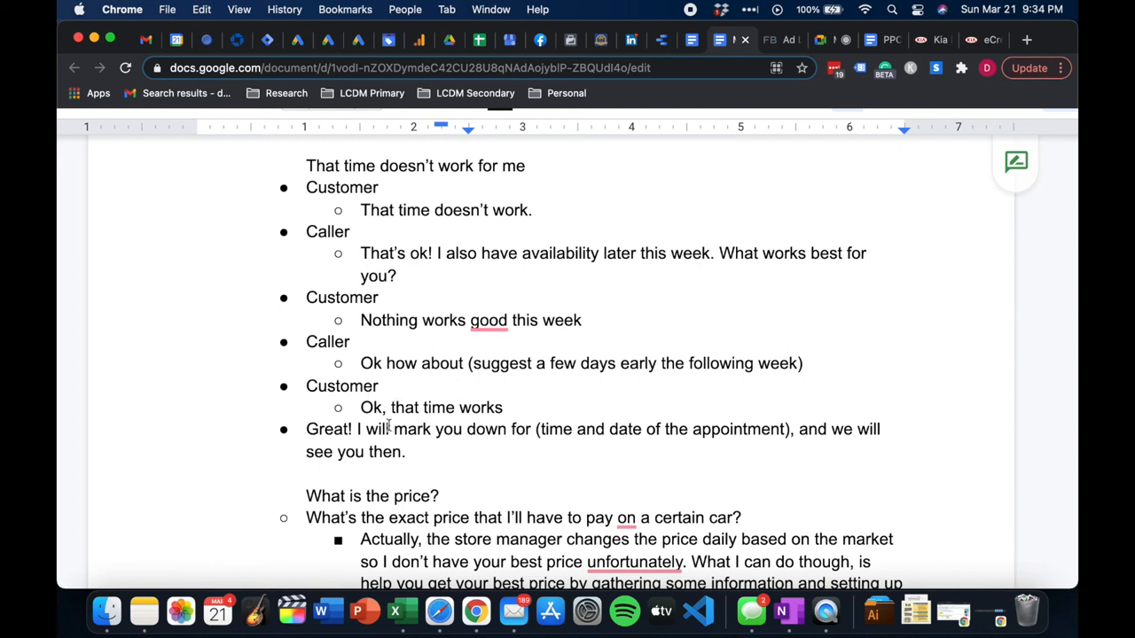
mouse_move(631, 429)
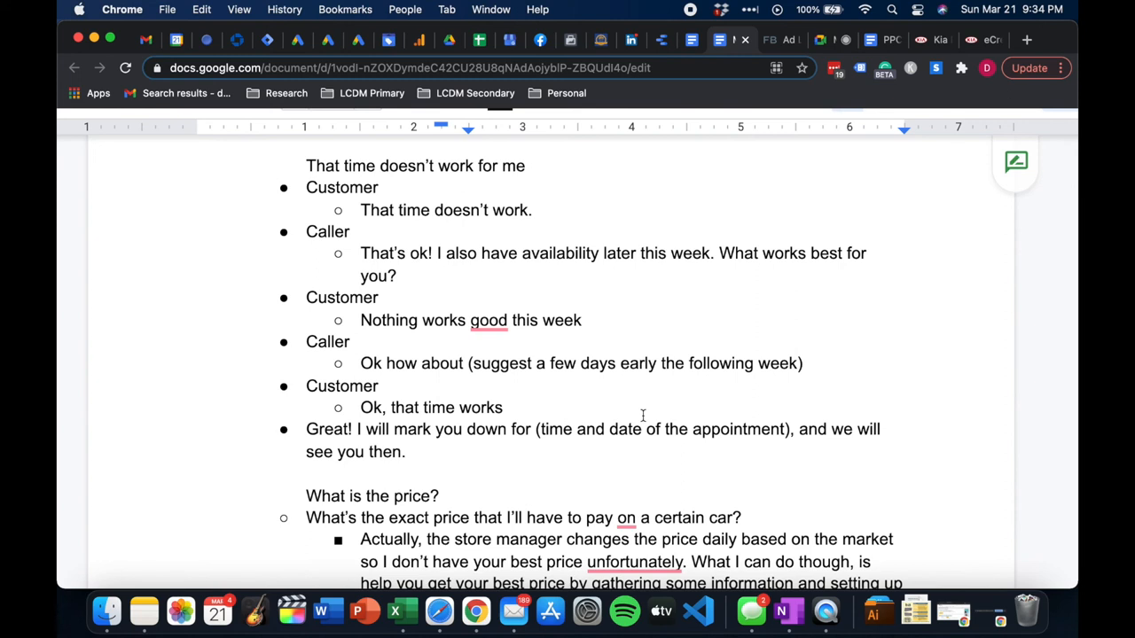
scroll("down", 3)
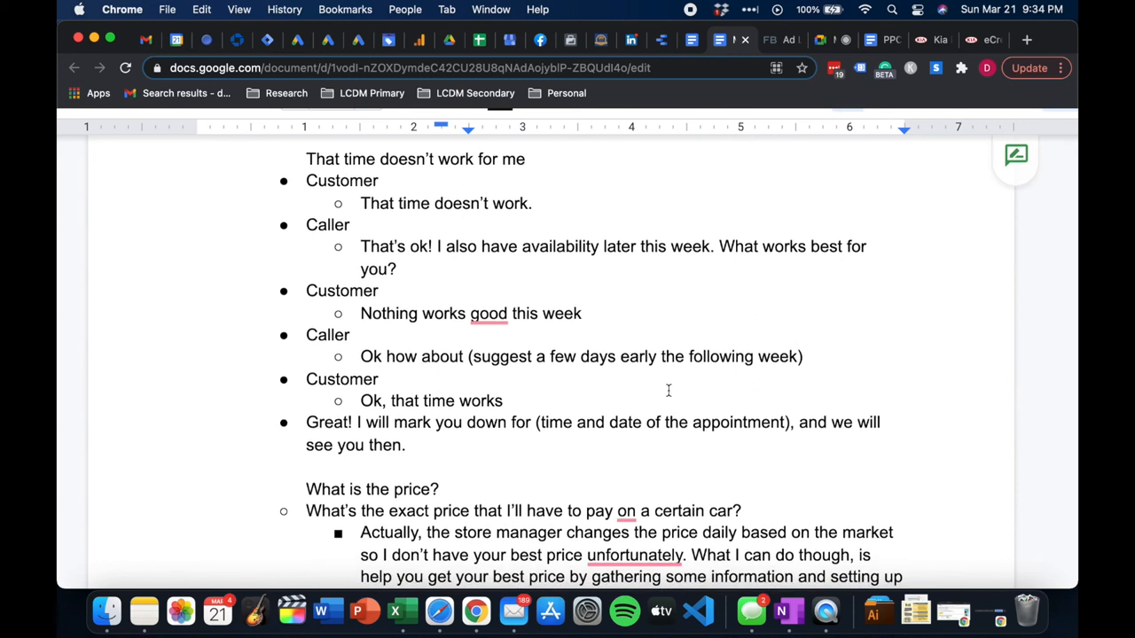
scroll("down", 3)
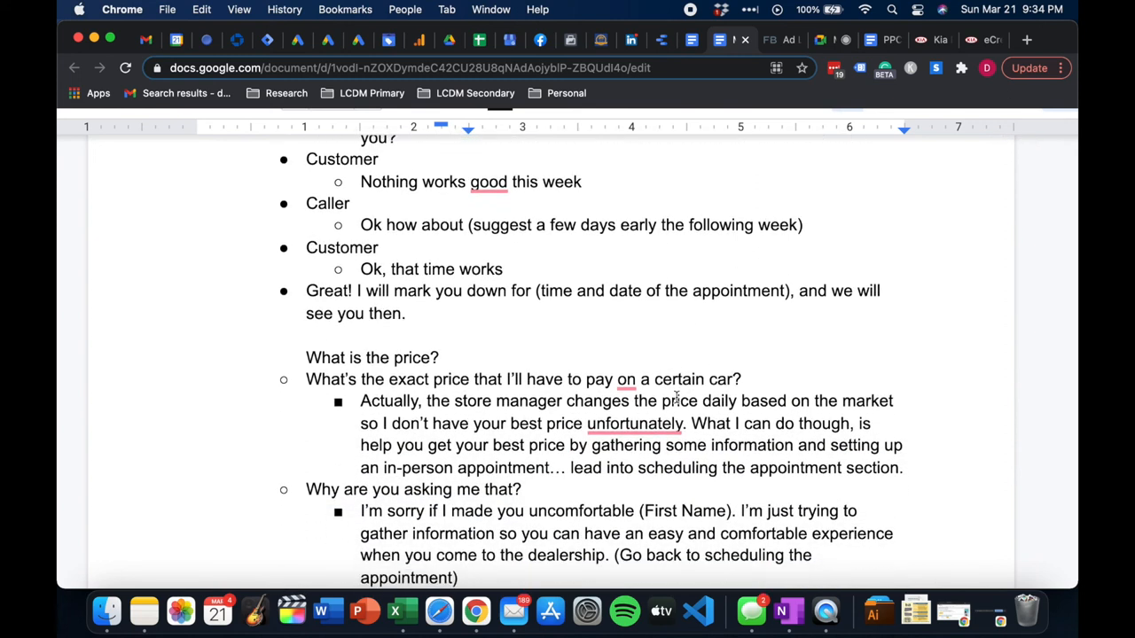
scroll("down", 3)
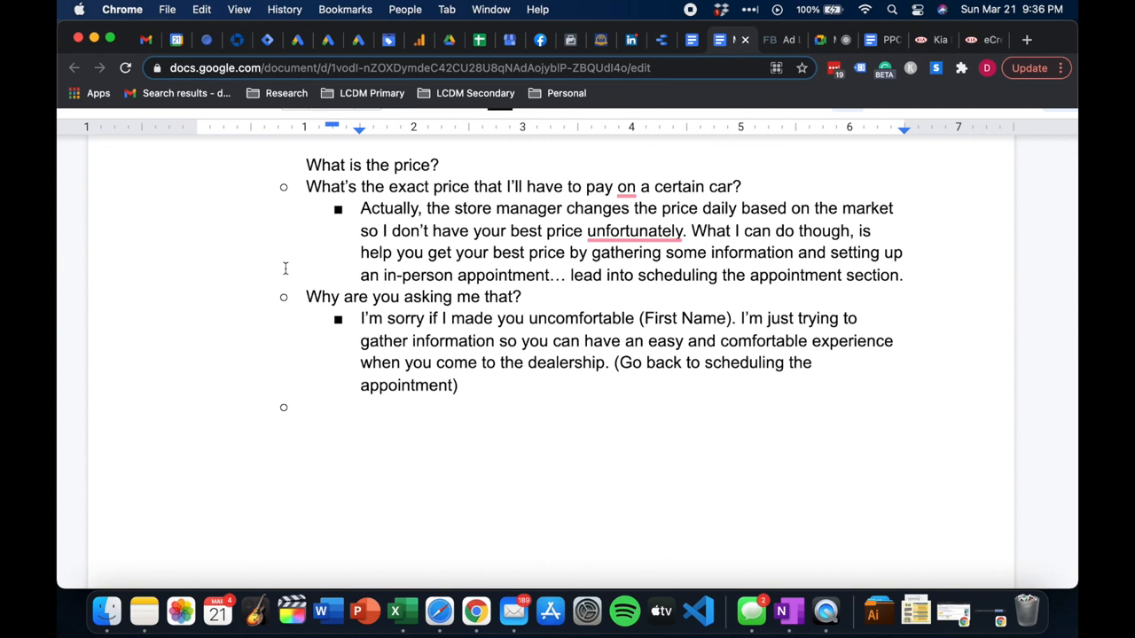
left_click_drag(691, 231, 851, 230)
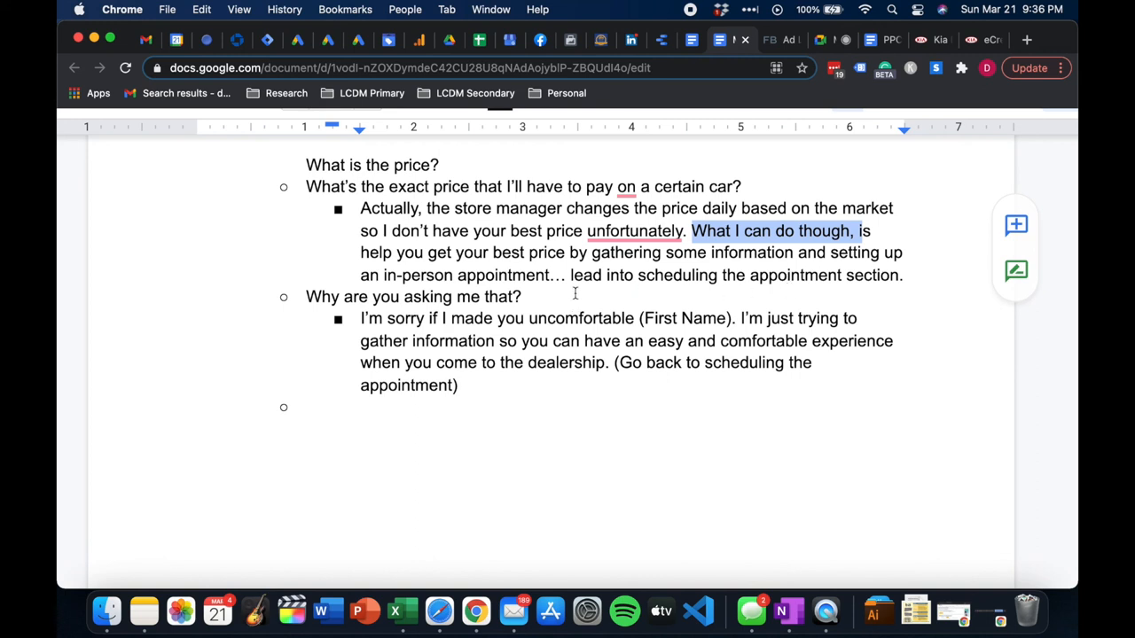
mouse_move(596, 275)
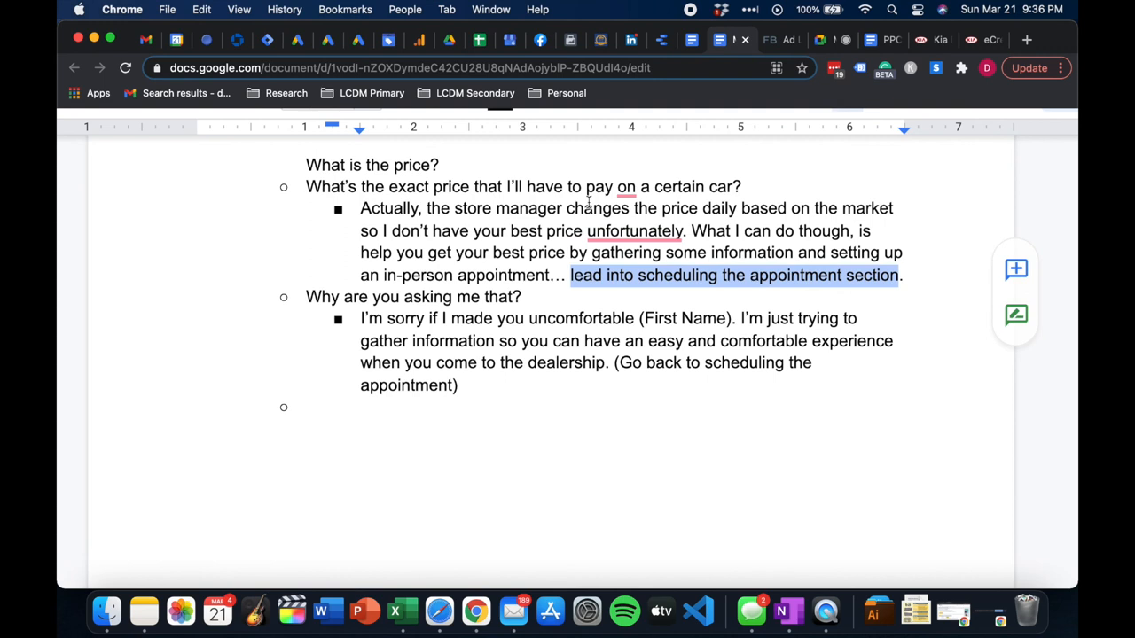
mouse_move(468, 308)
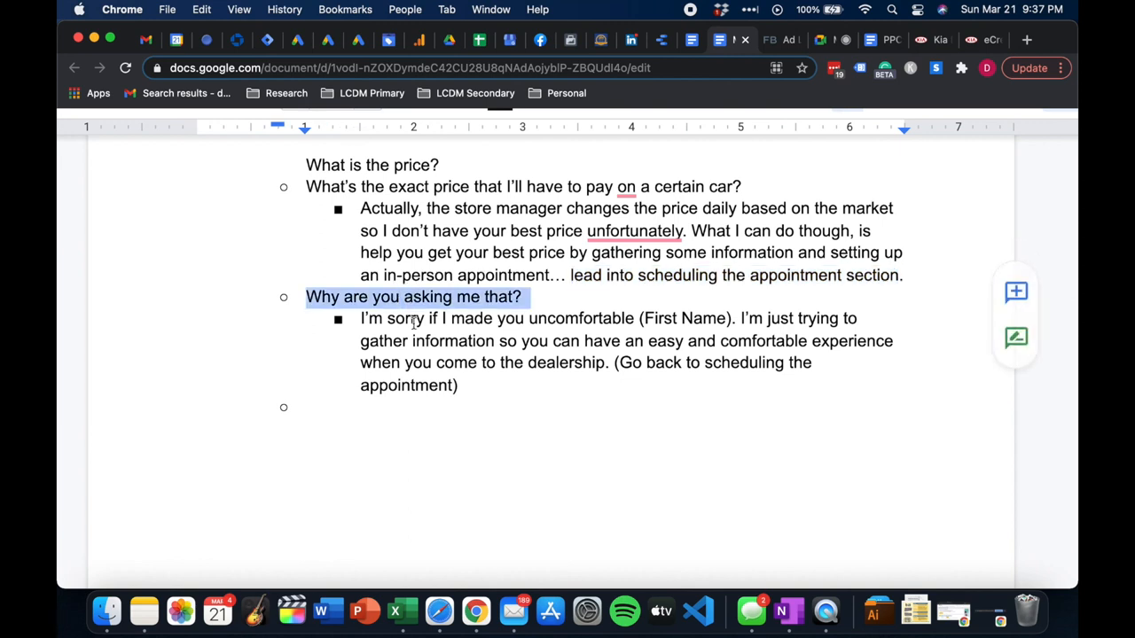
mouse_move(557, 399)
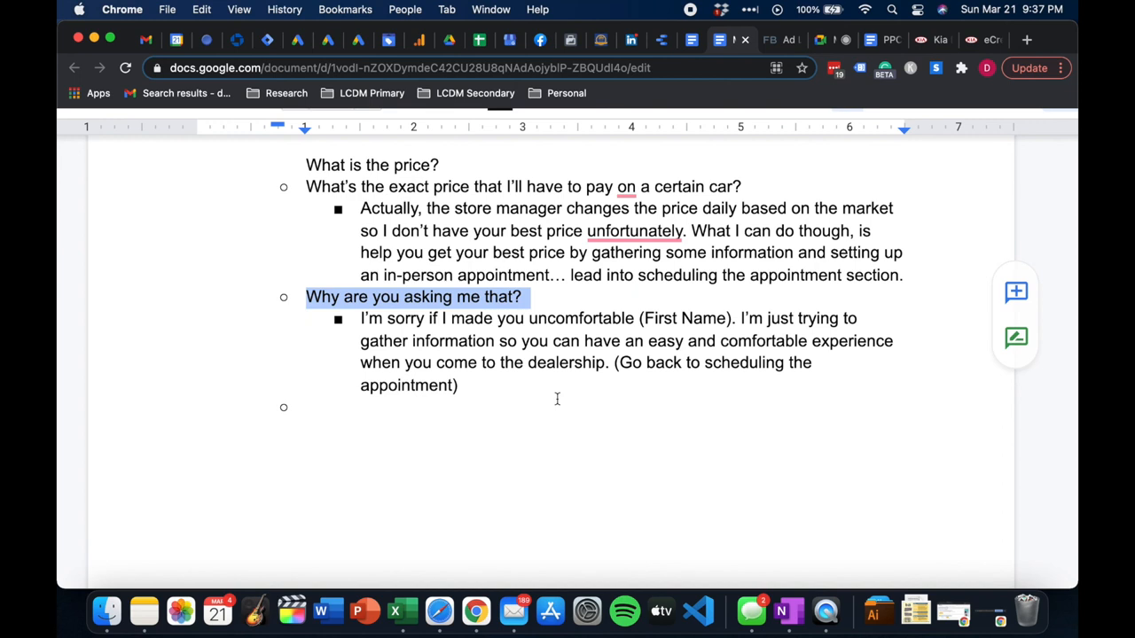
left_click(305, 406)
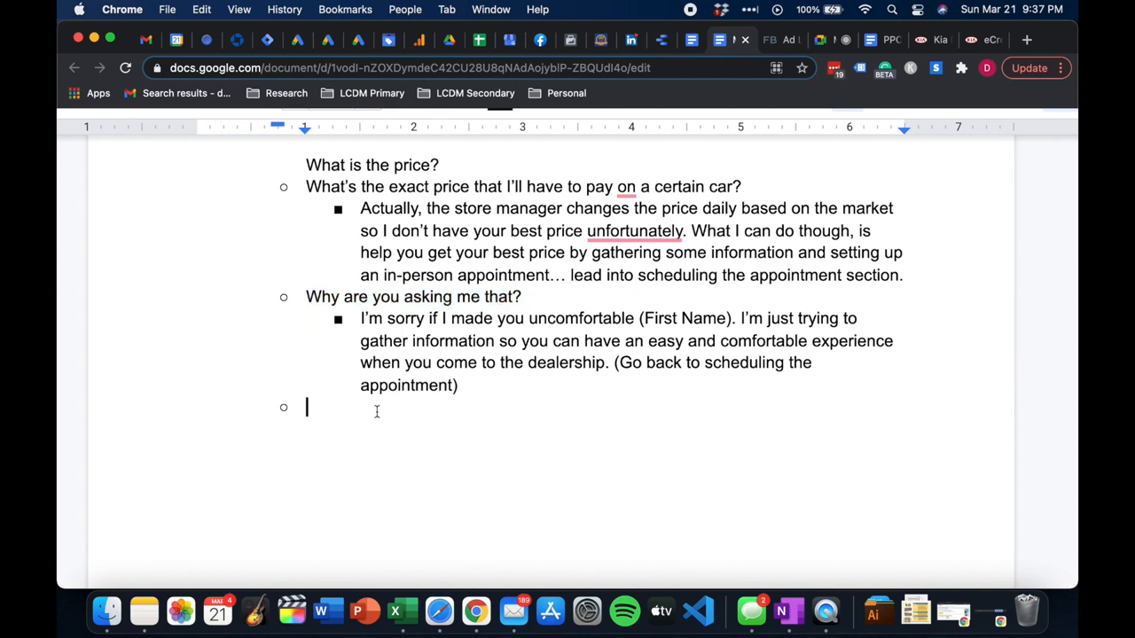